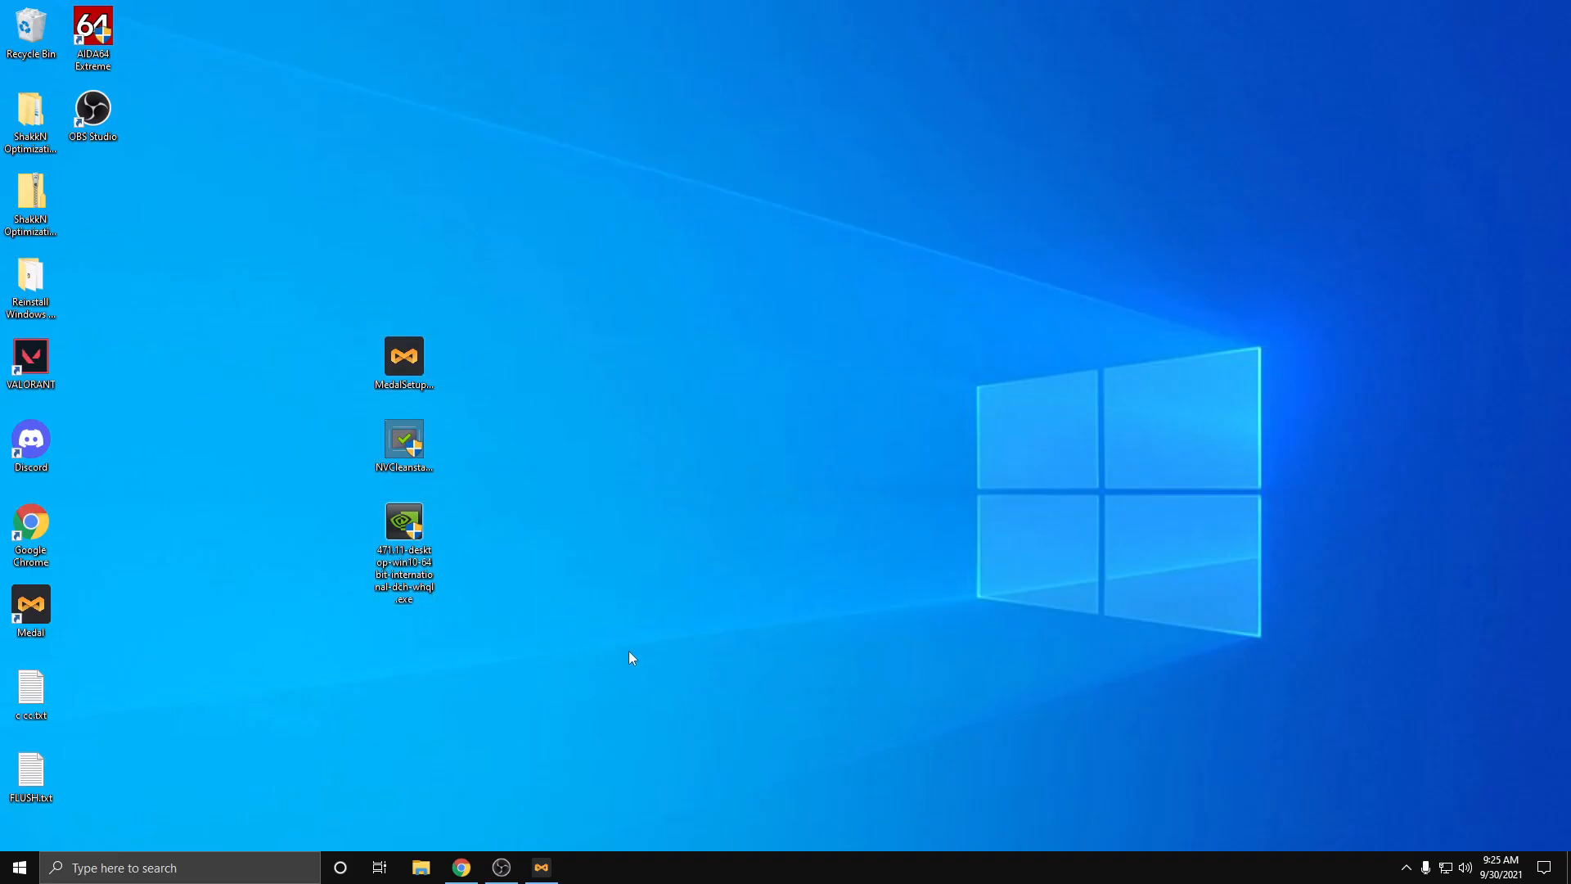
mouse_move(389, 298)
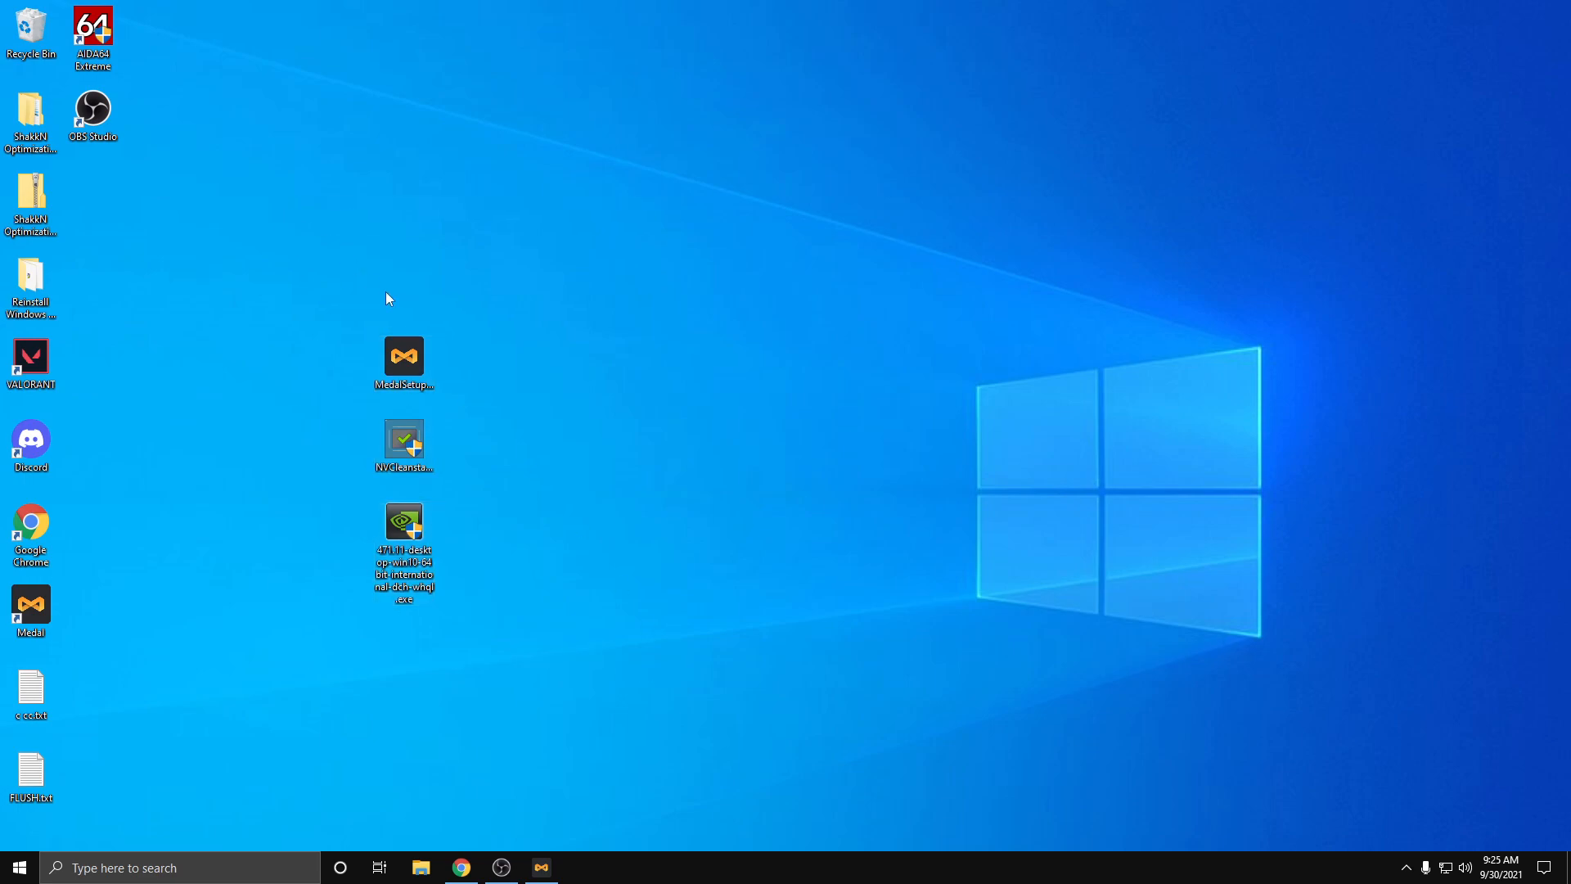
Step: Launch Display Driver Uninstaller as administrator, dismiss its safe mode warning and close it
left_click(402, 355)
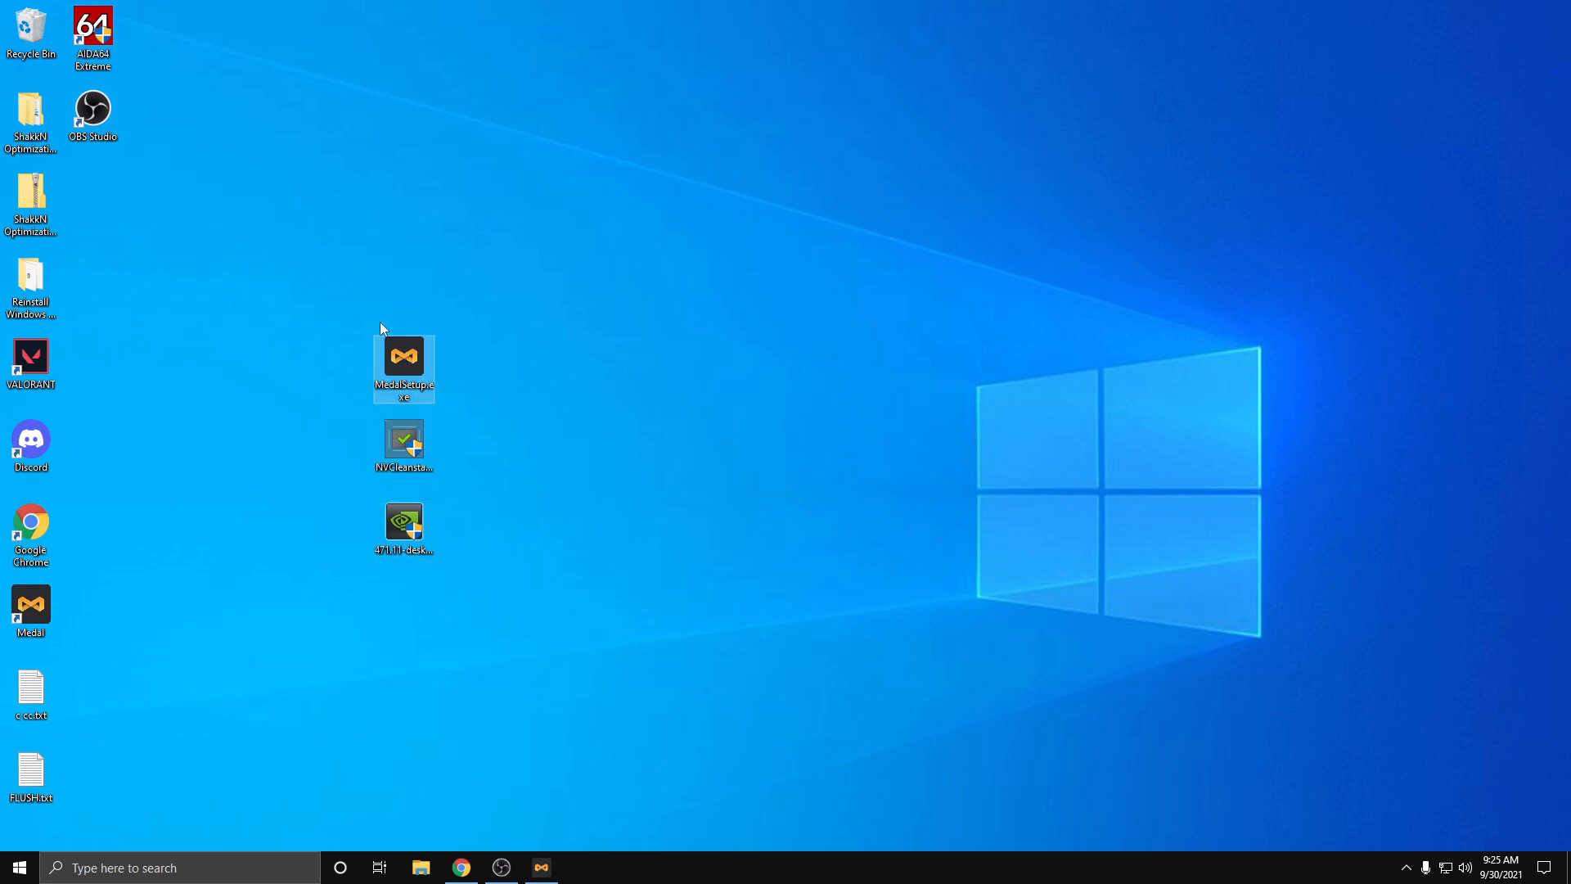
mouse_move(540, 394)
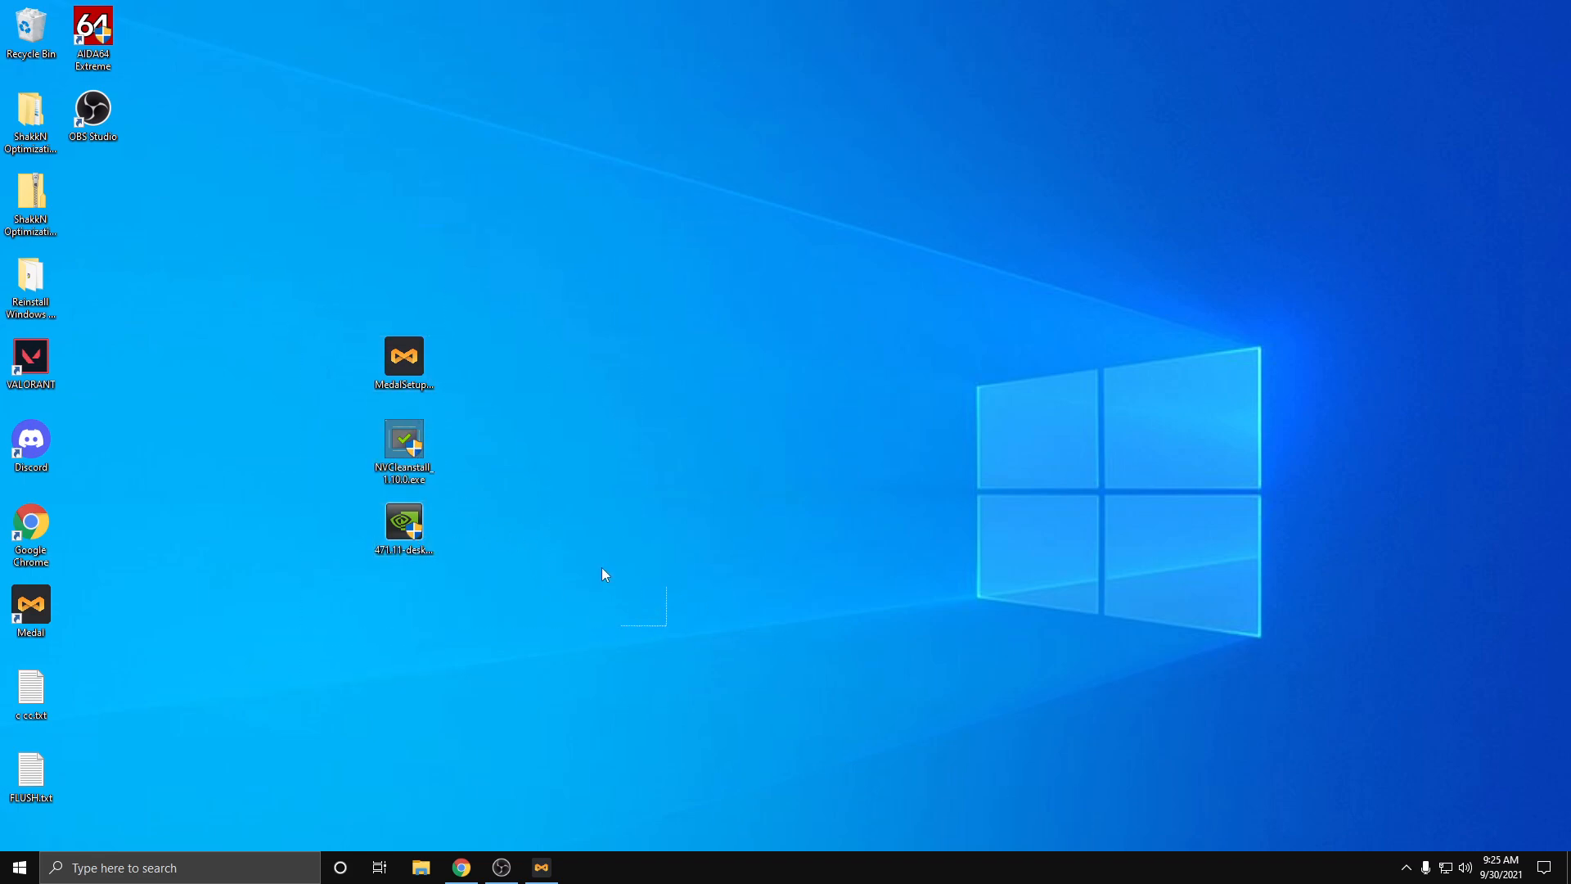
mouse_move(292, 275)
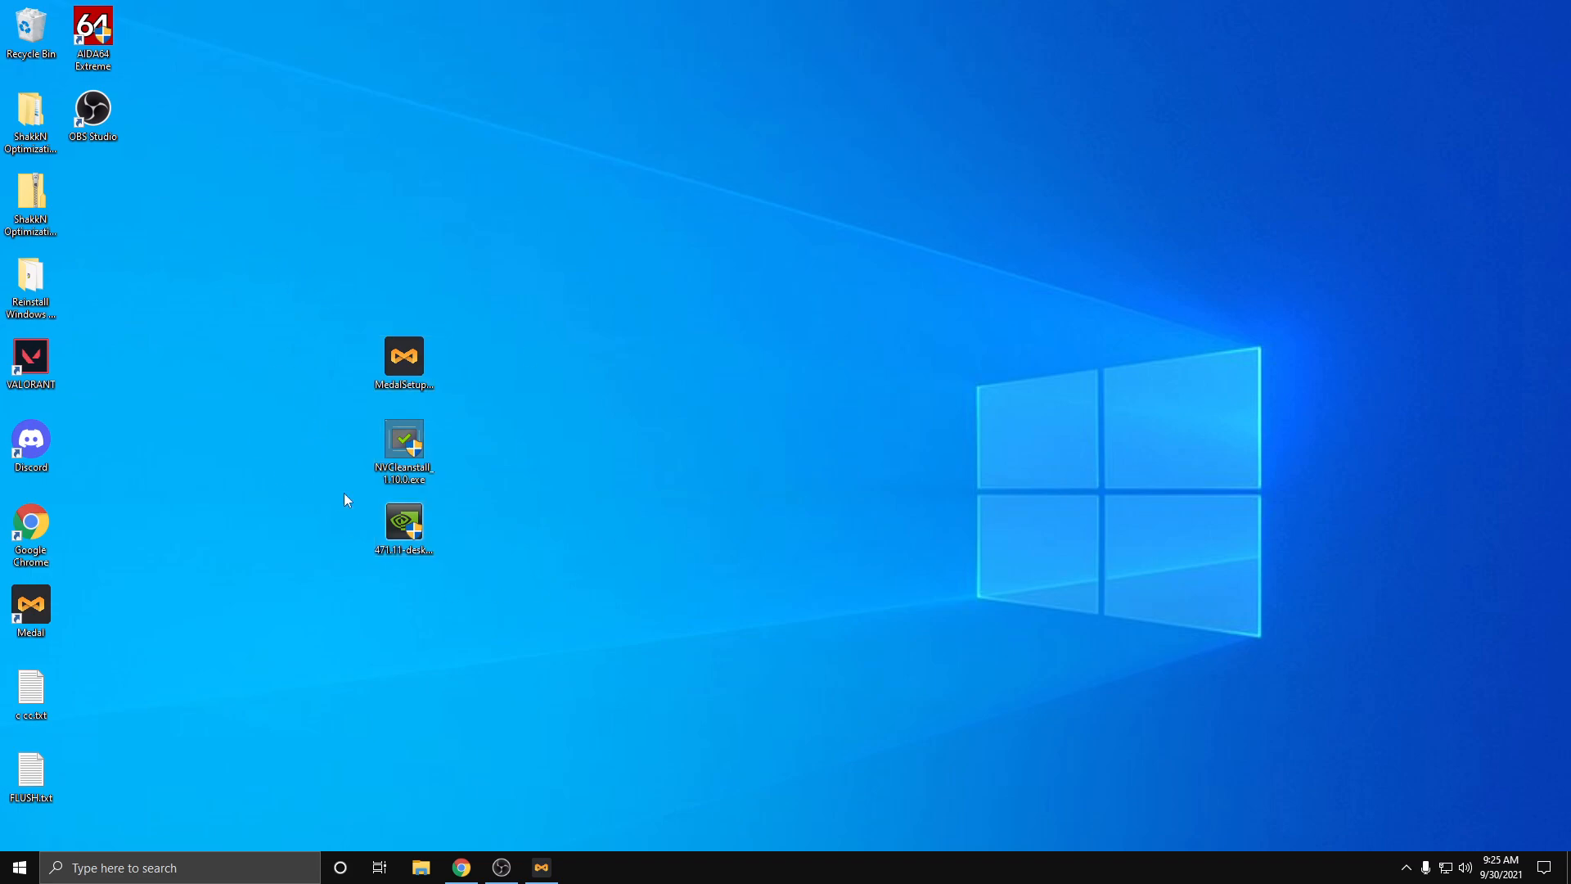
mouse_move(405, 356)
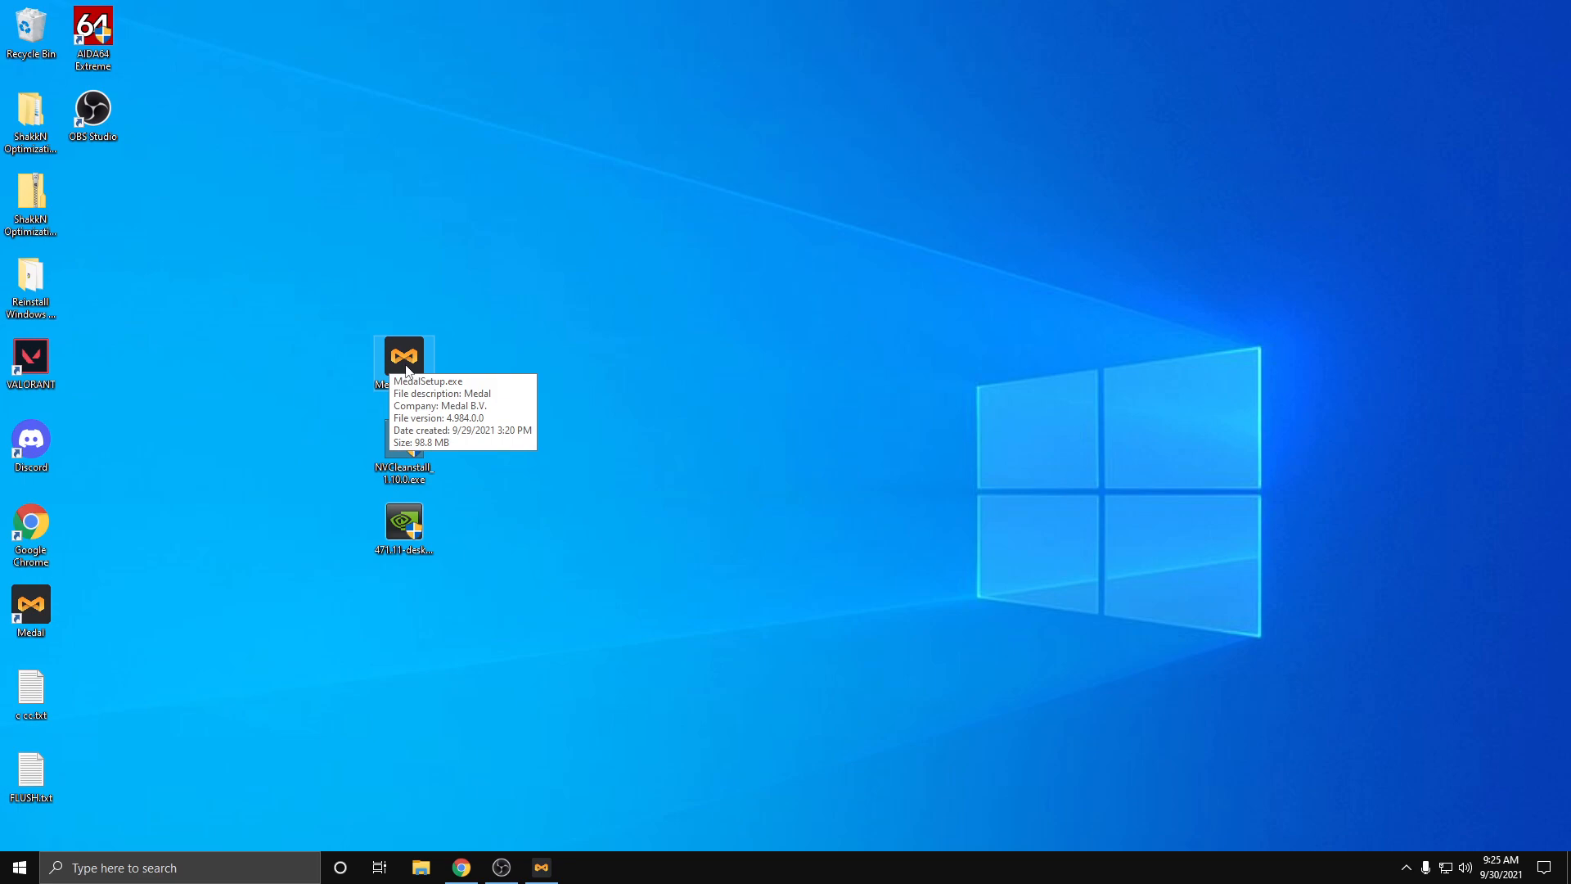
left_click(13, 865)
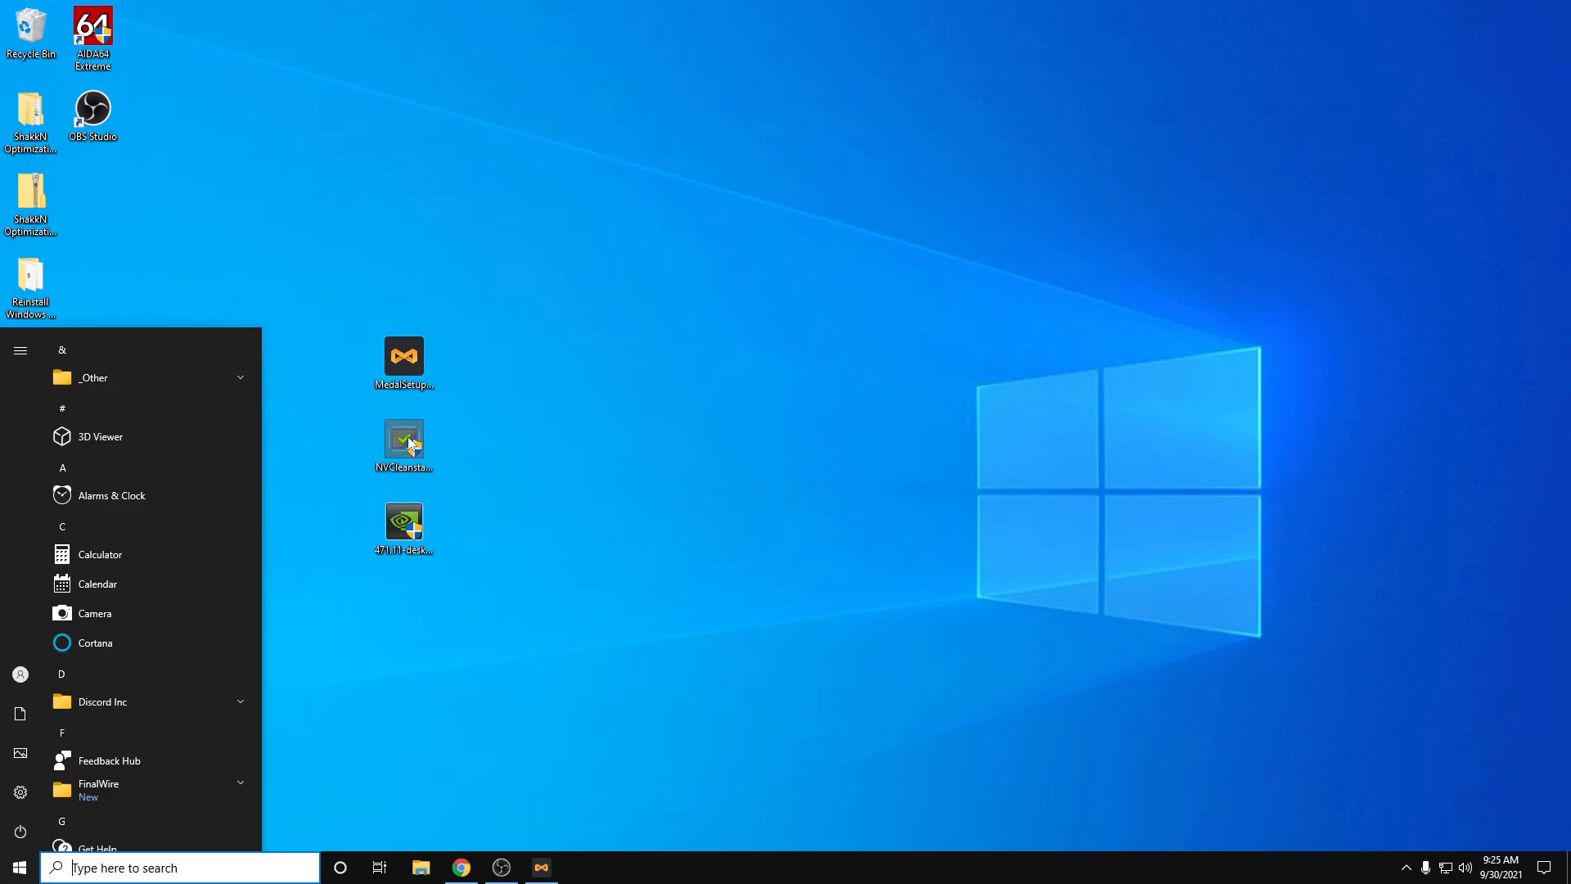
left_click(93, 376)
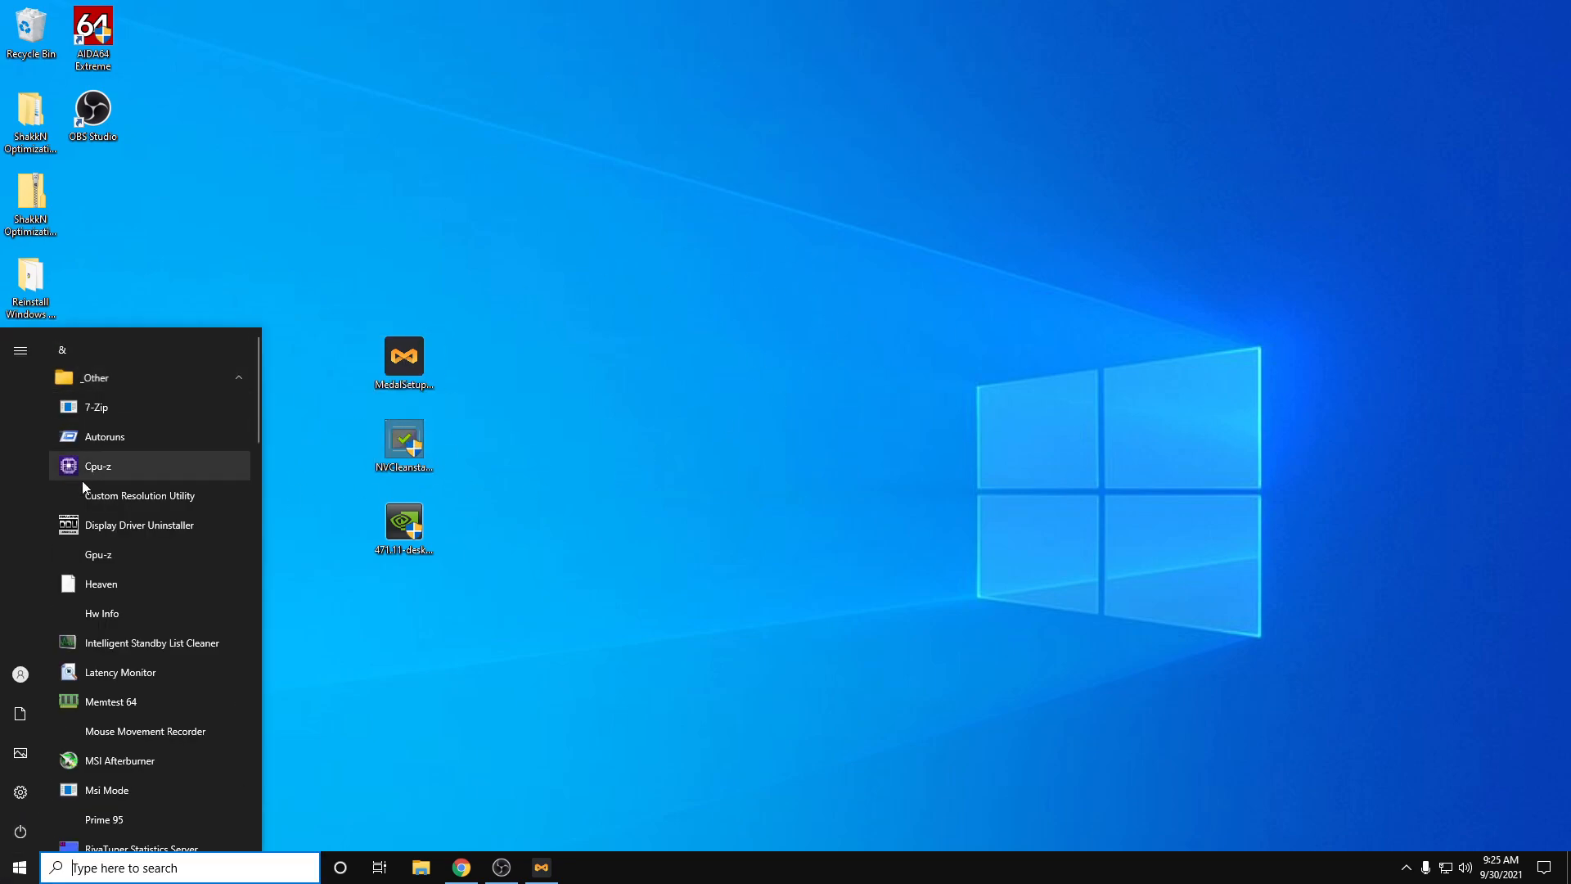
right_click(106, 524)
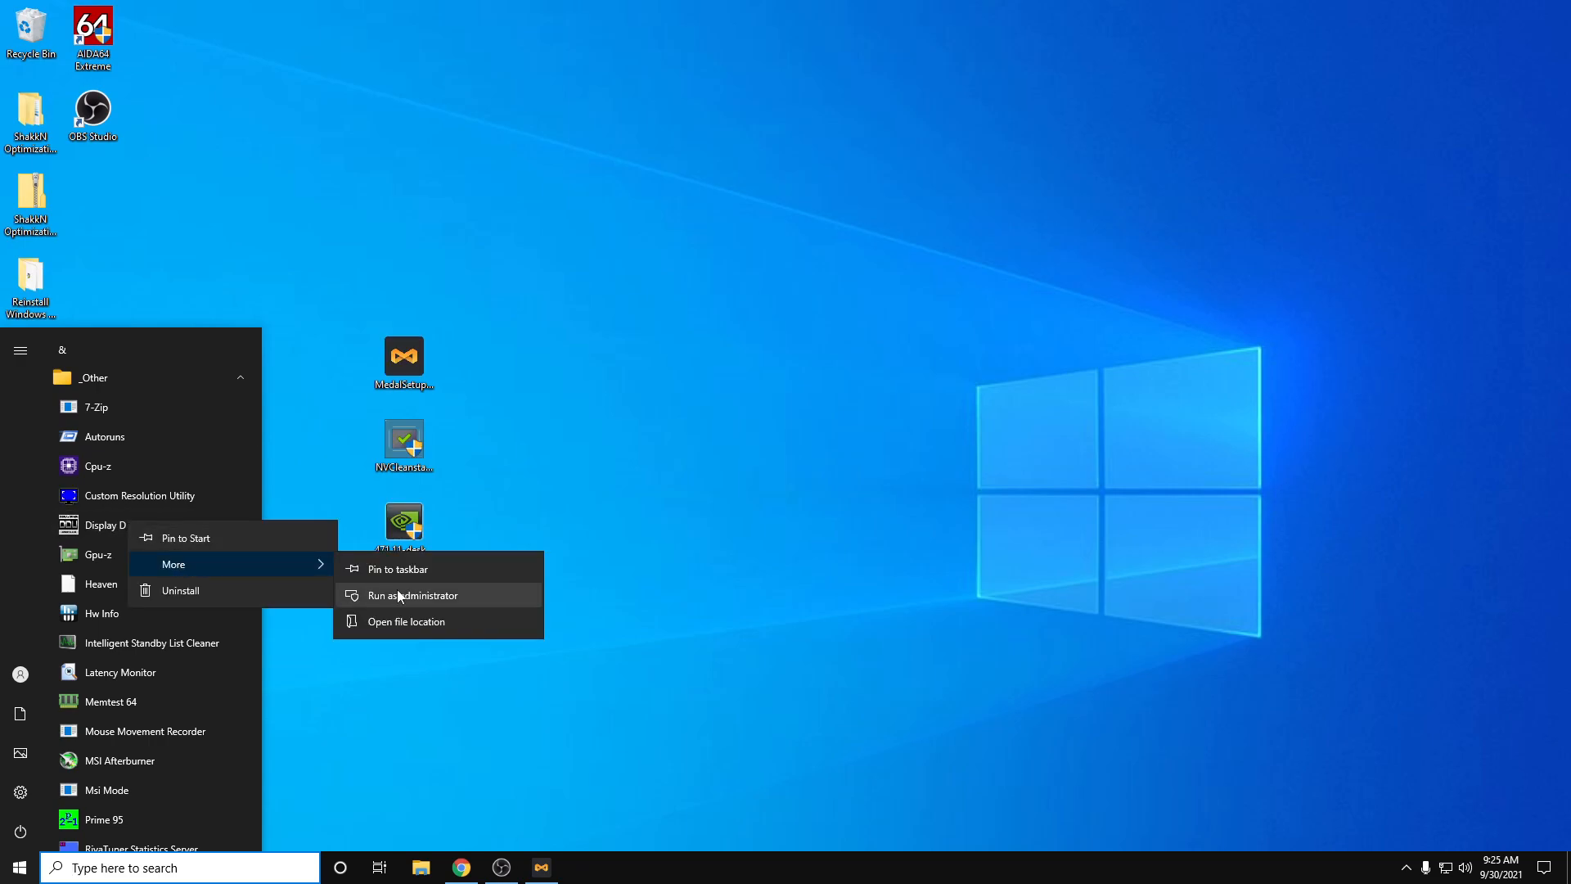
left_click(413, 595)
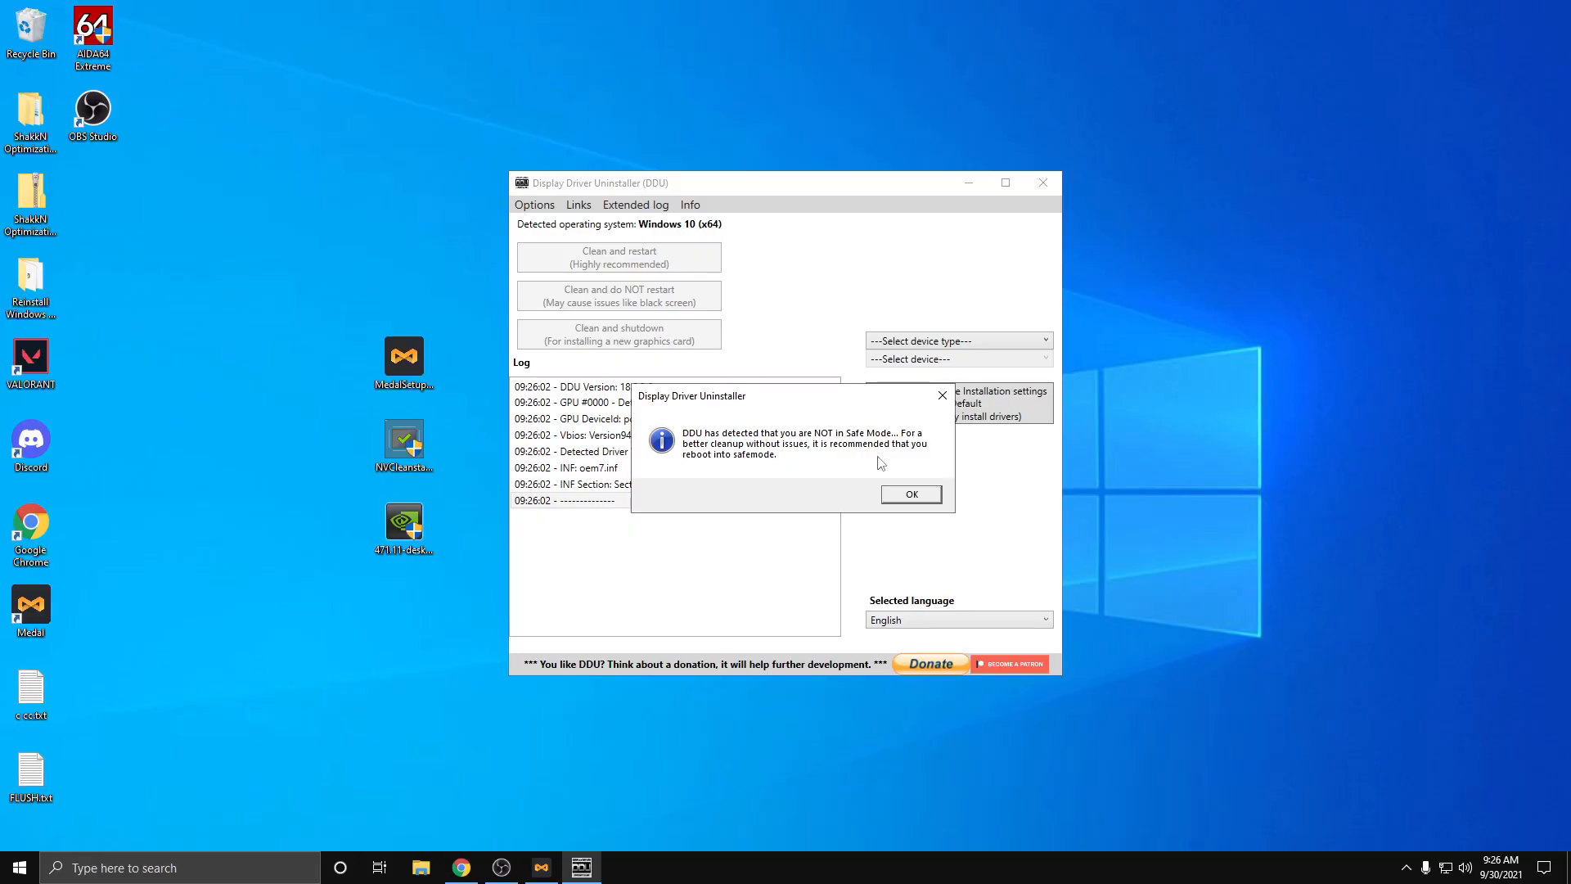
left_click(909, 494)
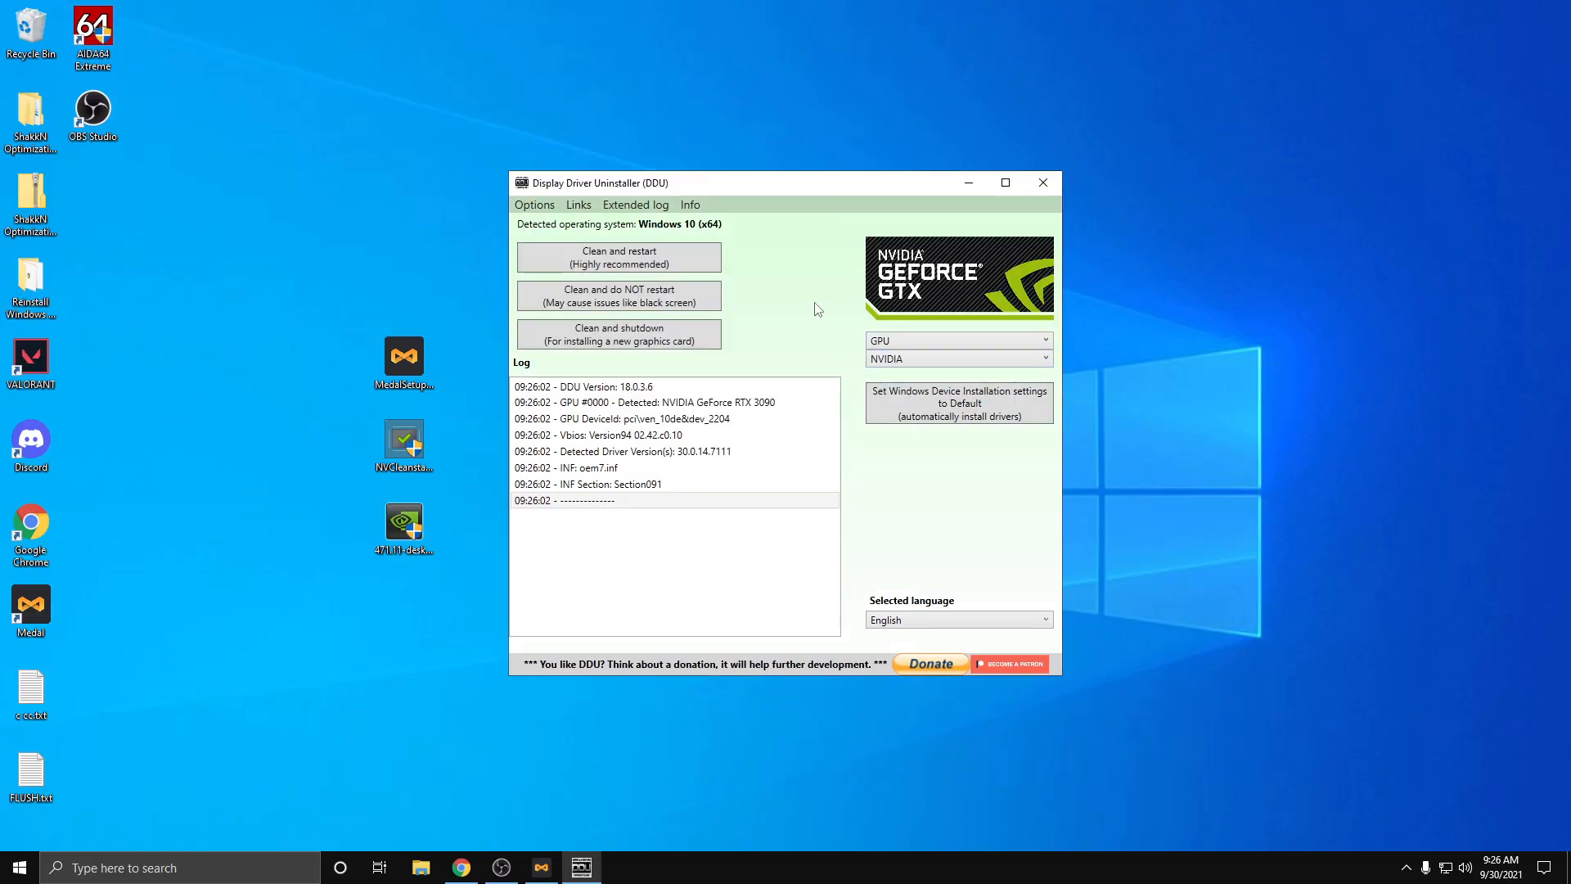
left_click(1042, 183)
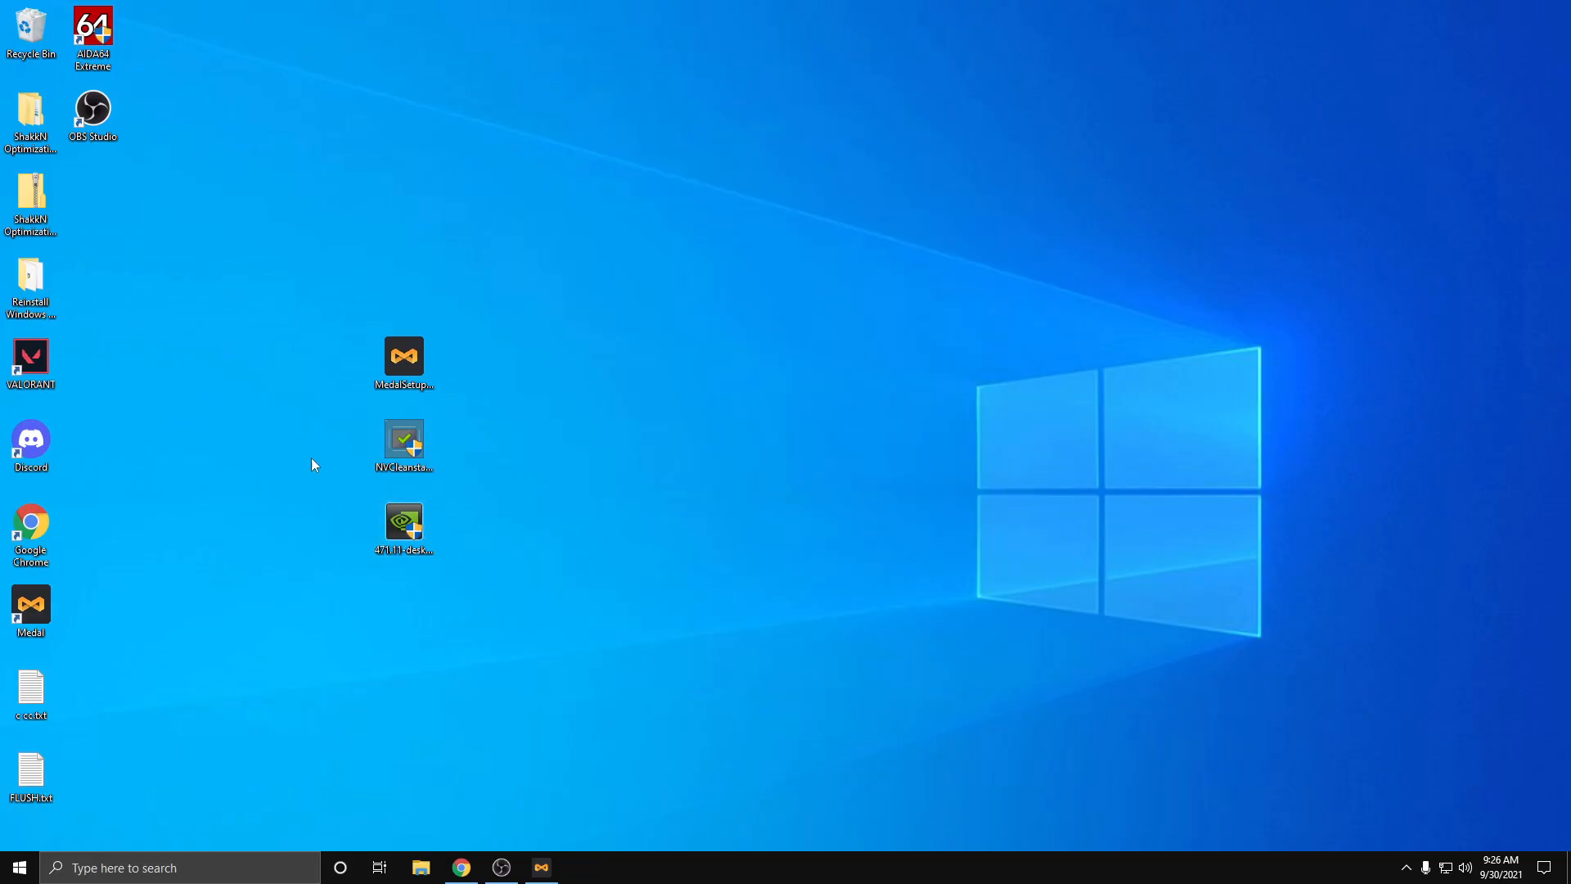
Step: On NVIDIA's older drivers search, list GeForce RTX 3090 DCH Recommended/Certified drivers and select 471.11
left_click(403, 439)
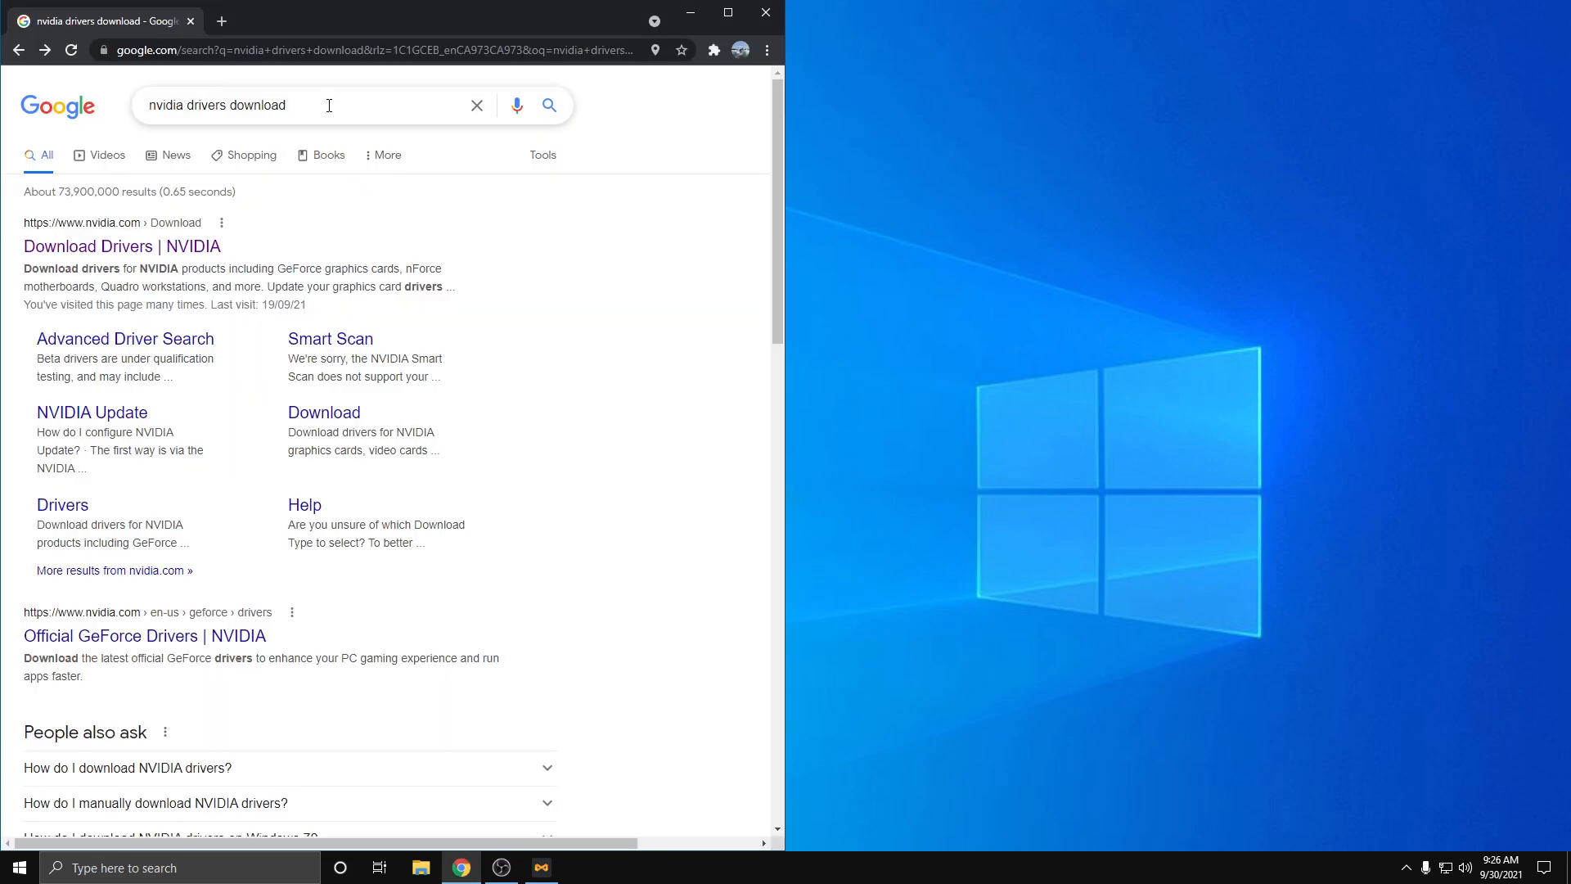
left_click(121, 246)
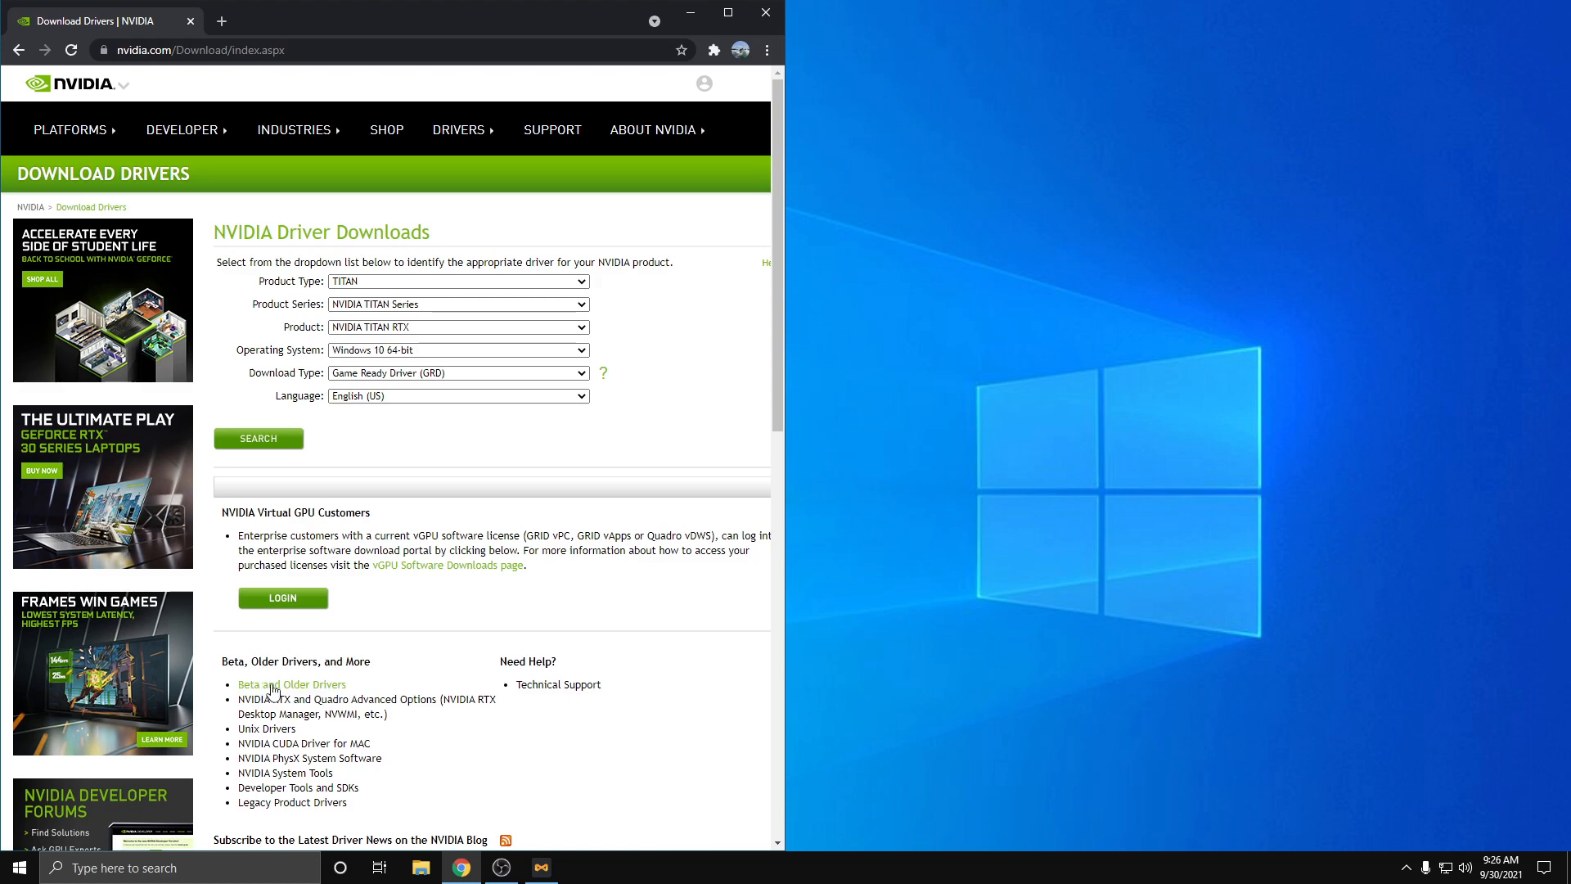
left_click(291, 684)
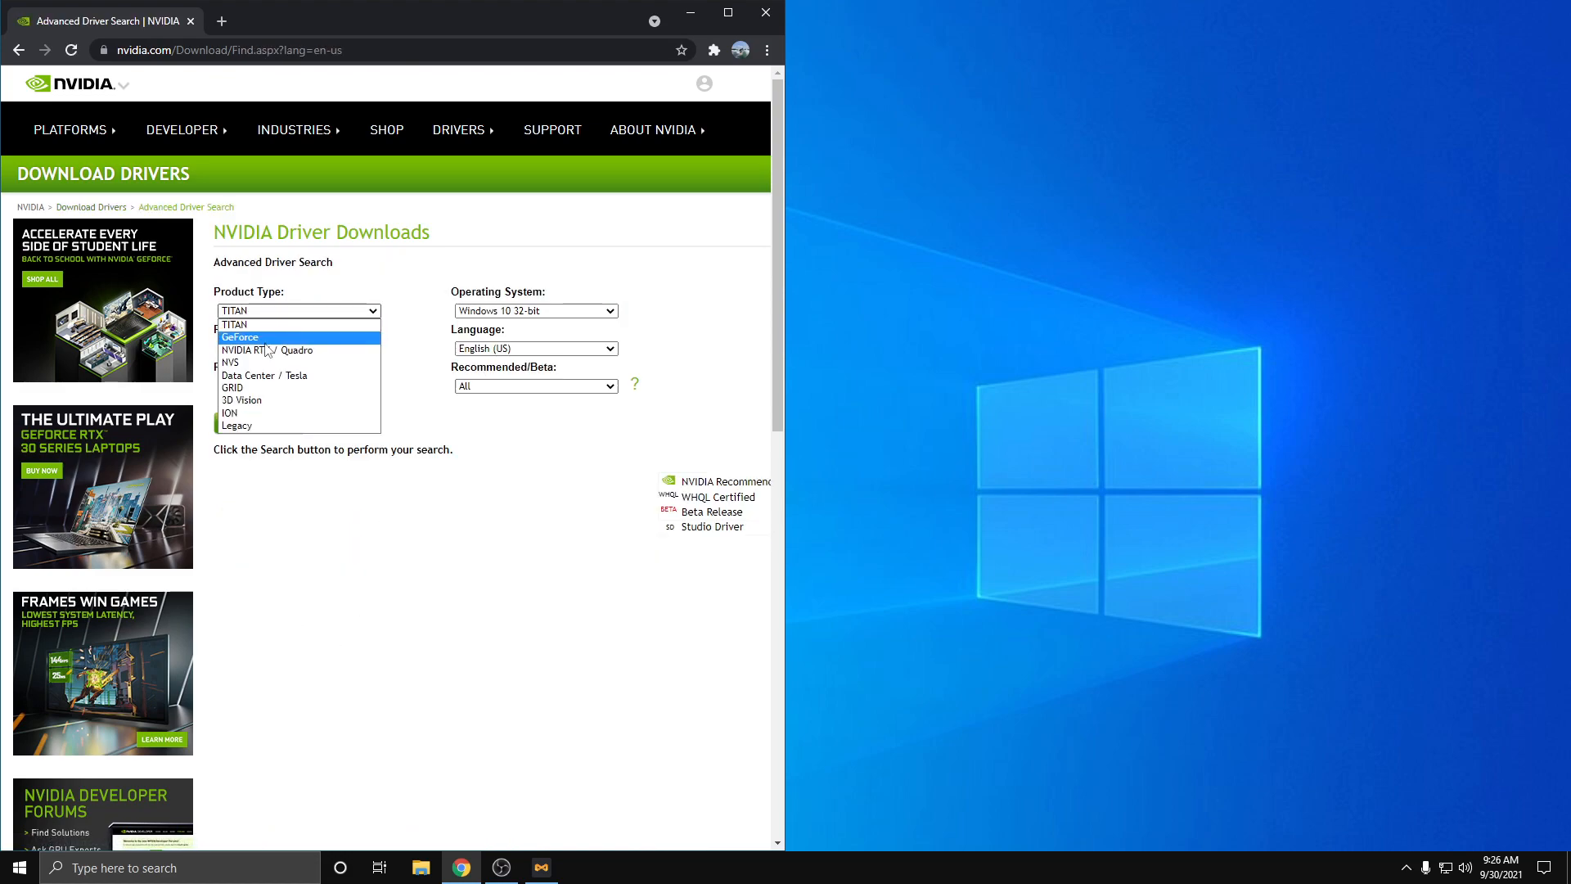
left_click(239, 337)
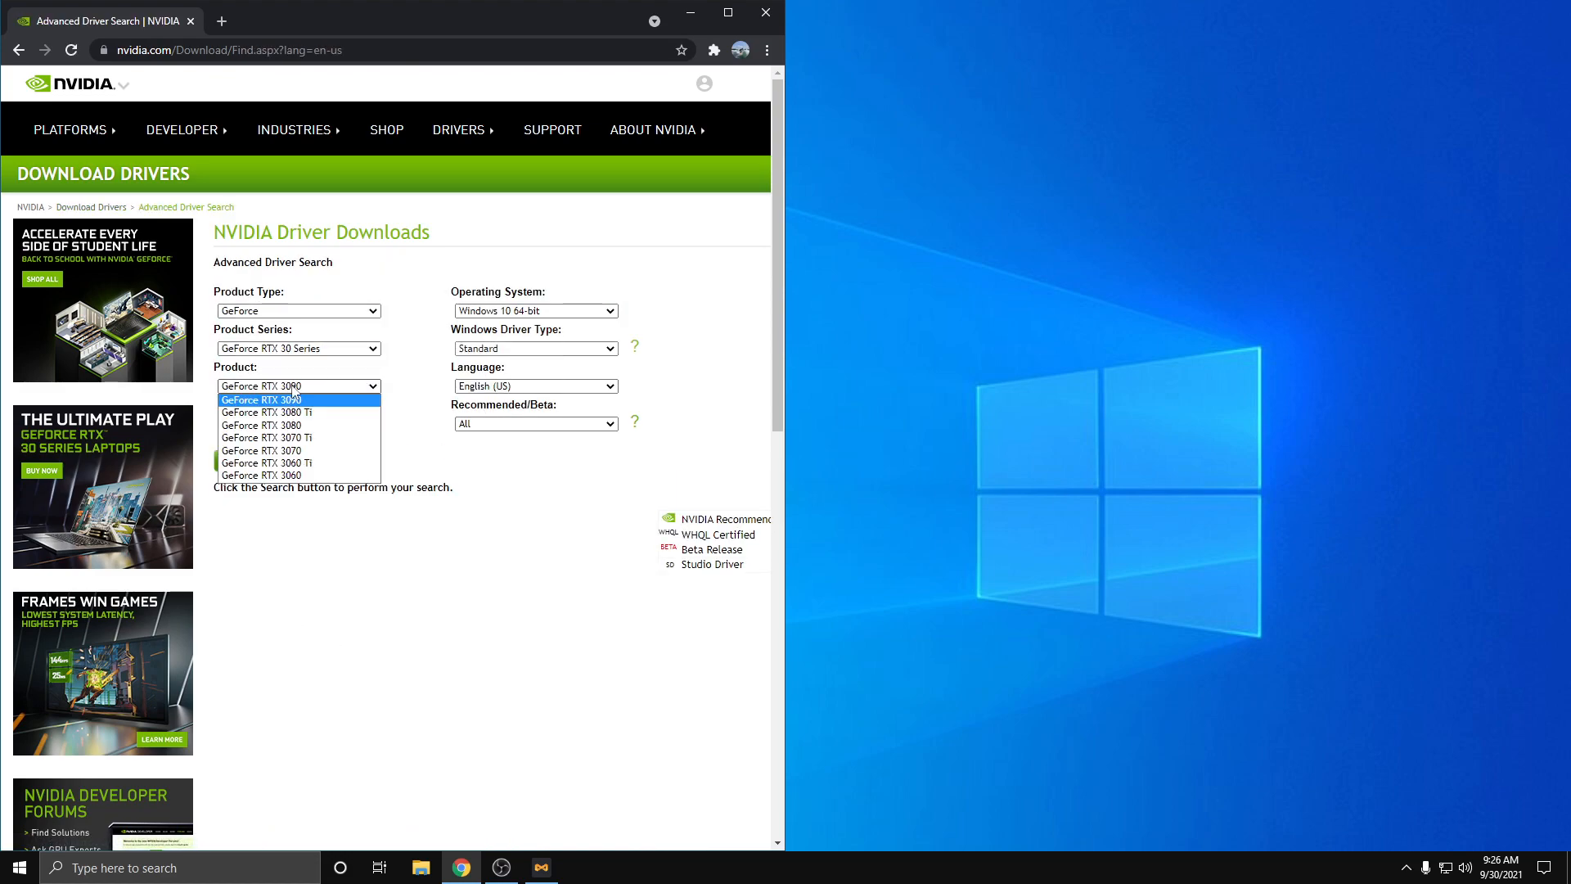
left_click(537, 347)
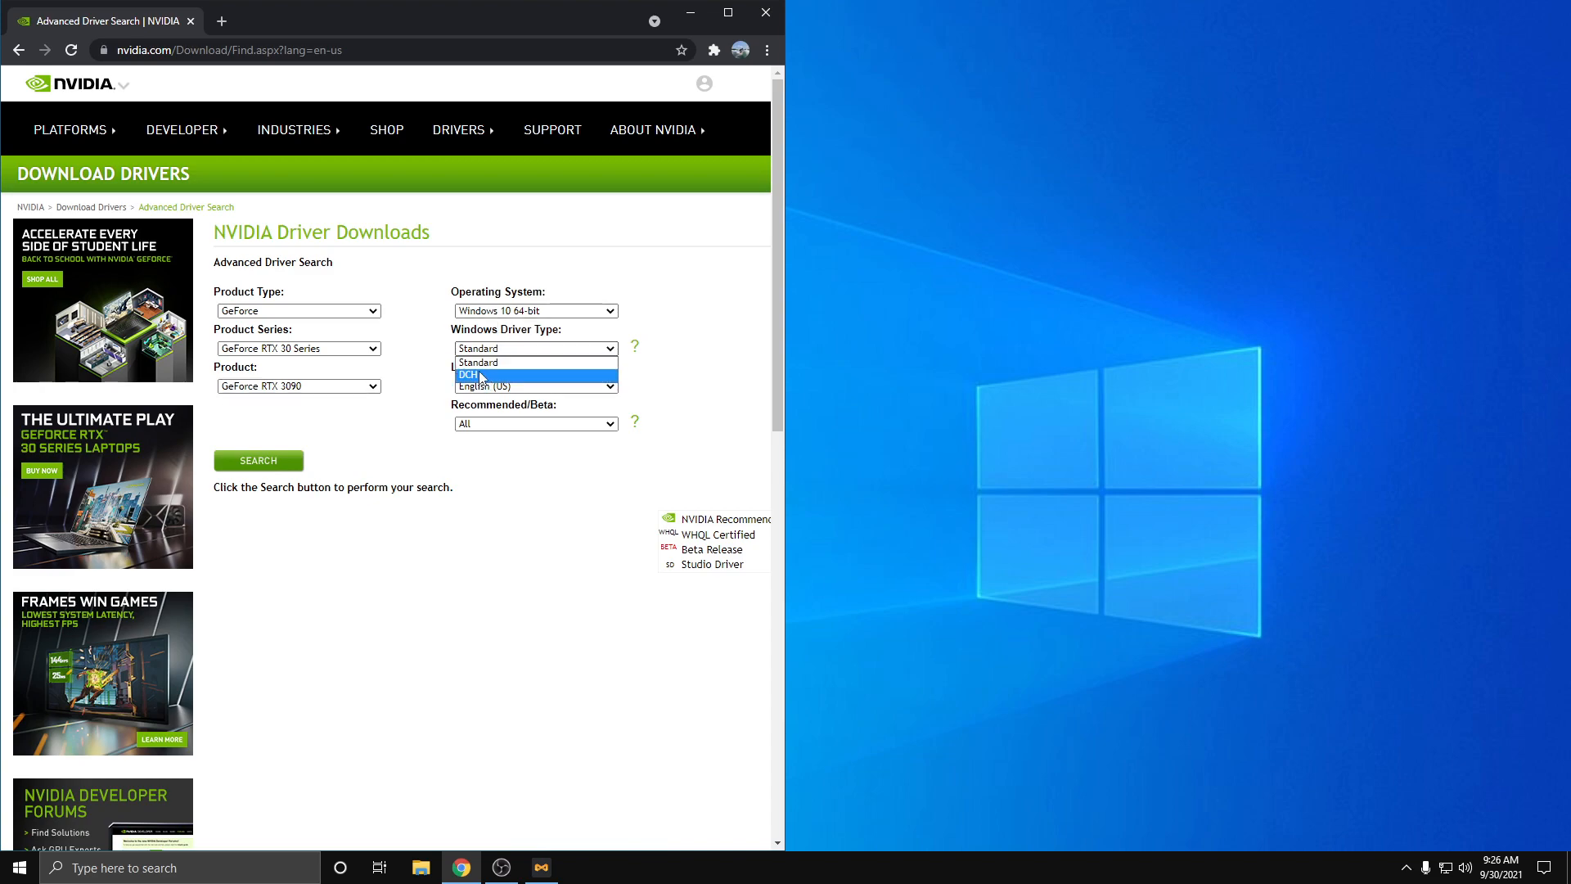
left_click(468, 373)
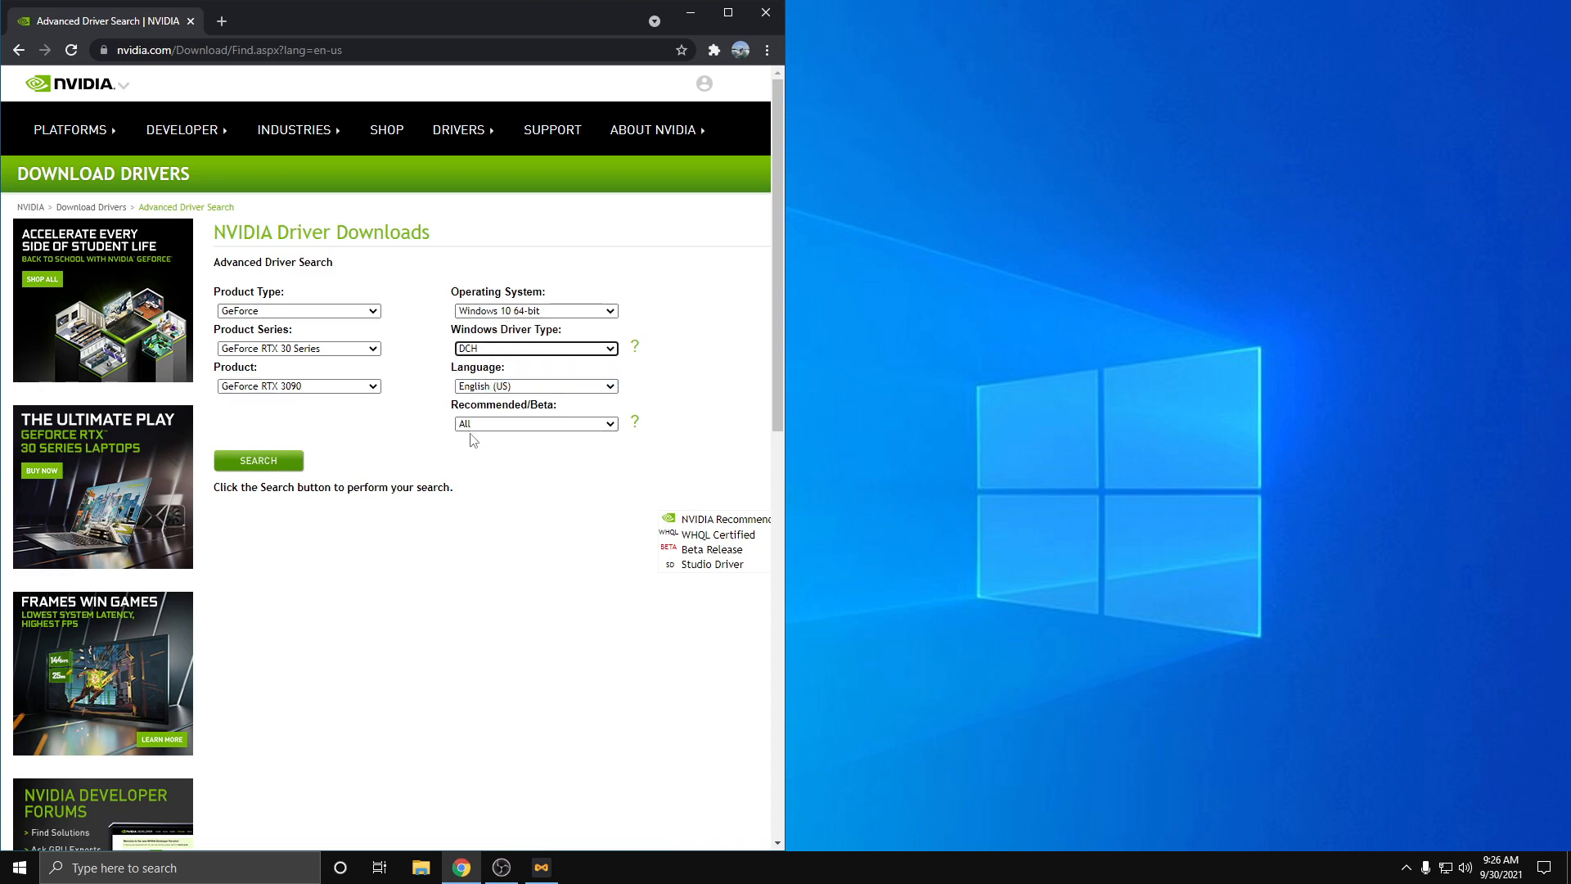
left_click(259, 461)
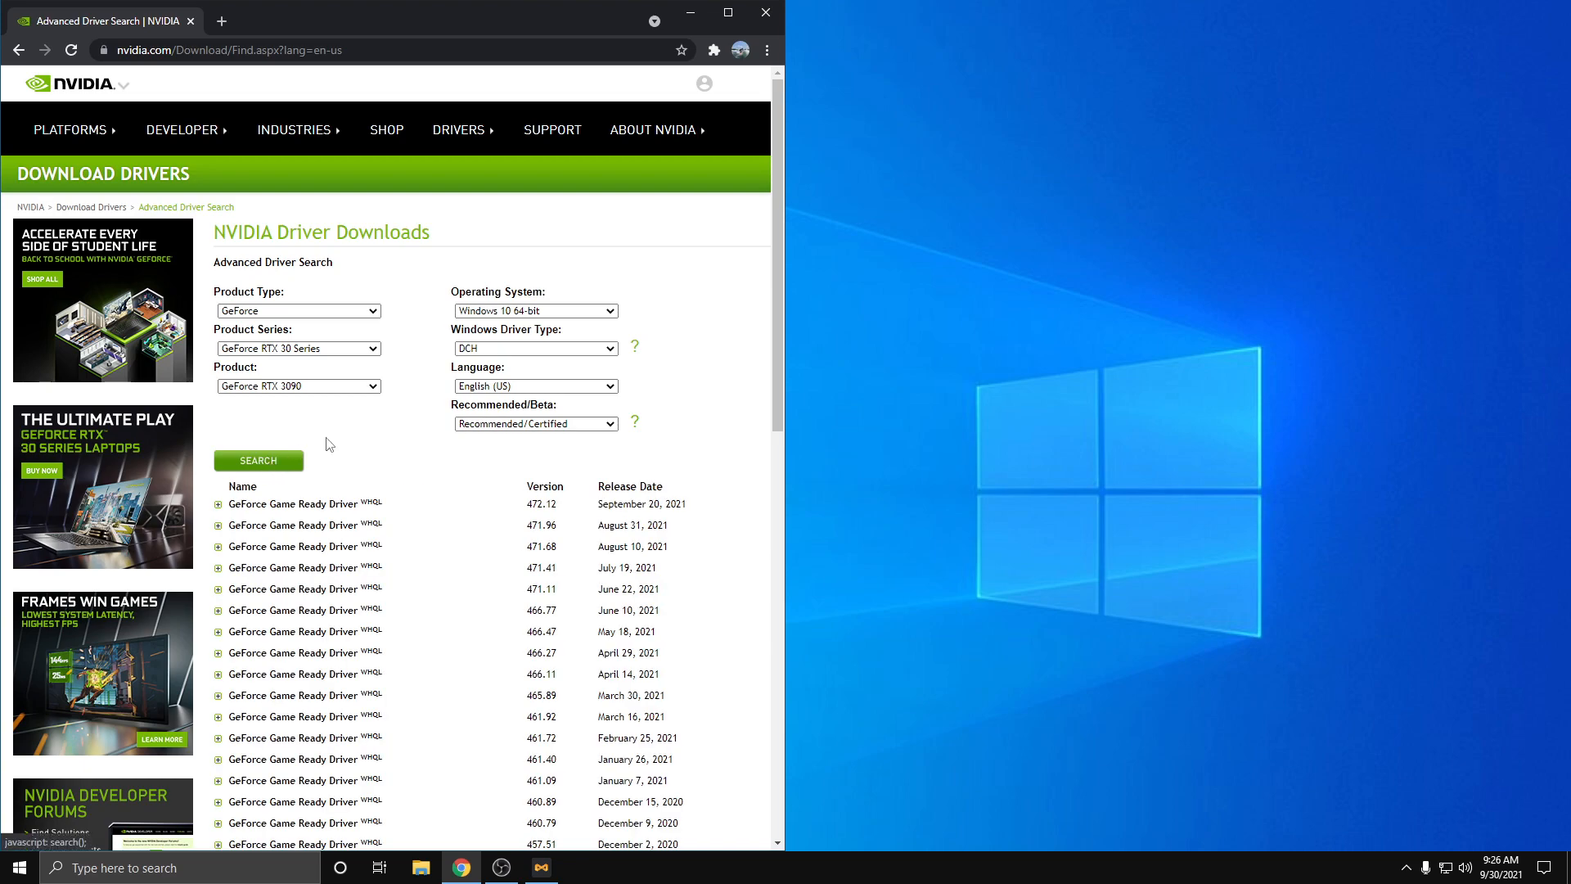
mouse_move(311, 594)
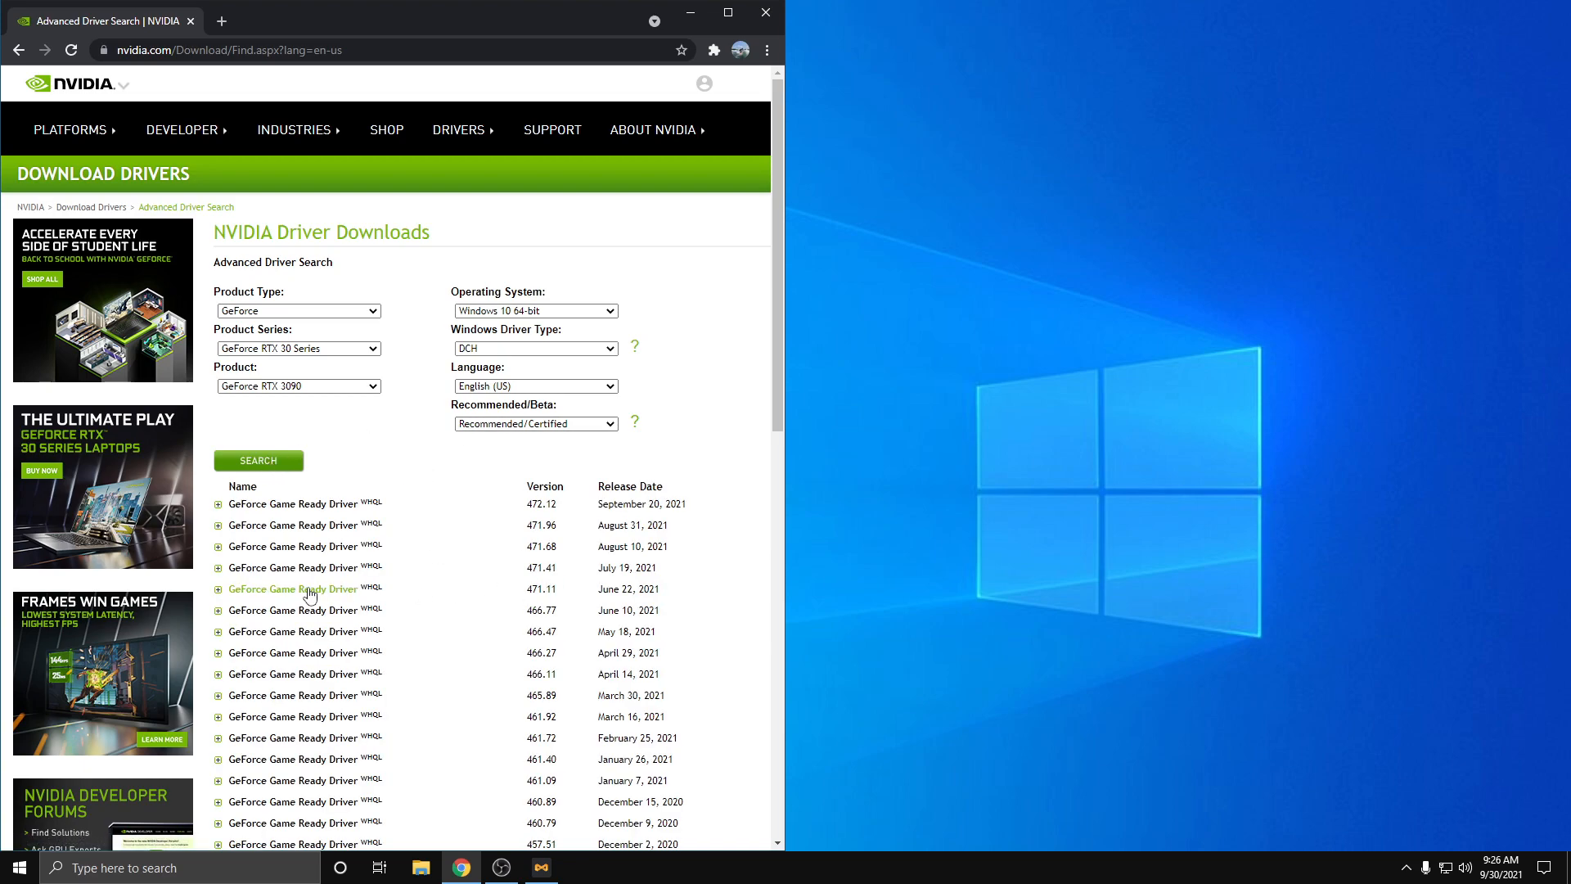
left_click(293, 587)
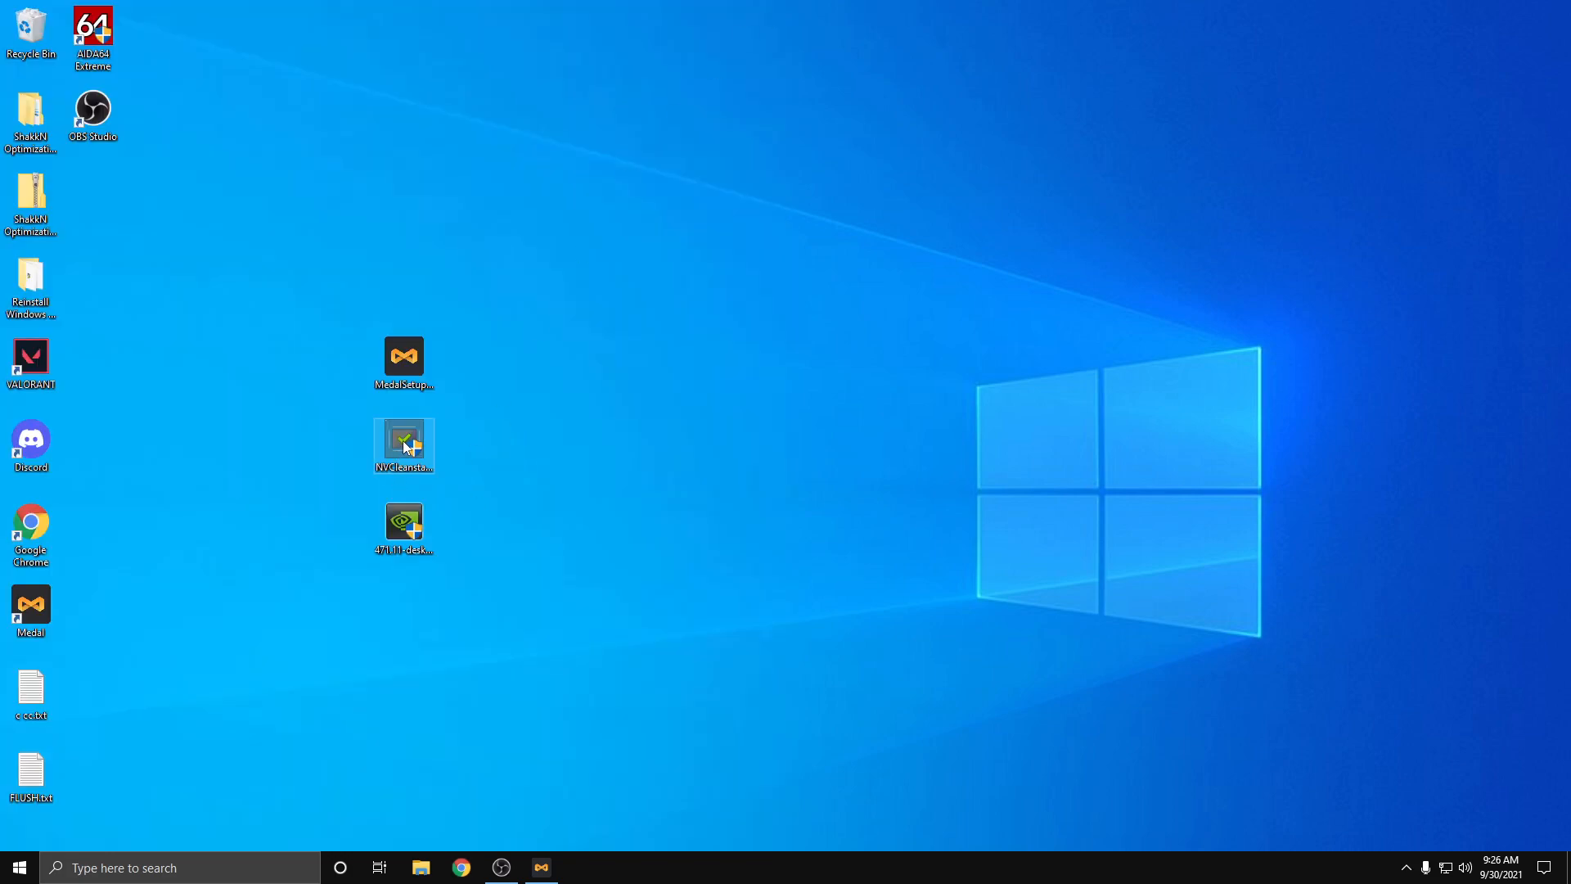
Step: In NVCleanstall use the on-disk 471.11 driver file, add PhysX to the components and start unpacking
double_click(402, 445)
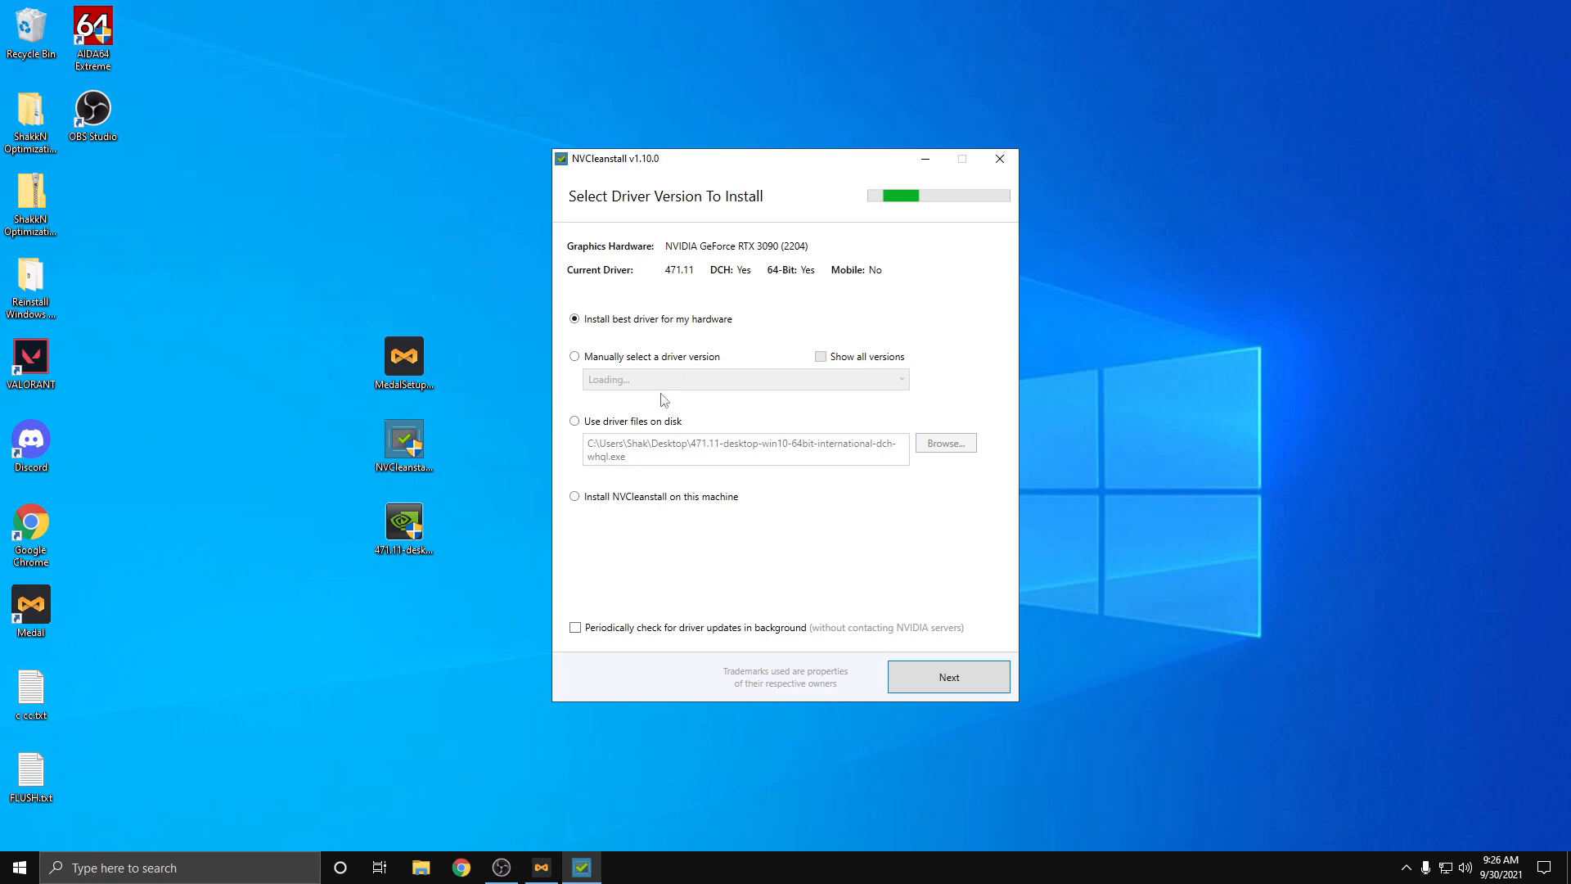
left_click(574, 420)
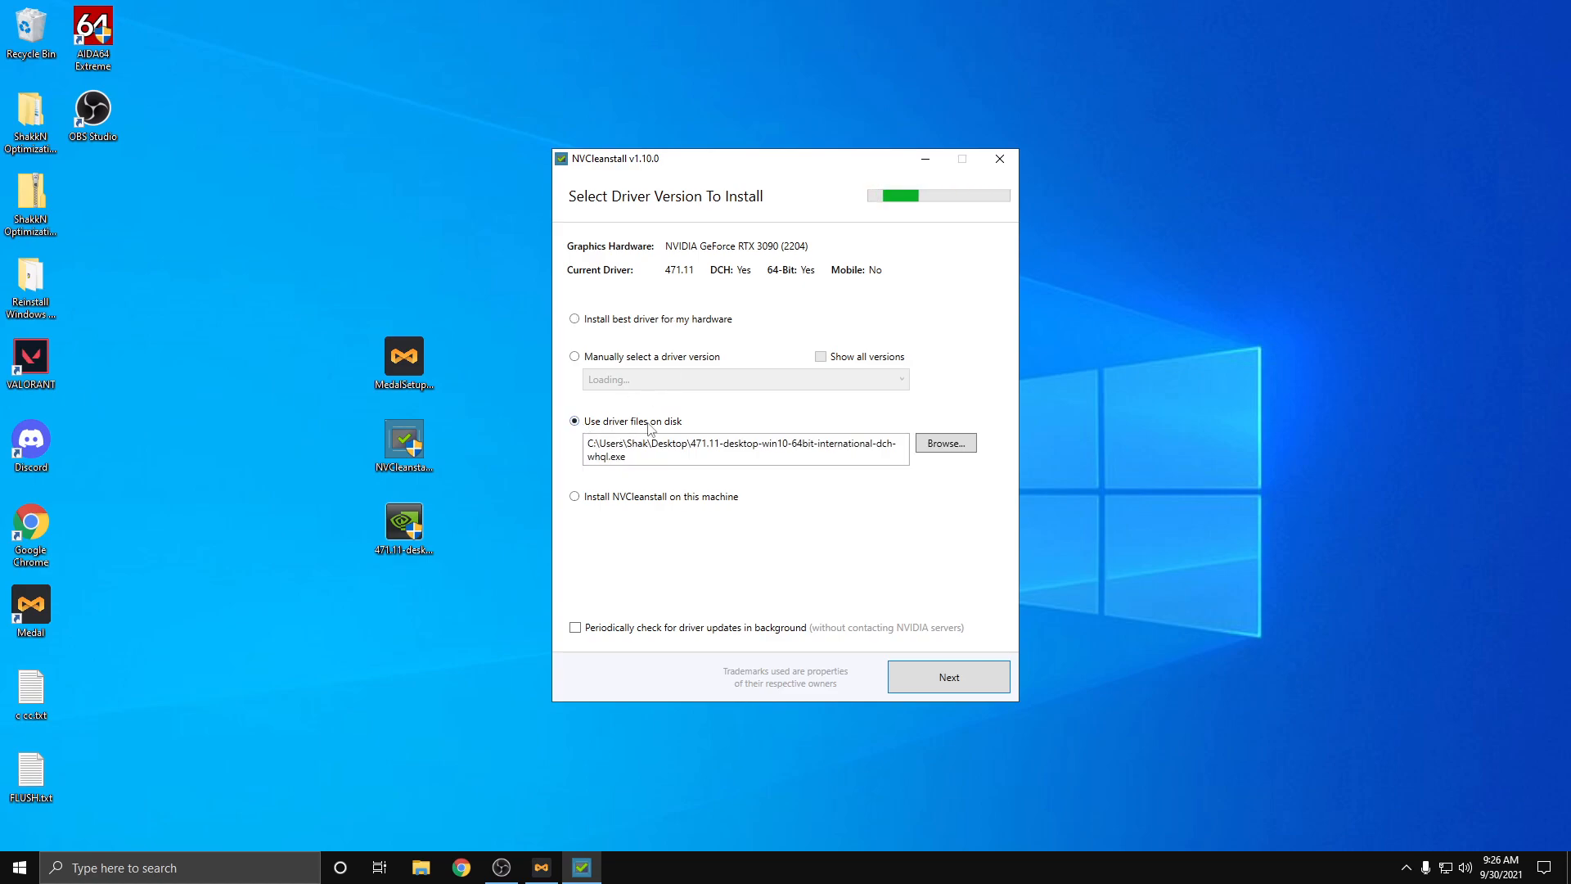
left_click(945, 441)
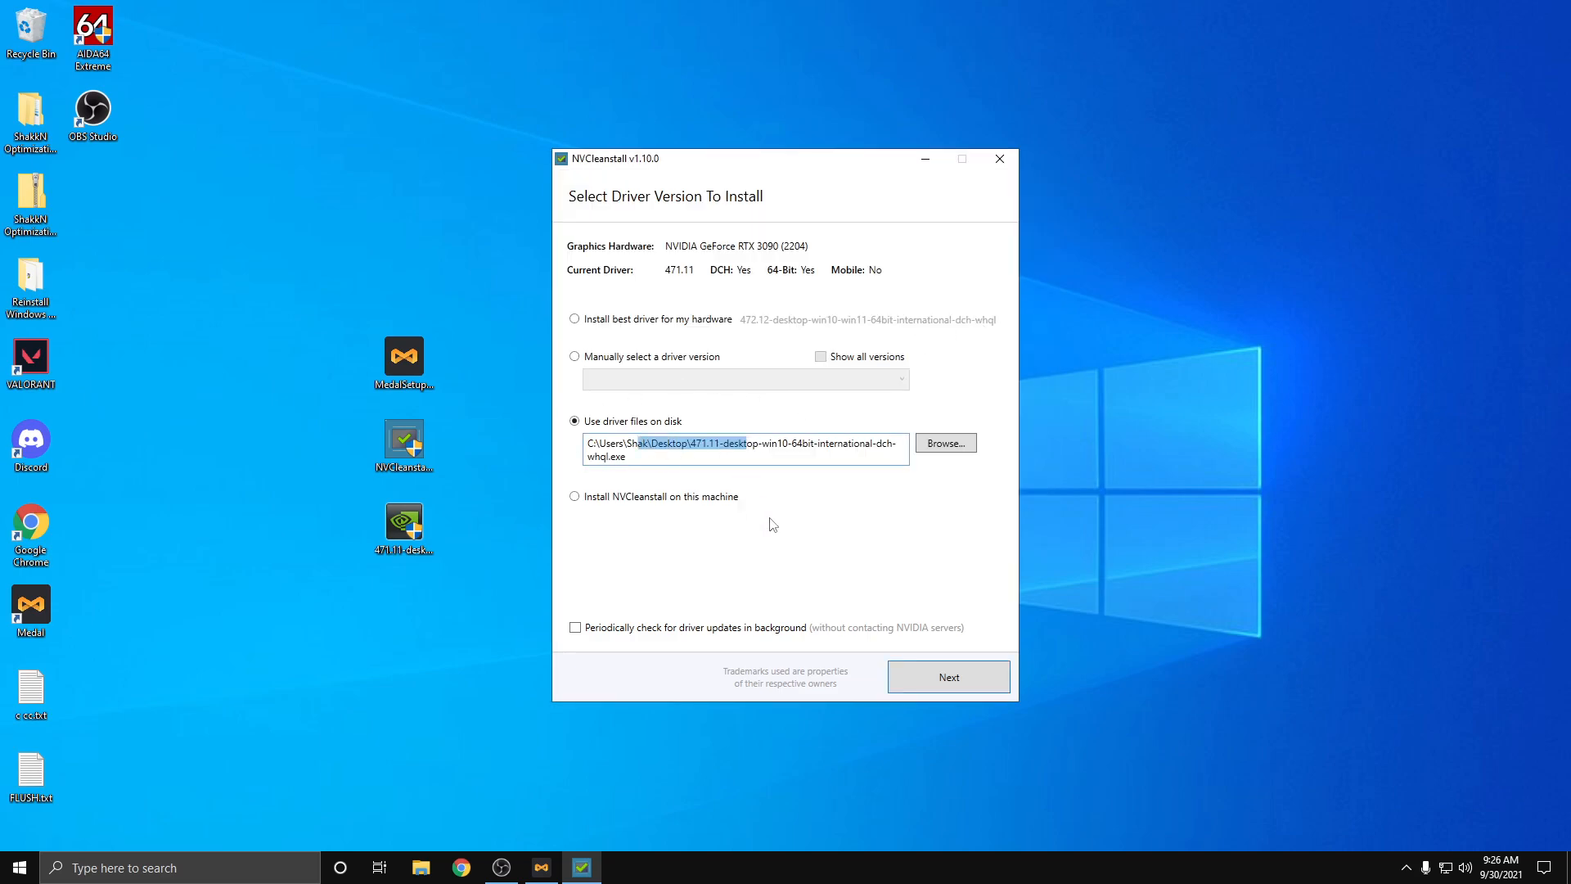
left_click(949, 677)
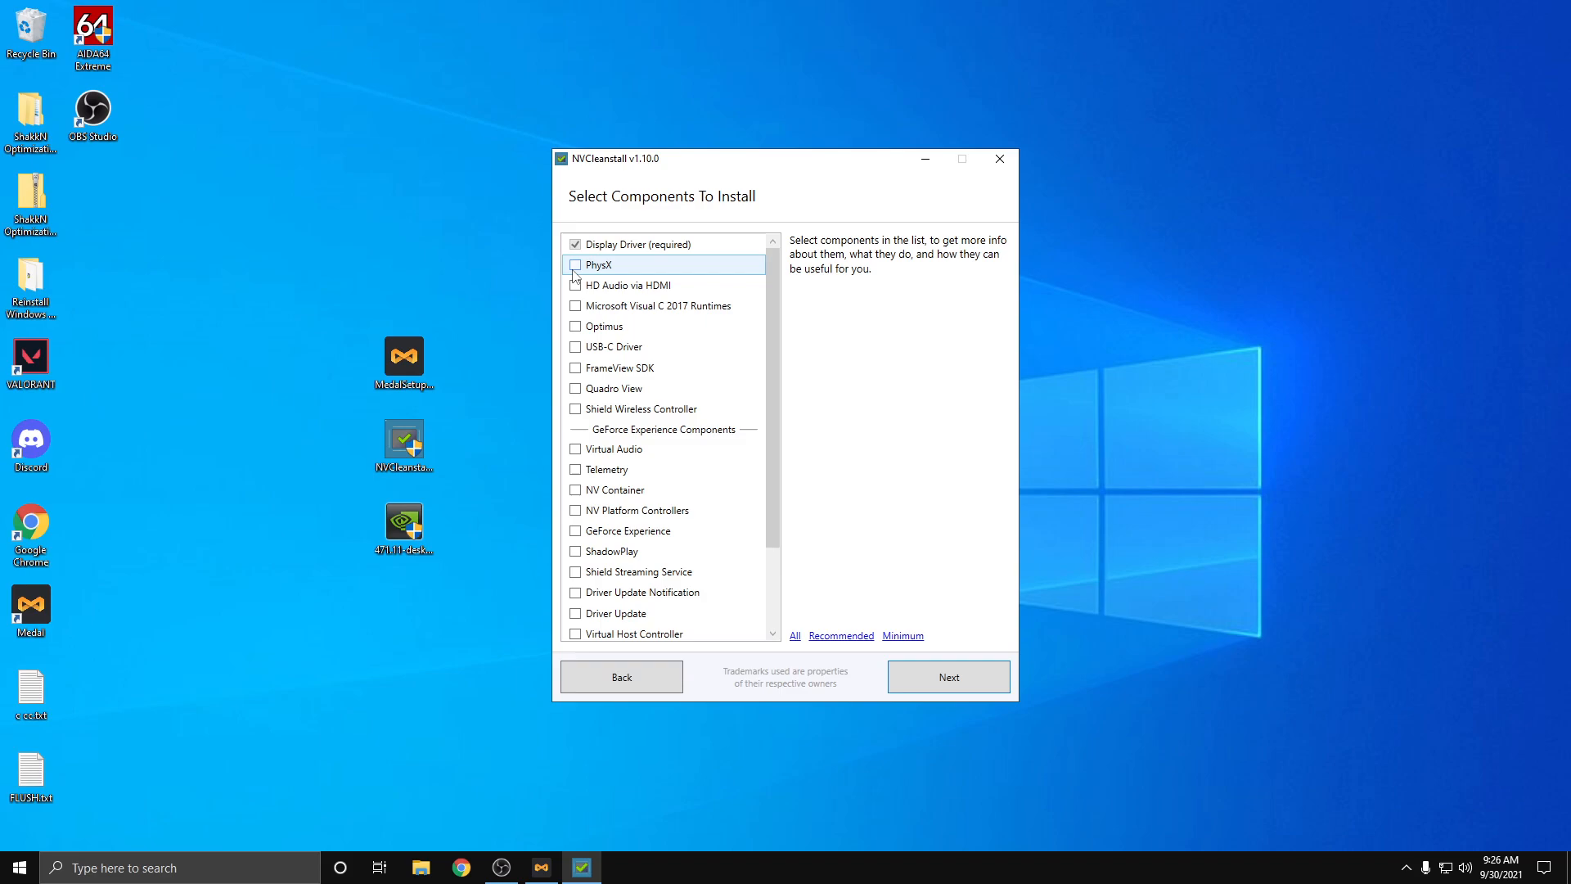
left_click(574, 265)
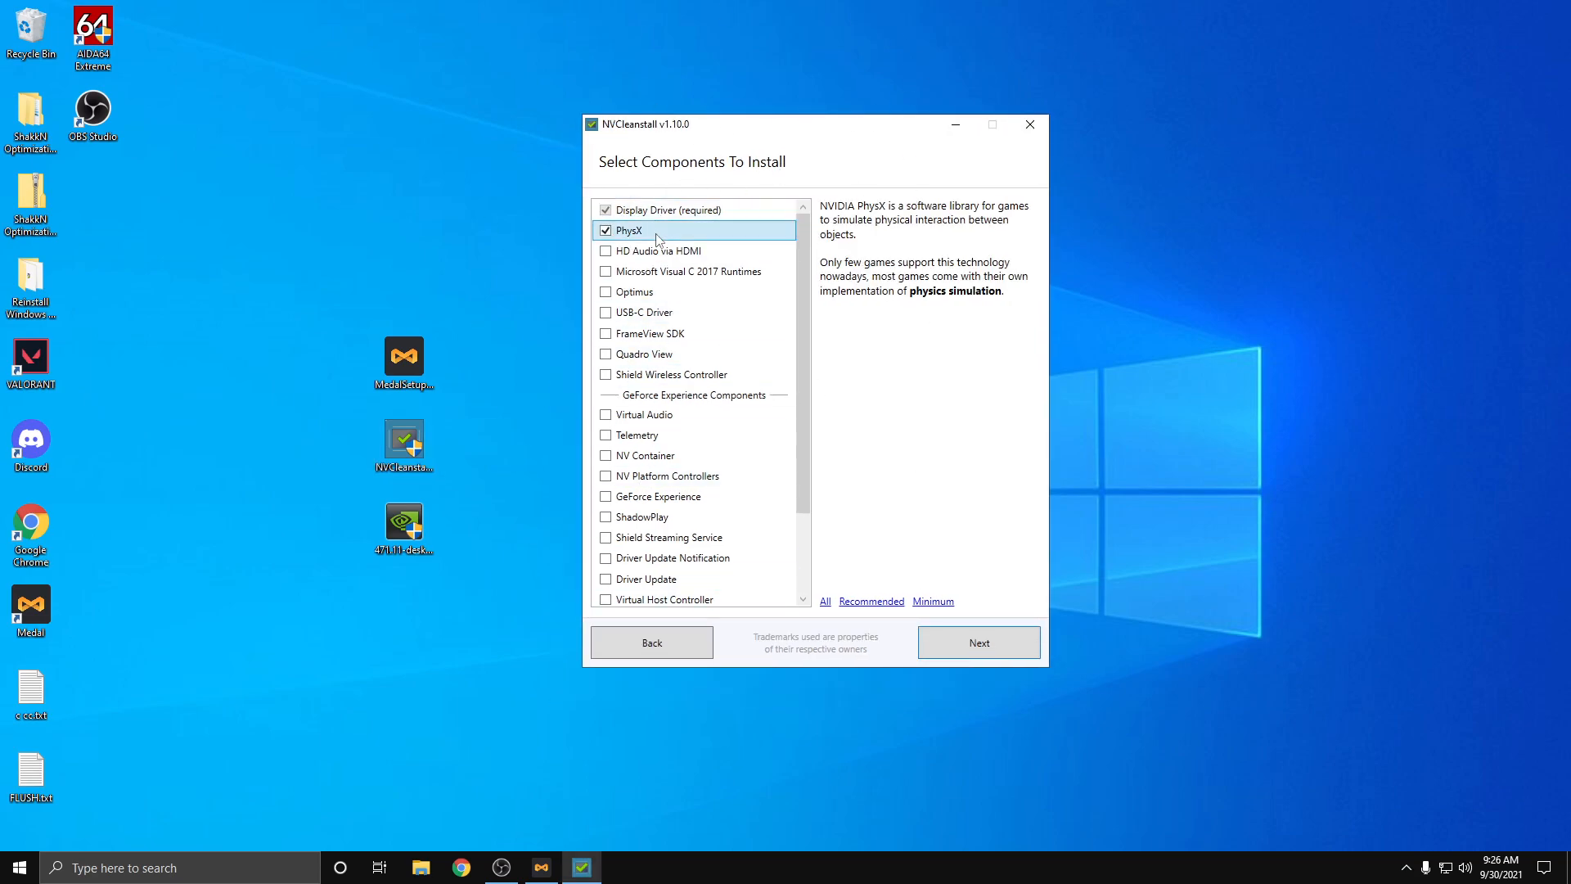
left_click(978, 642)
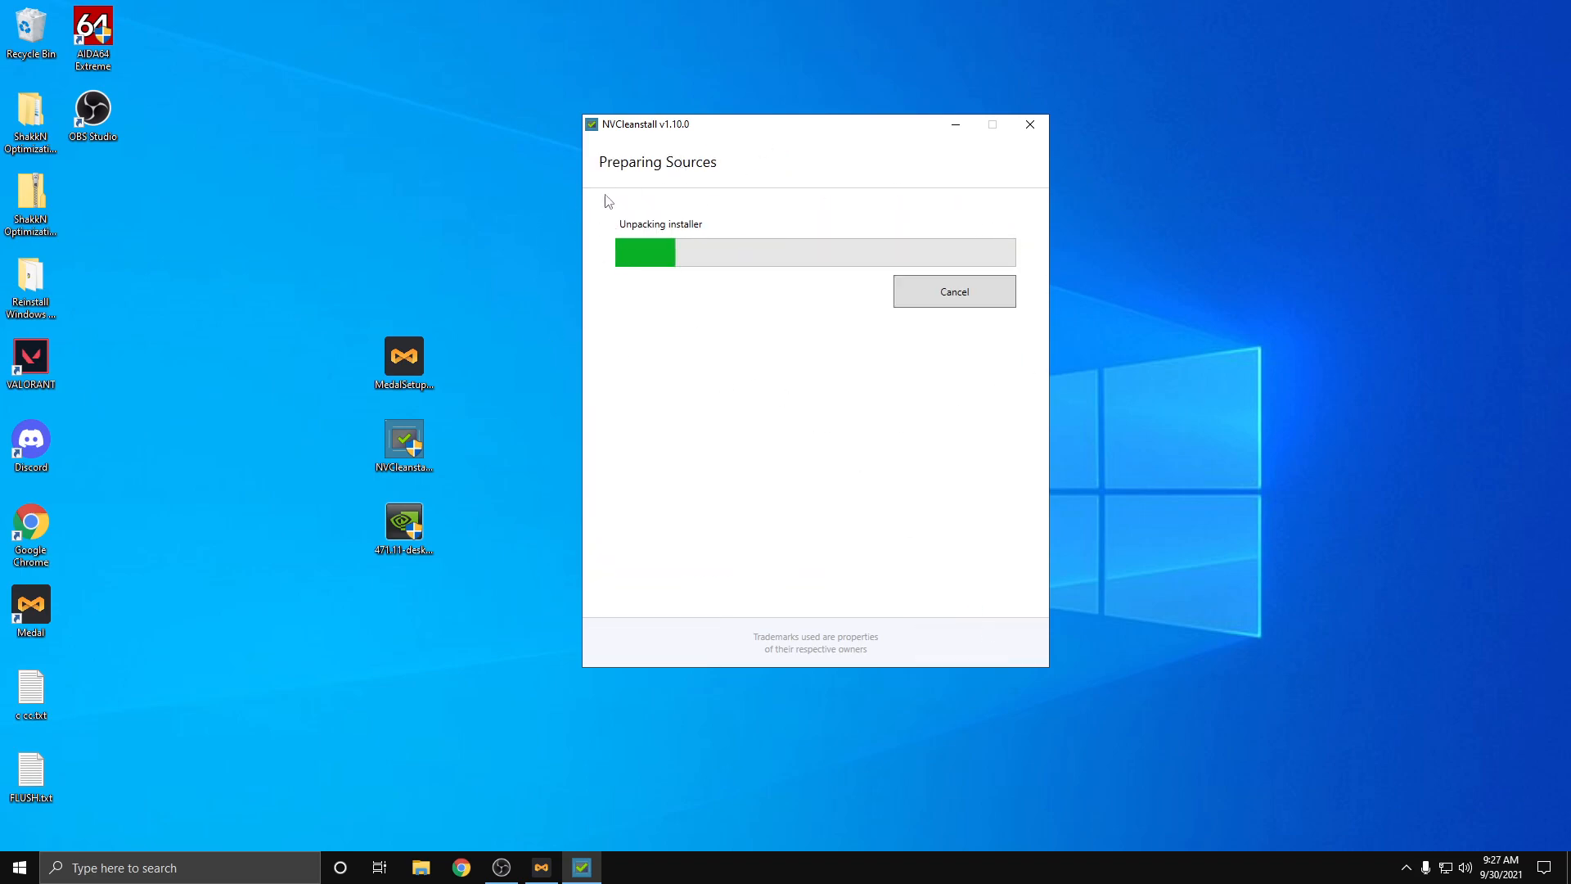
mouse_move(418, 173)
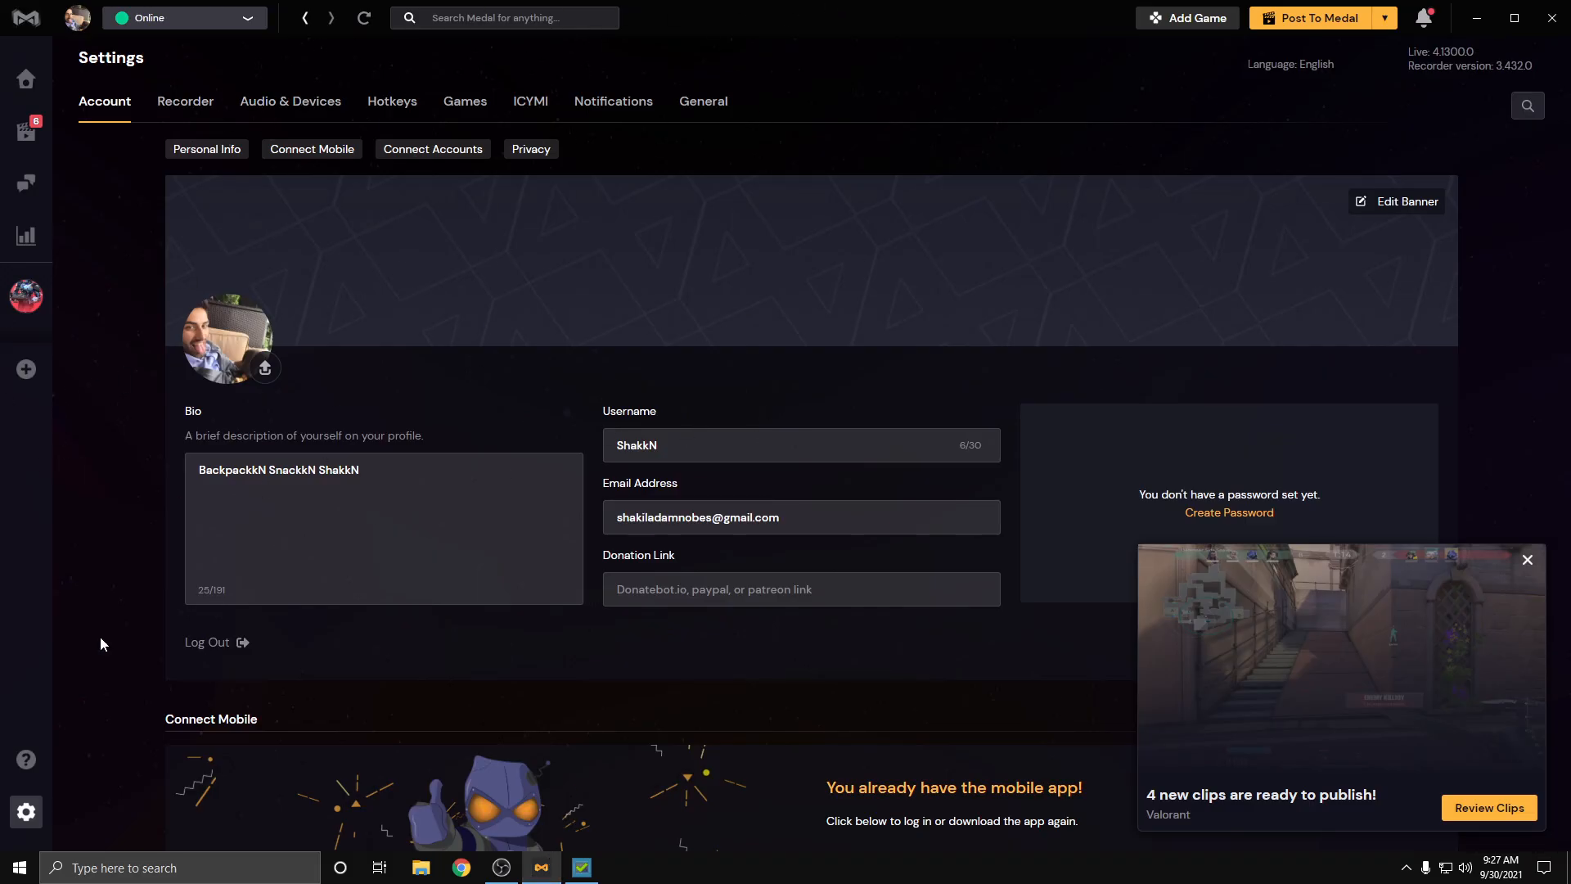
Step: Show the Medal profile page listing the Valorant clips ready to upload
left_click(265, 367)
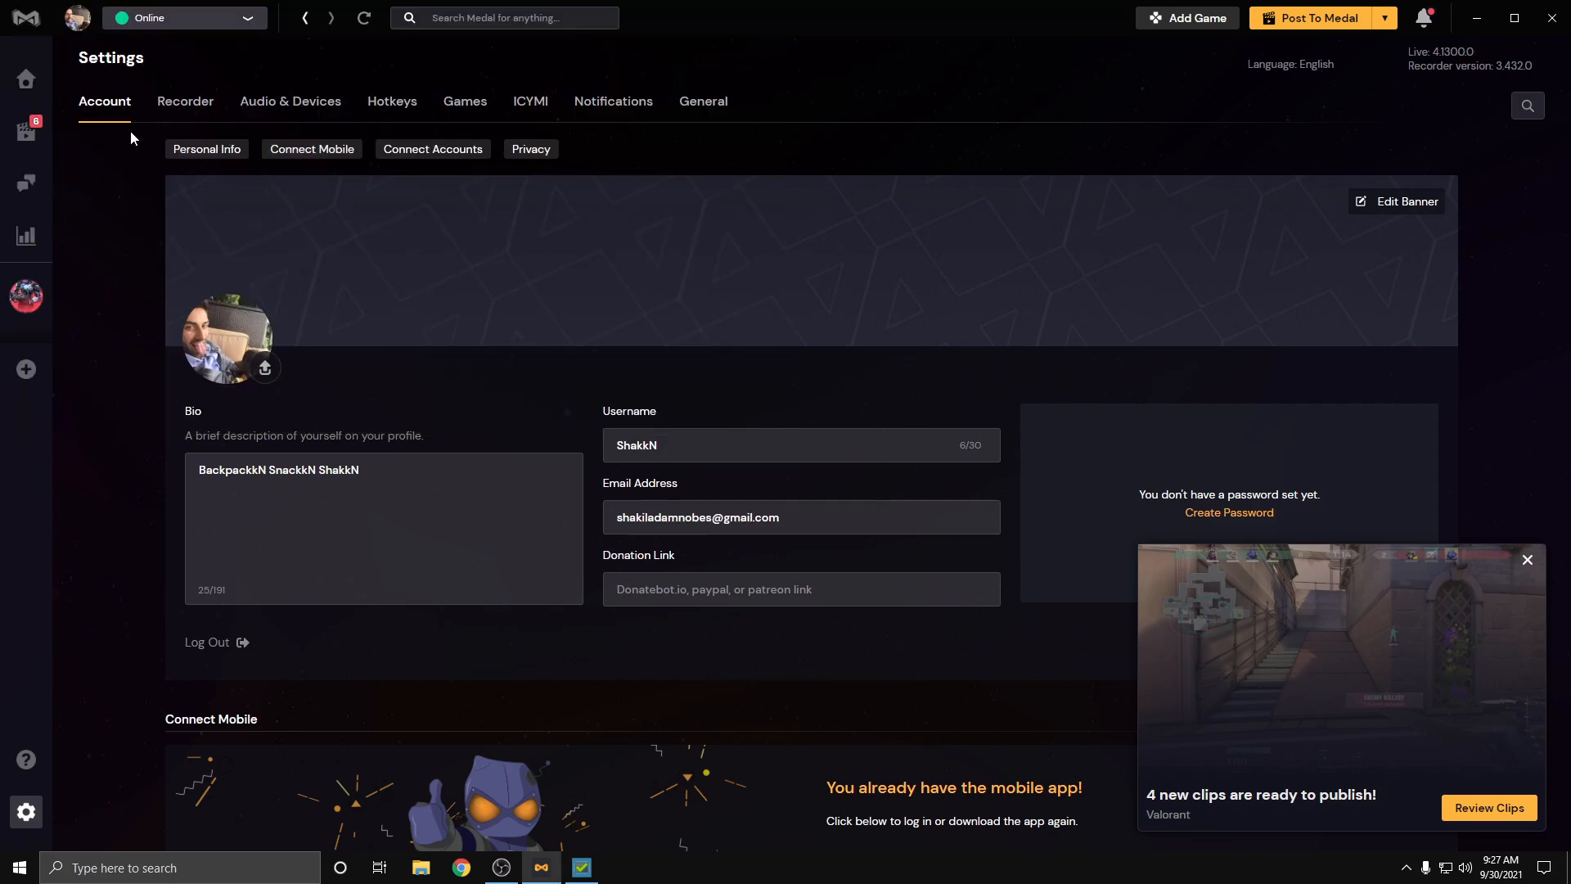
left_click(24, 131)
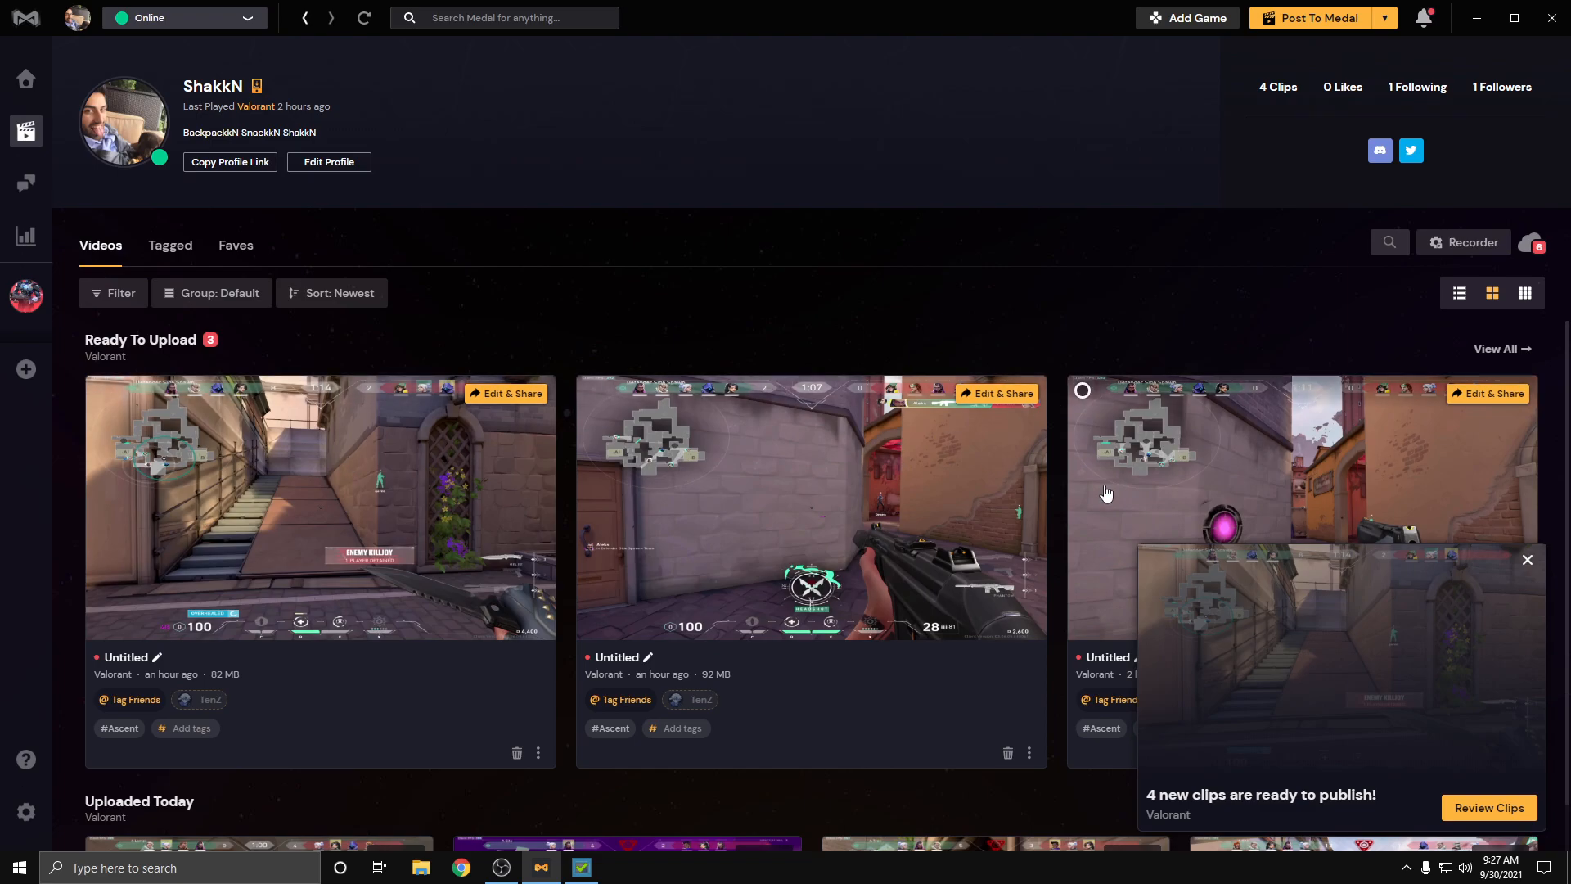
mouse_move(24, 79)
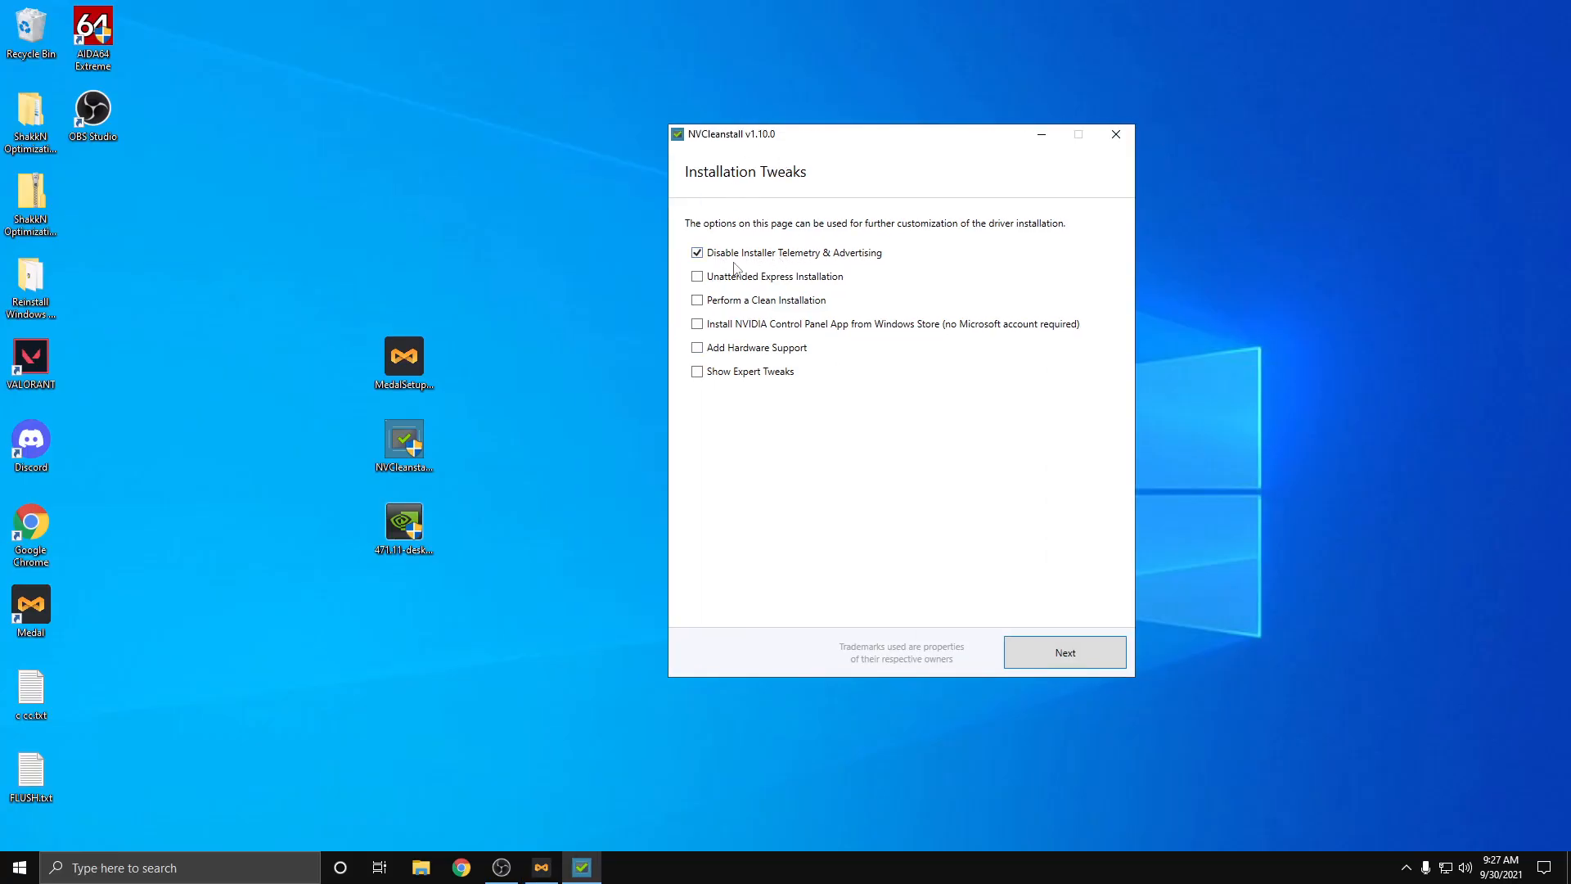
Step: Enable unattended express install, Control Panel app, expert tweaks and MSI with High interrupt priority
left_click(697, 276)
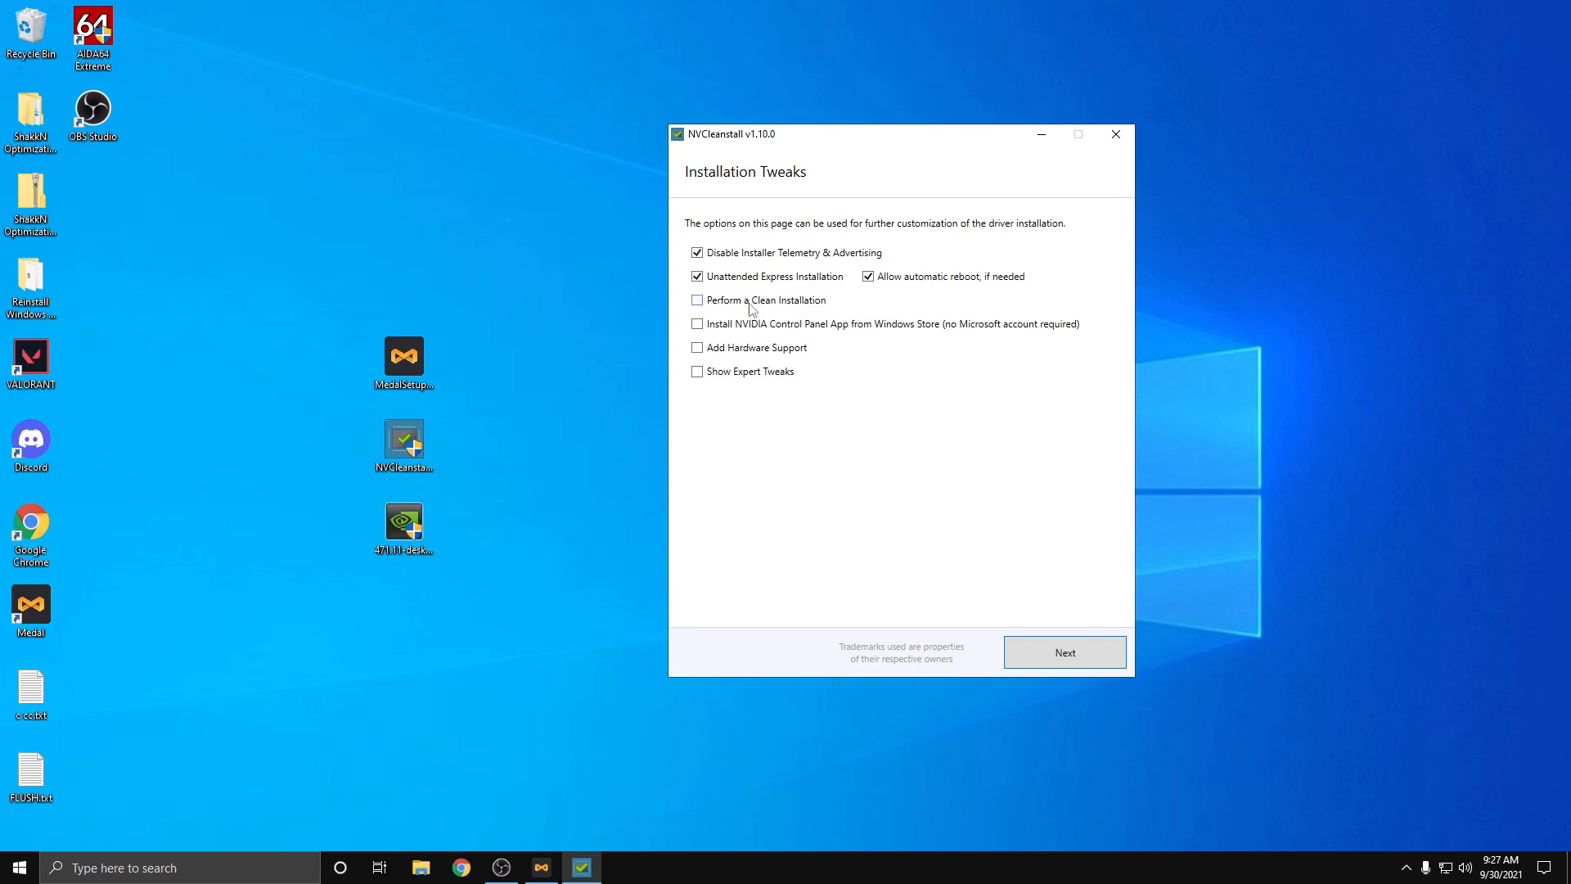
left_click(697, 323)
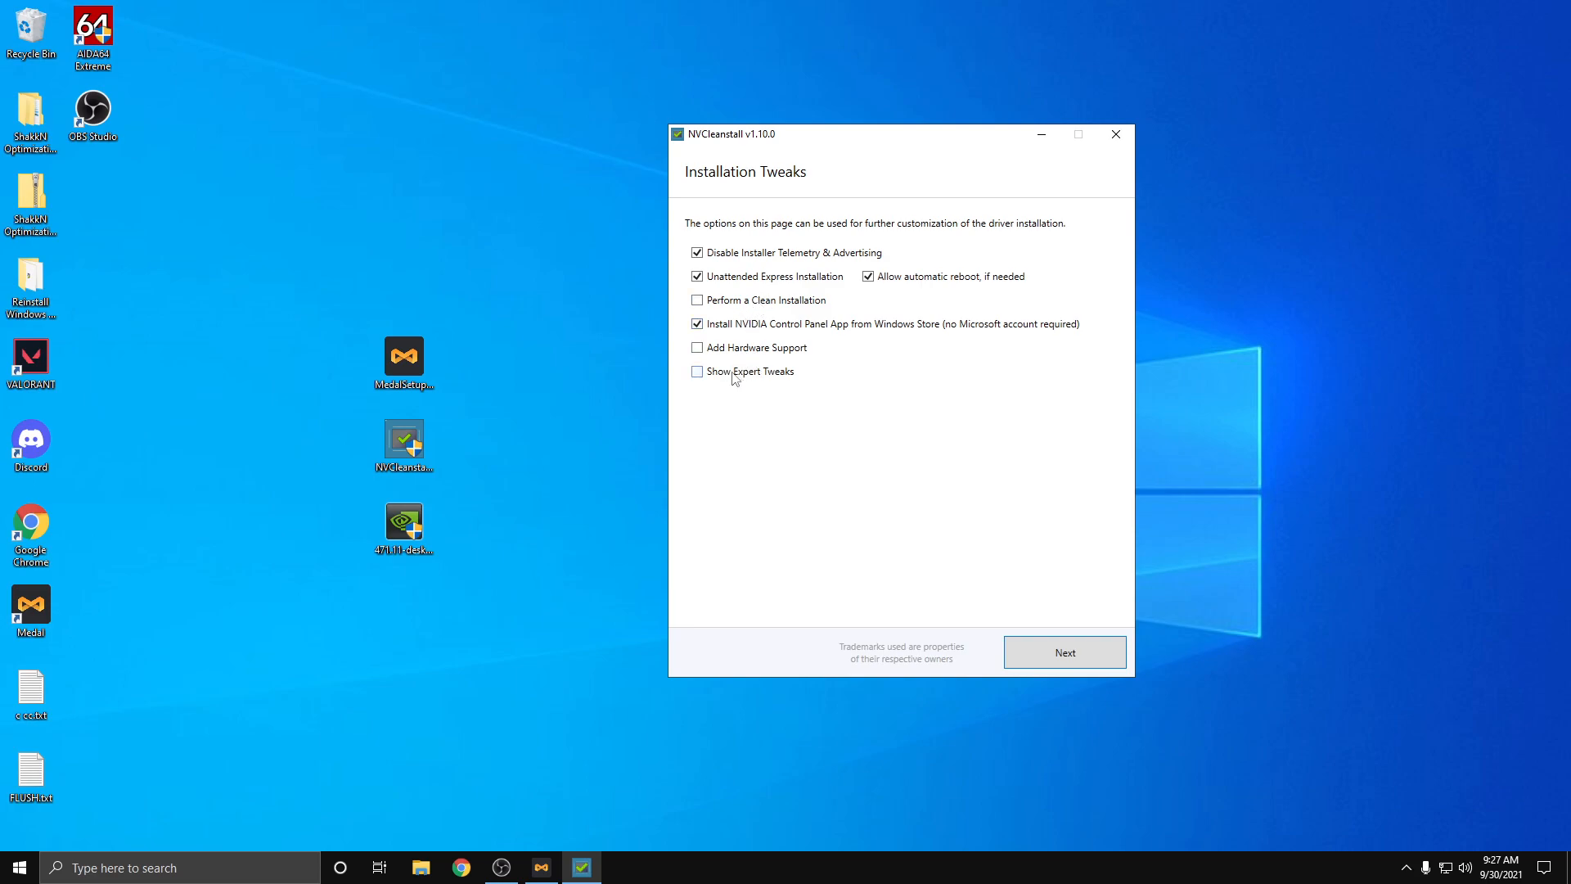
left_click(697, 371)
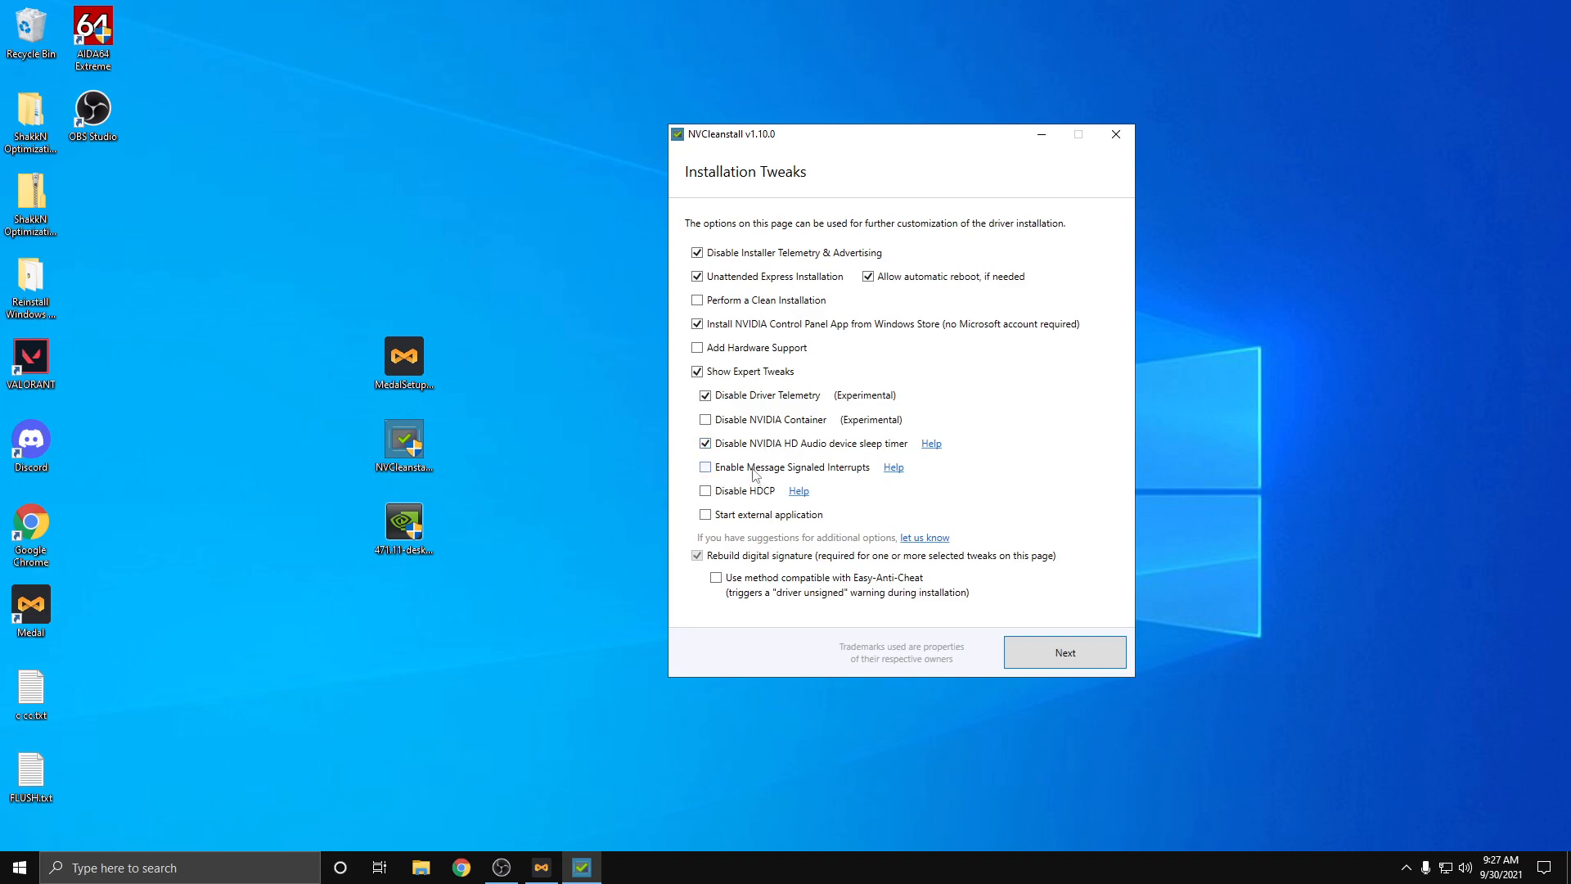
left_click(704, 467)
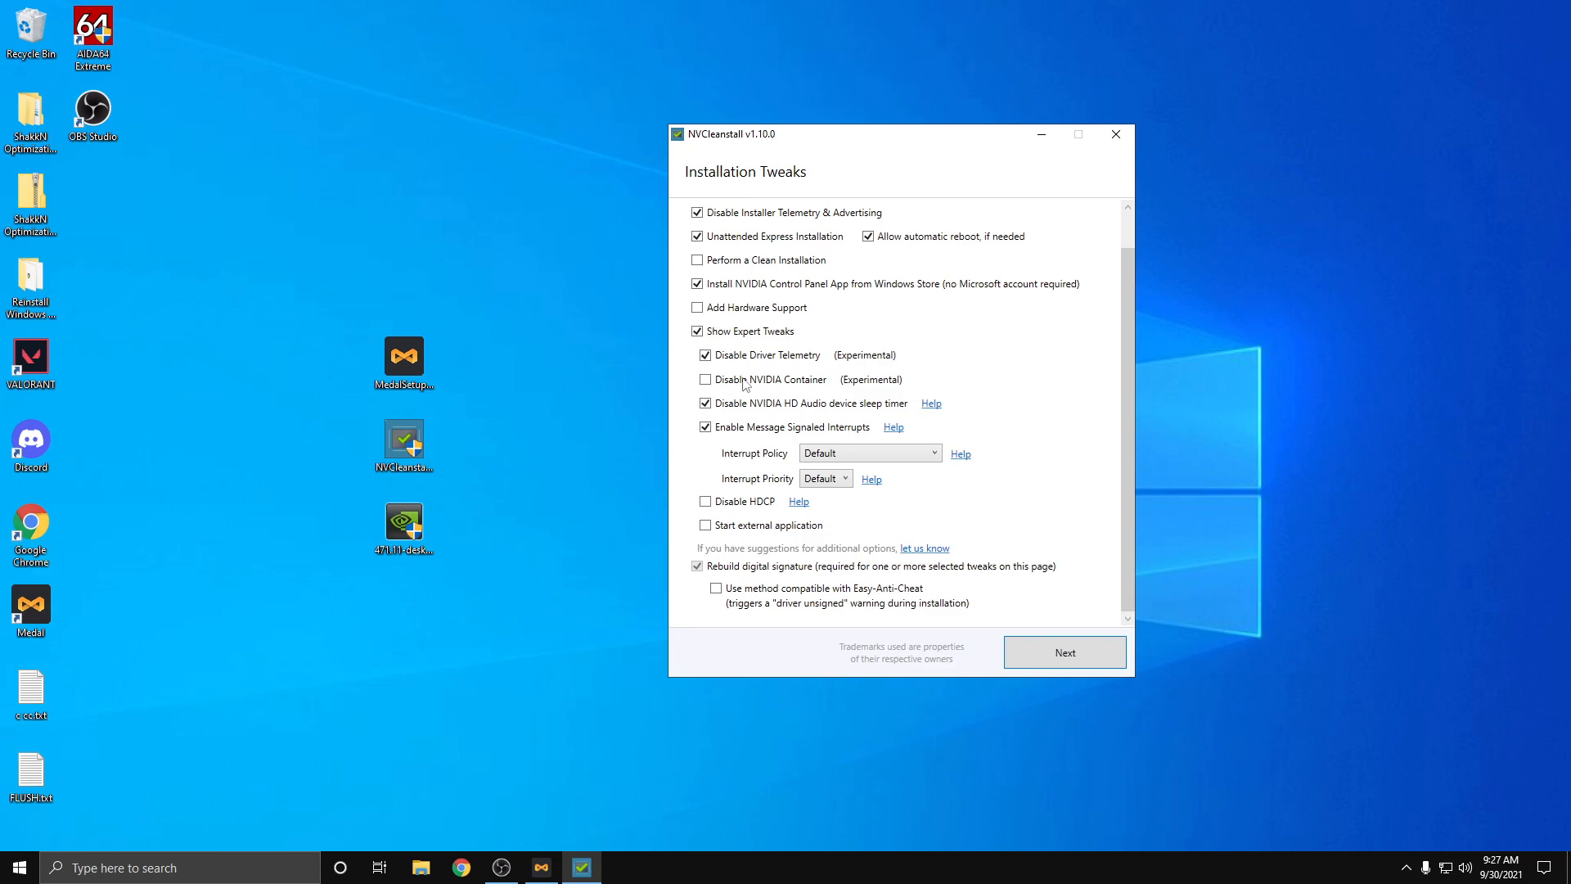
left_click(841, 478)
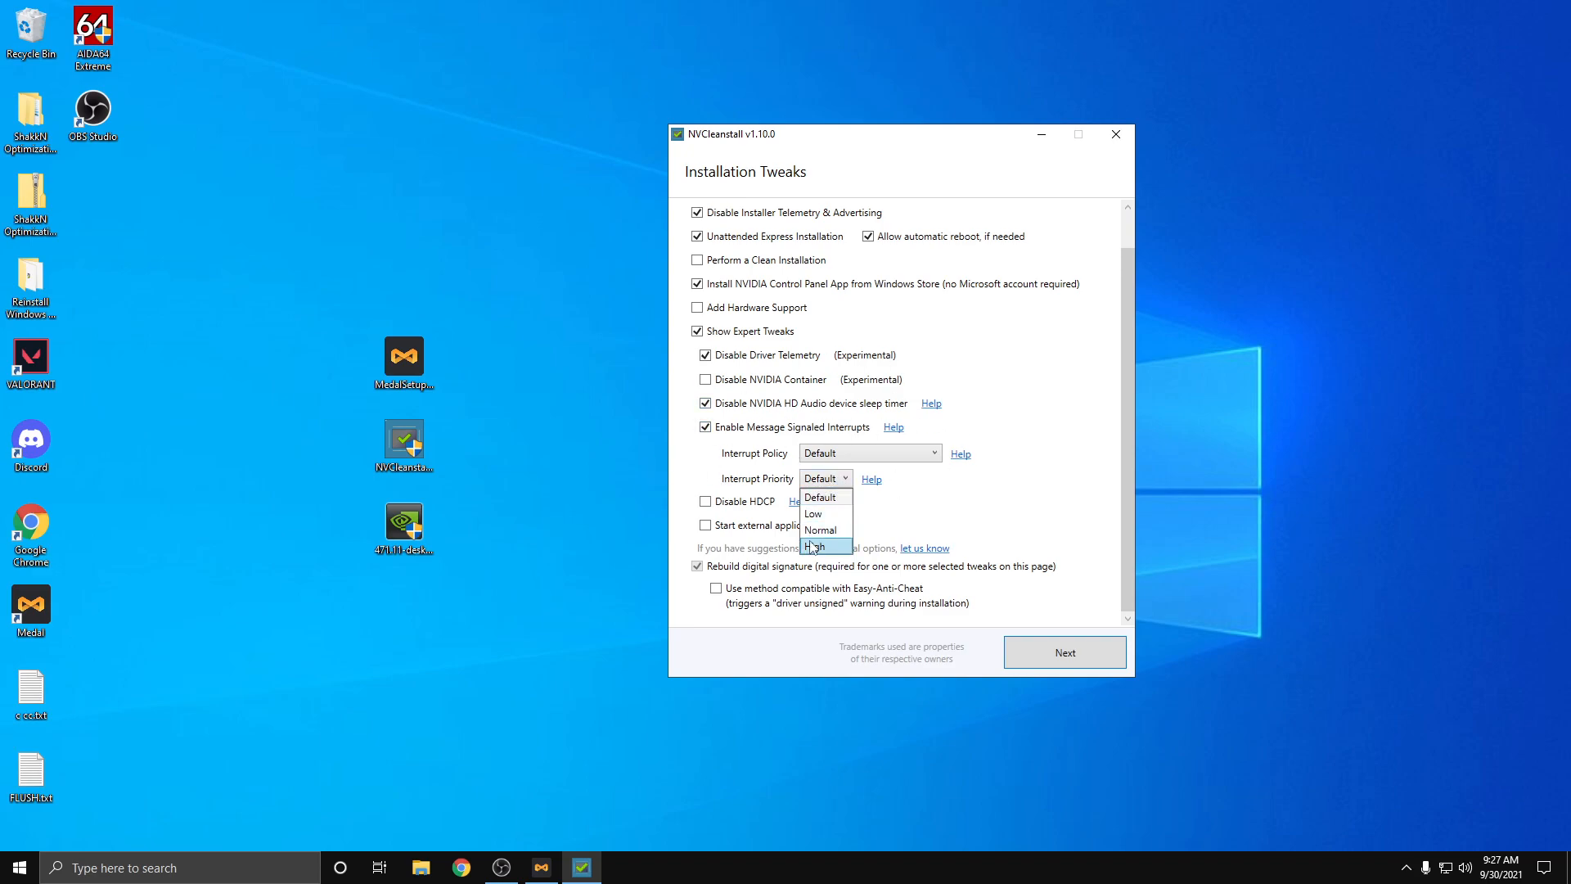
left_click(820, 545)
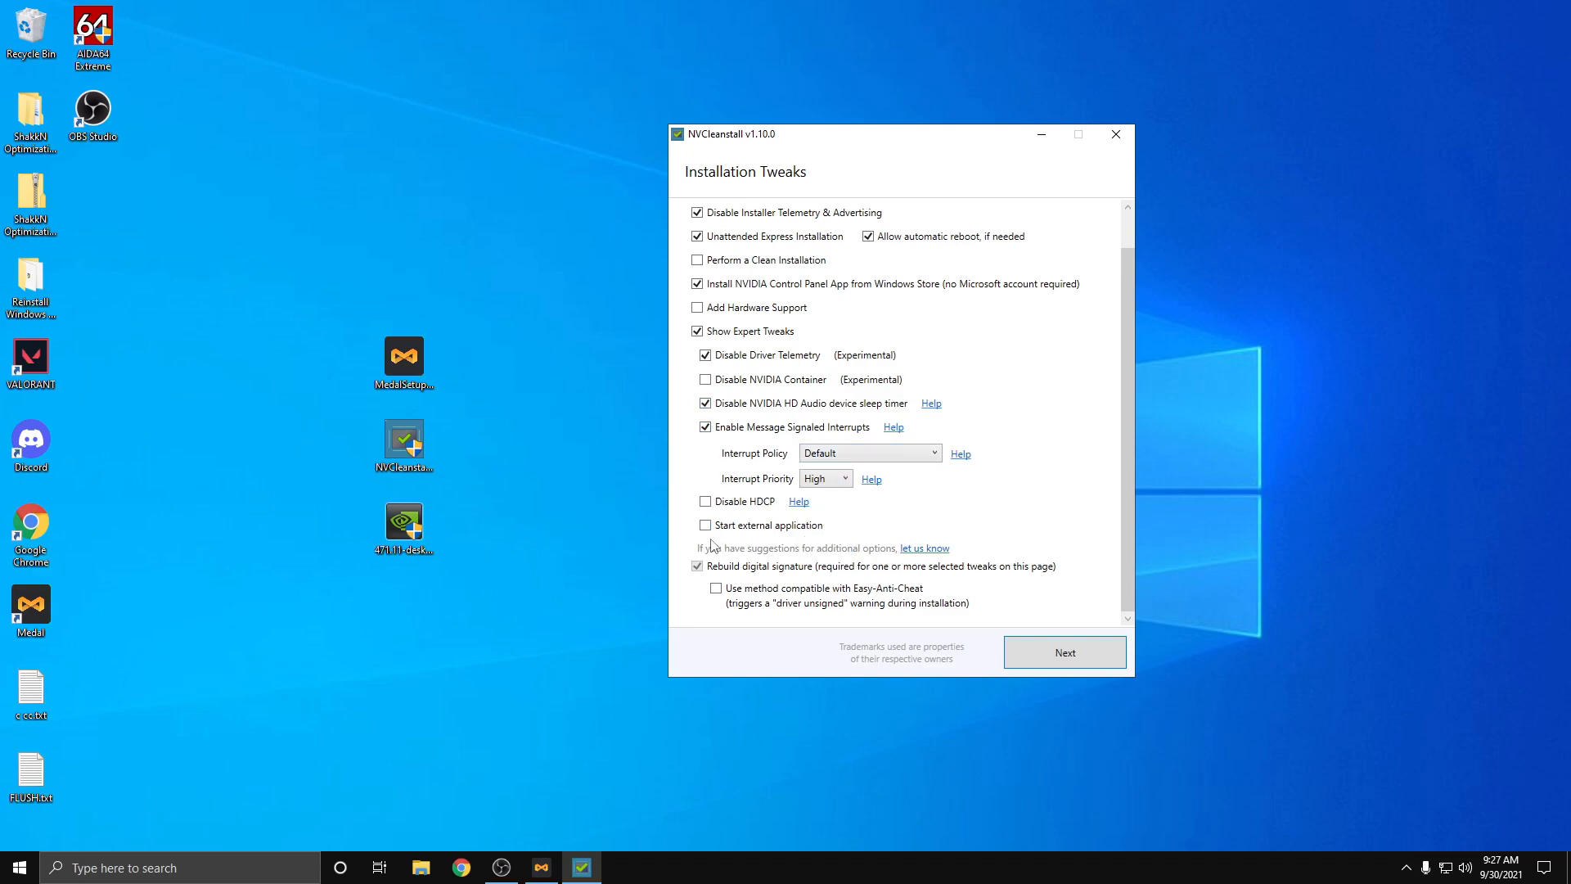
Step: Disable HDCP, choose Easy-Anti-Cheat compatible signing and start building the driver package
left_click(704, 500)
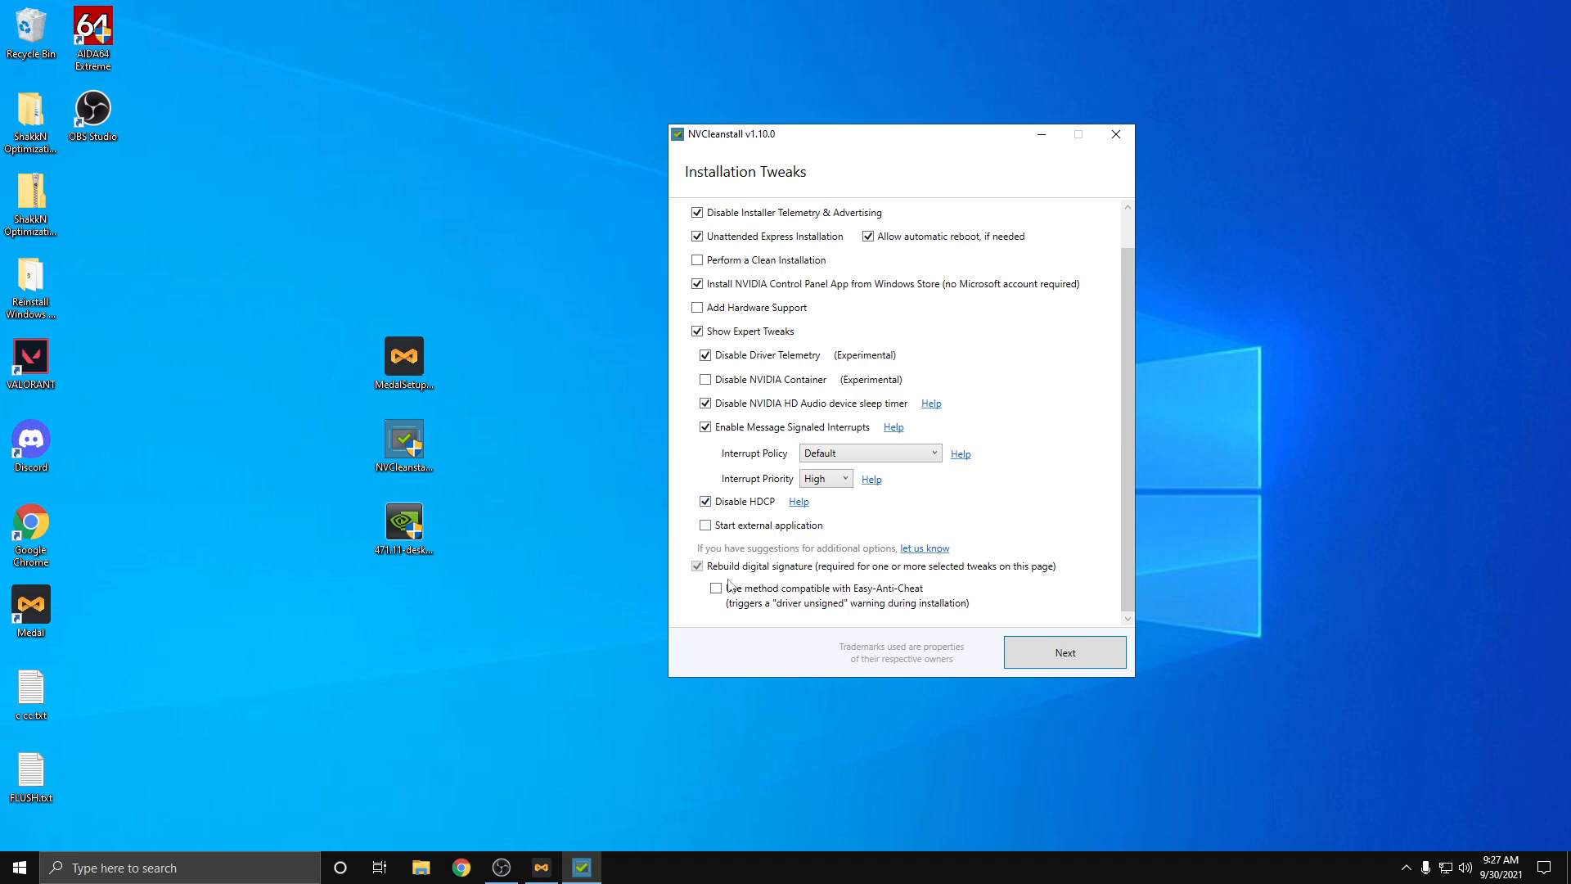
left_click(715, 588)
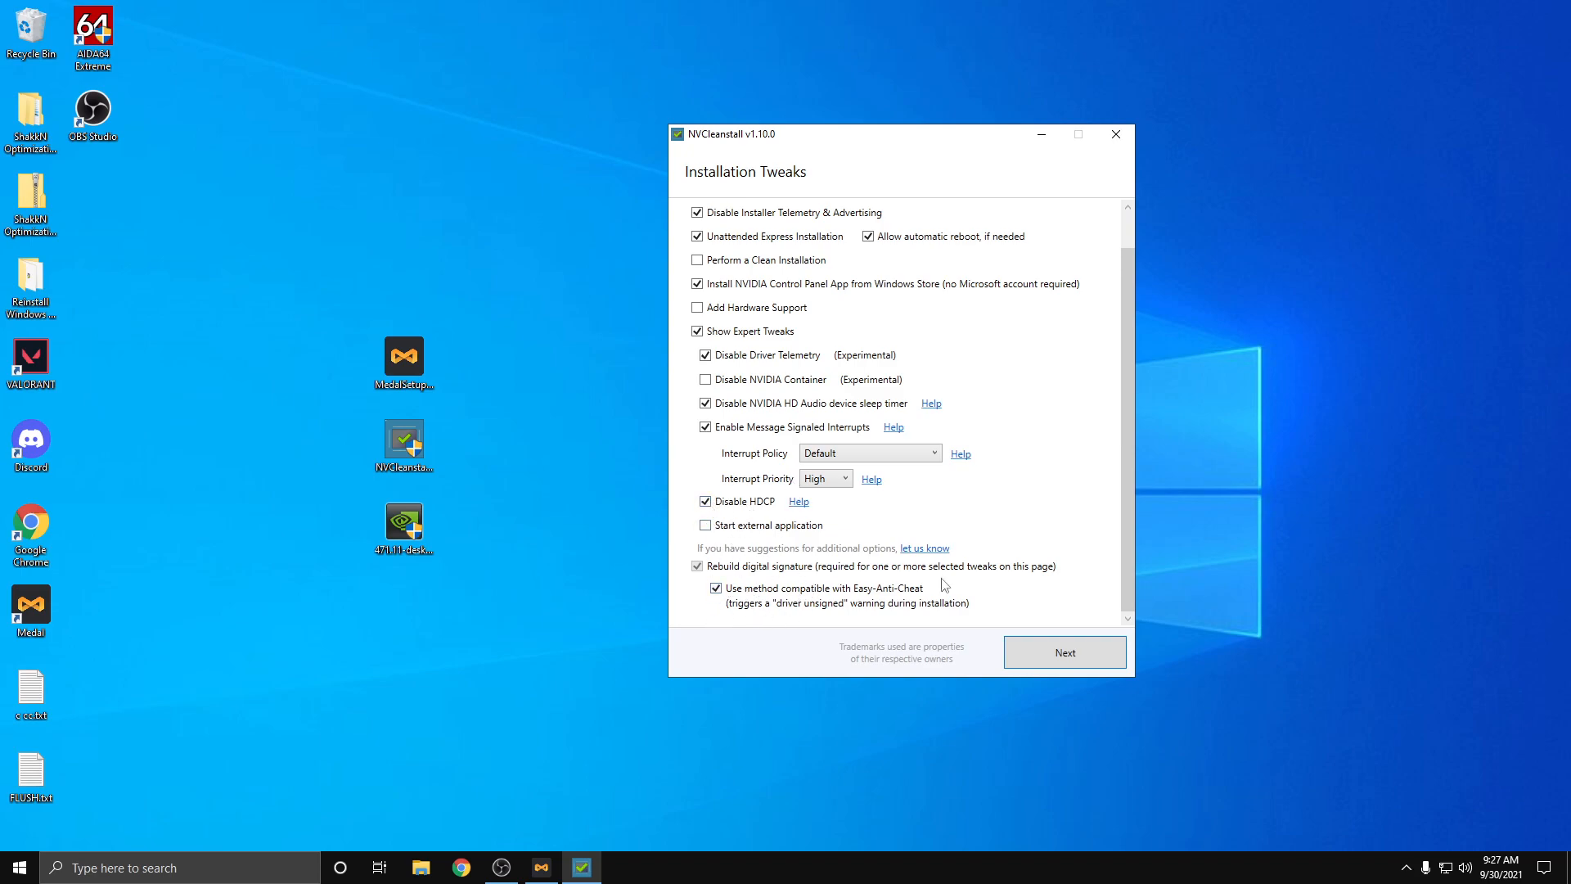
mouse_move(924, 589)
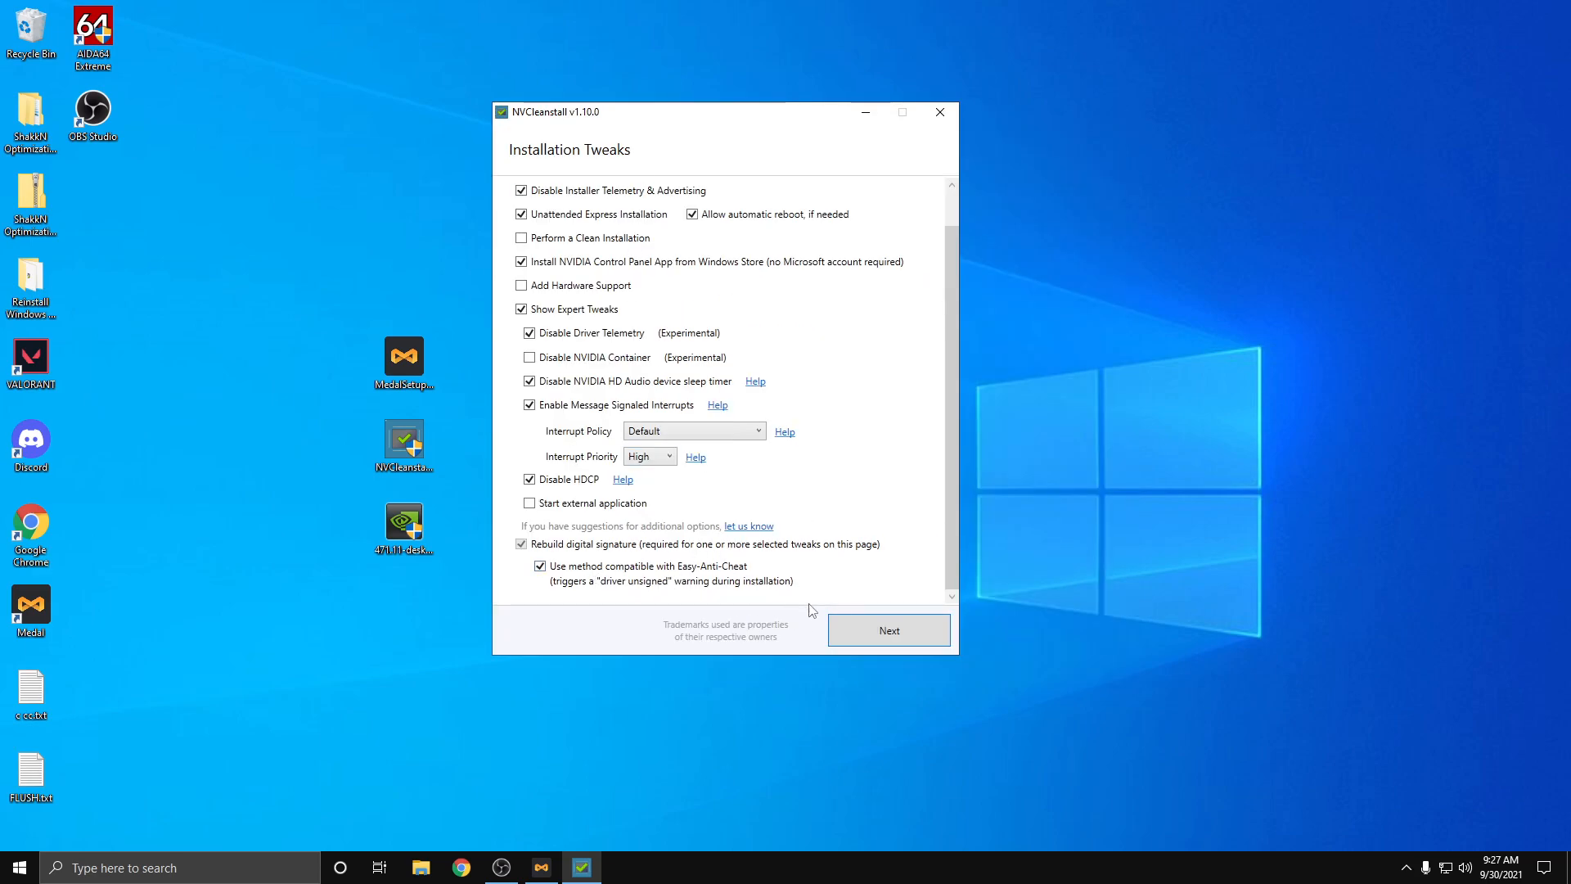
left_click(889, 629)
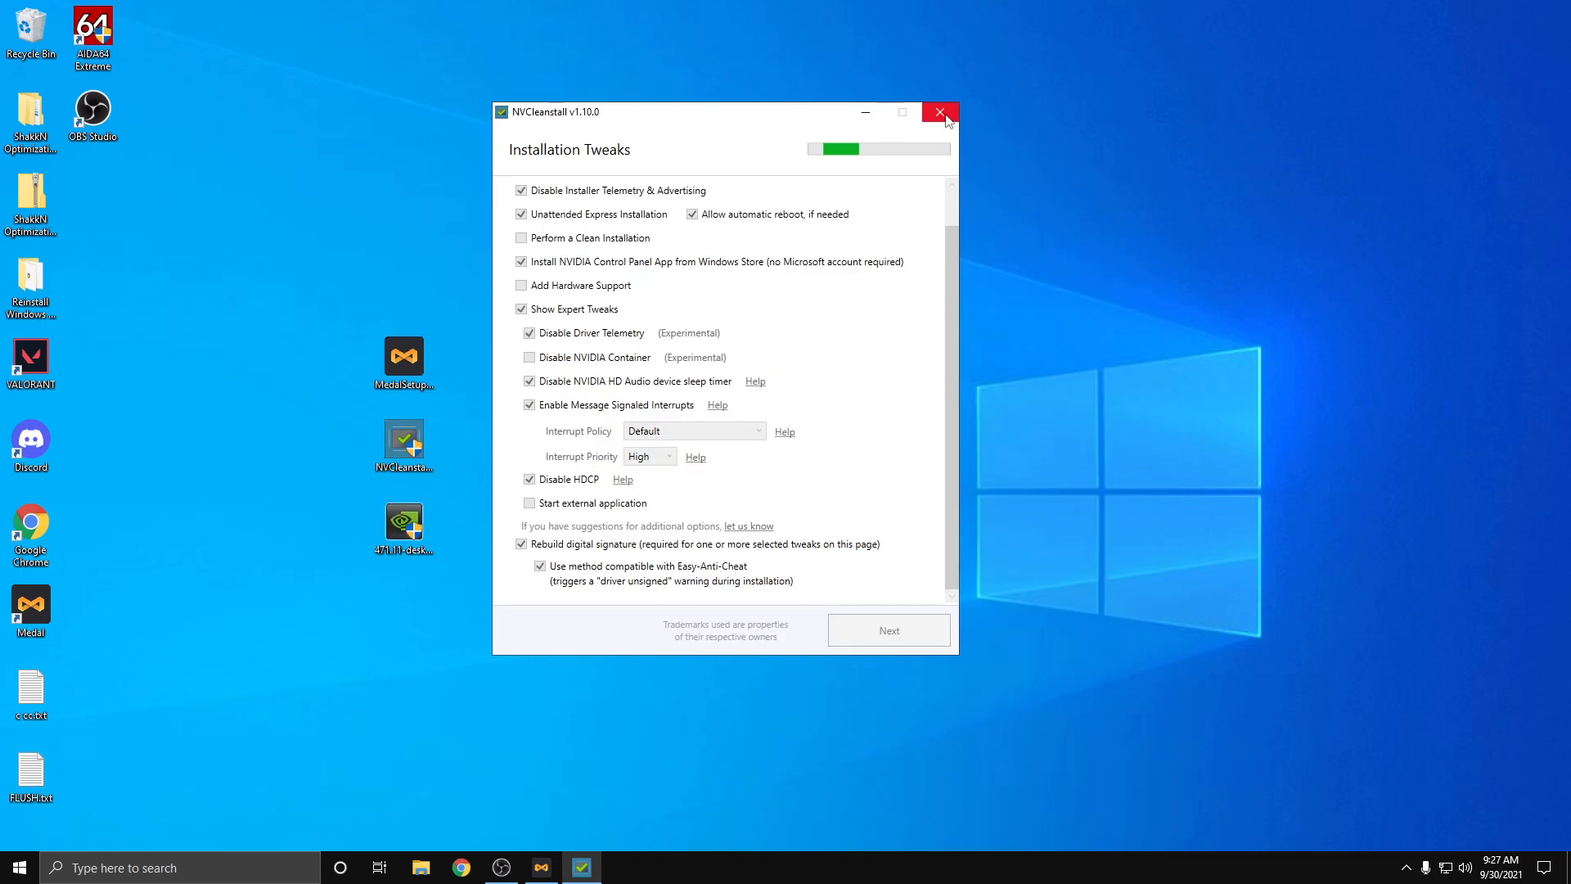
mouse_move(962, 113)
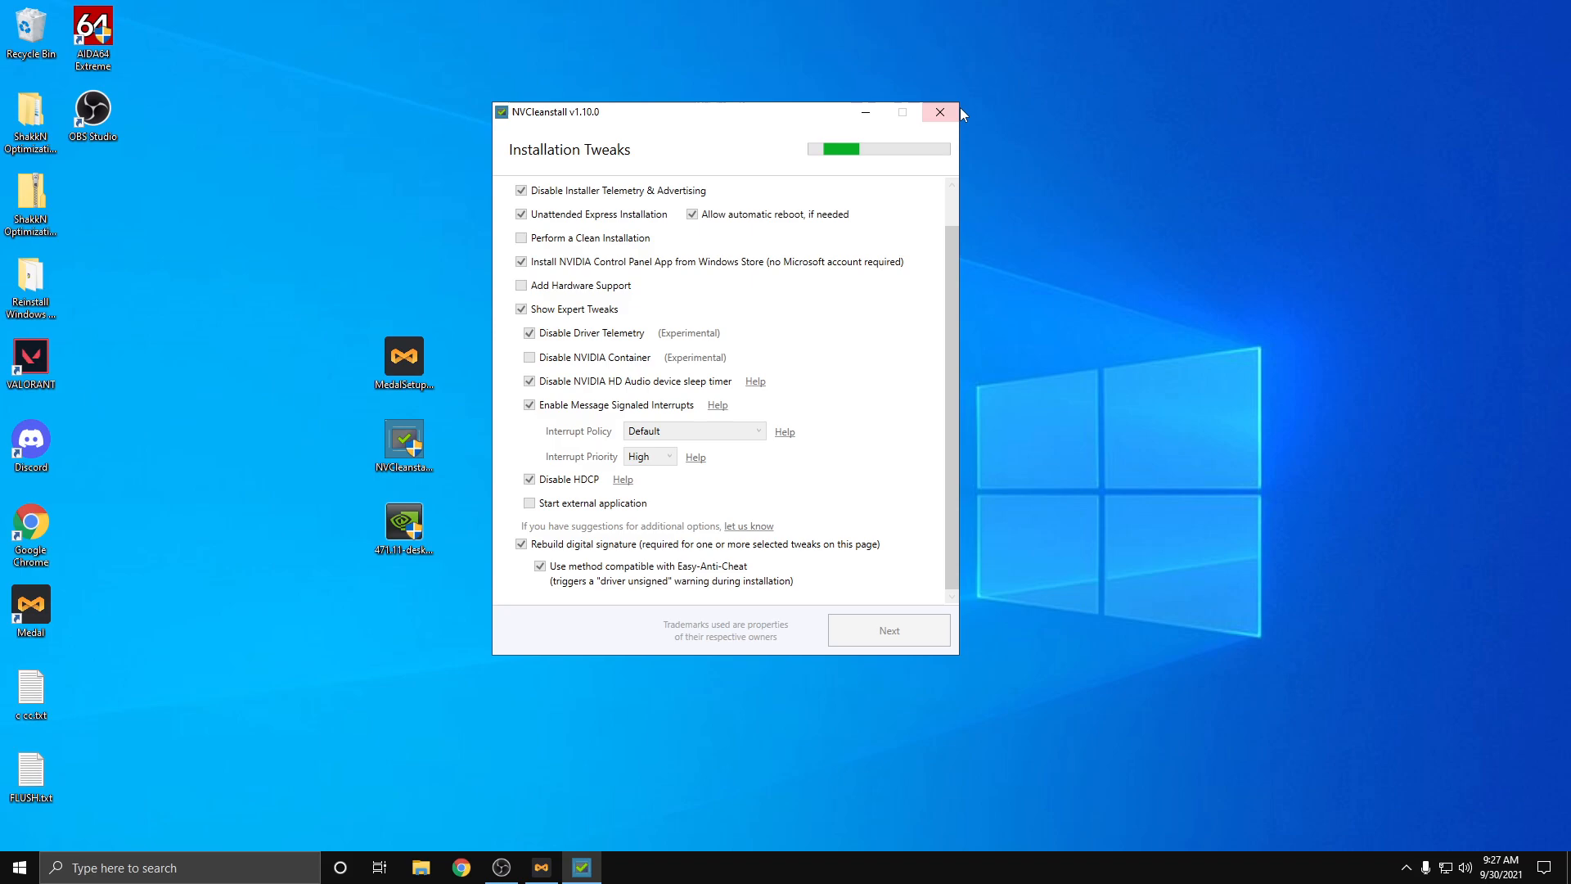
mouse_move(679, 141)
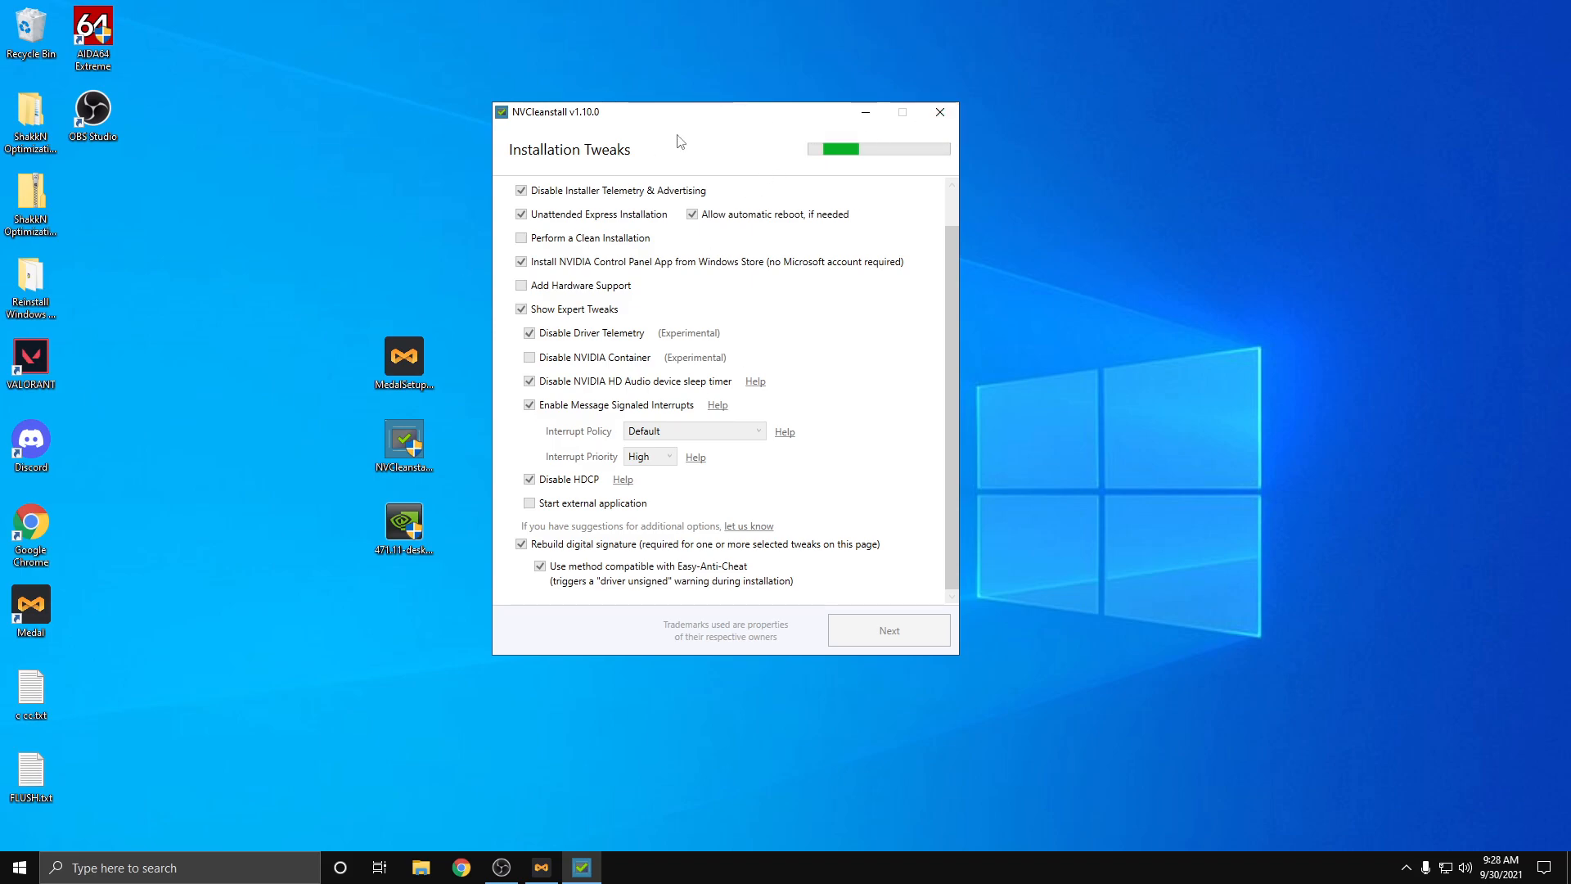
left_click(939, 111)
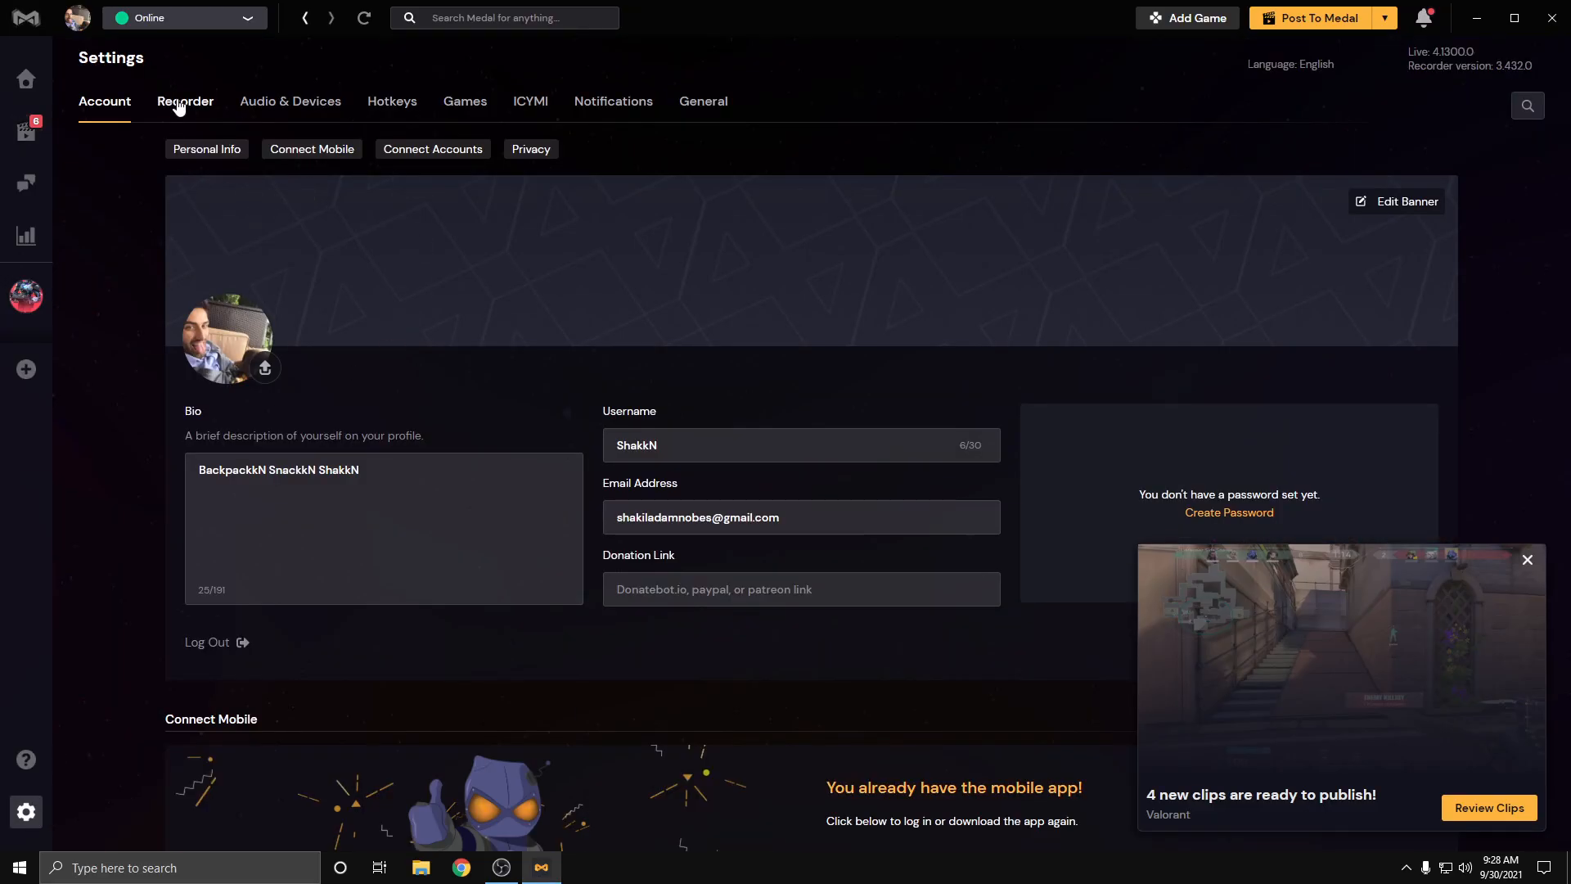
Step: In Recorder settings keep the clip bitrate at 15M and set the video encoder to GPU
left_click(185, 102)
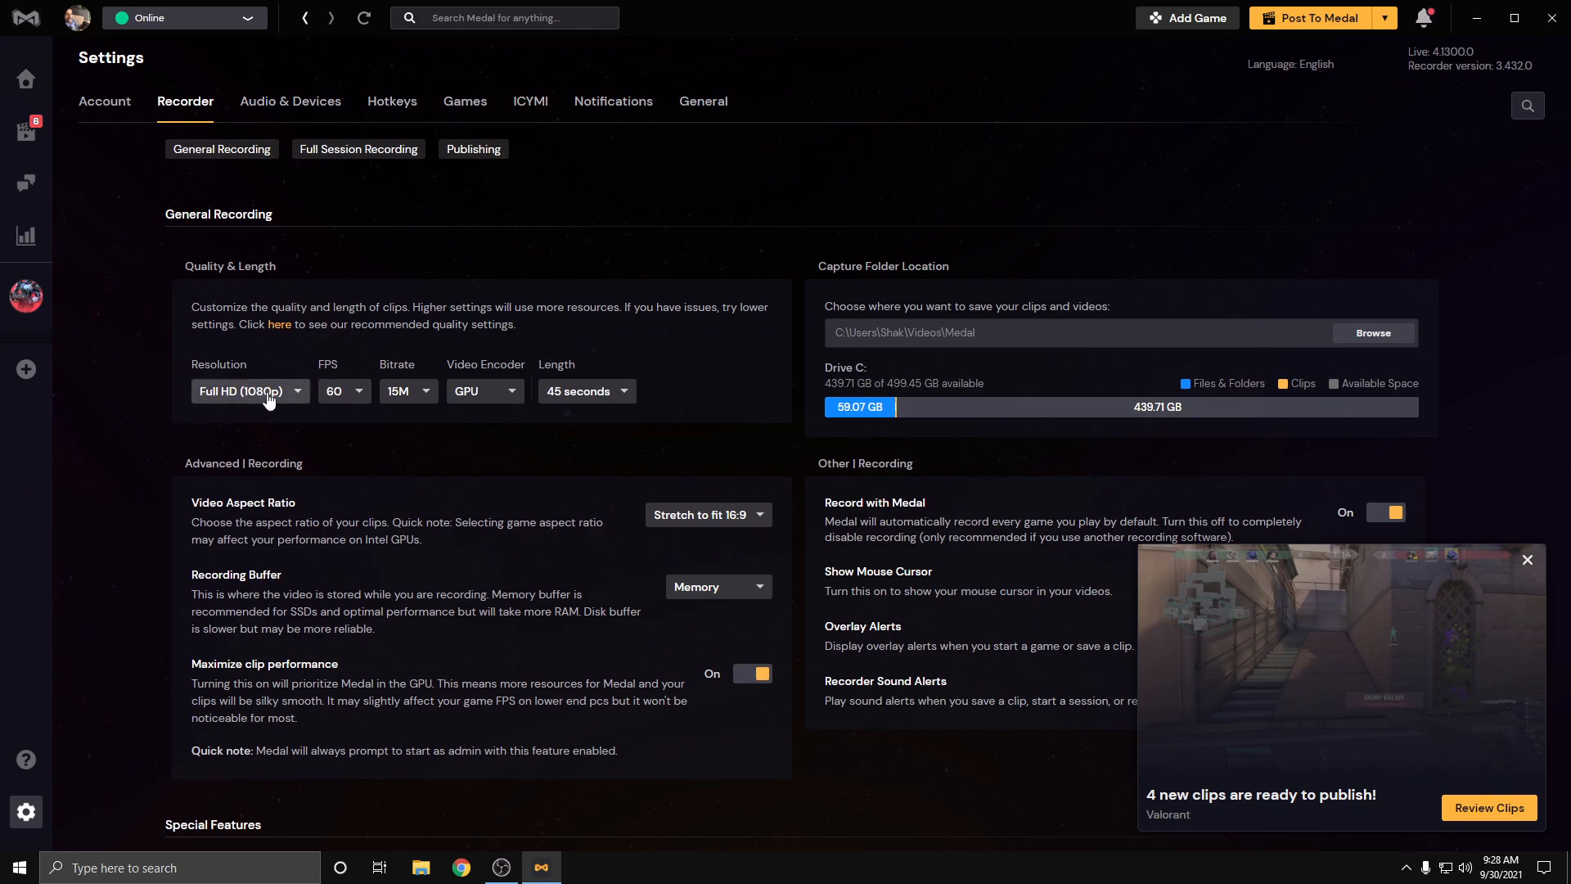
left_click(409, 391)
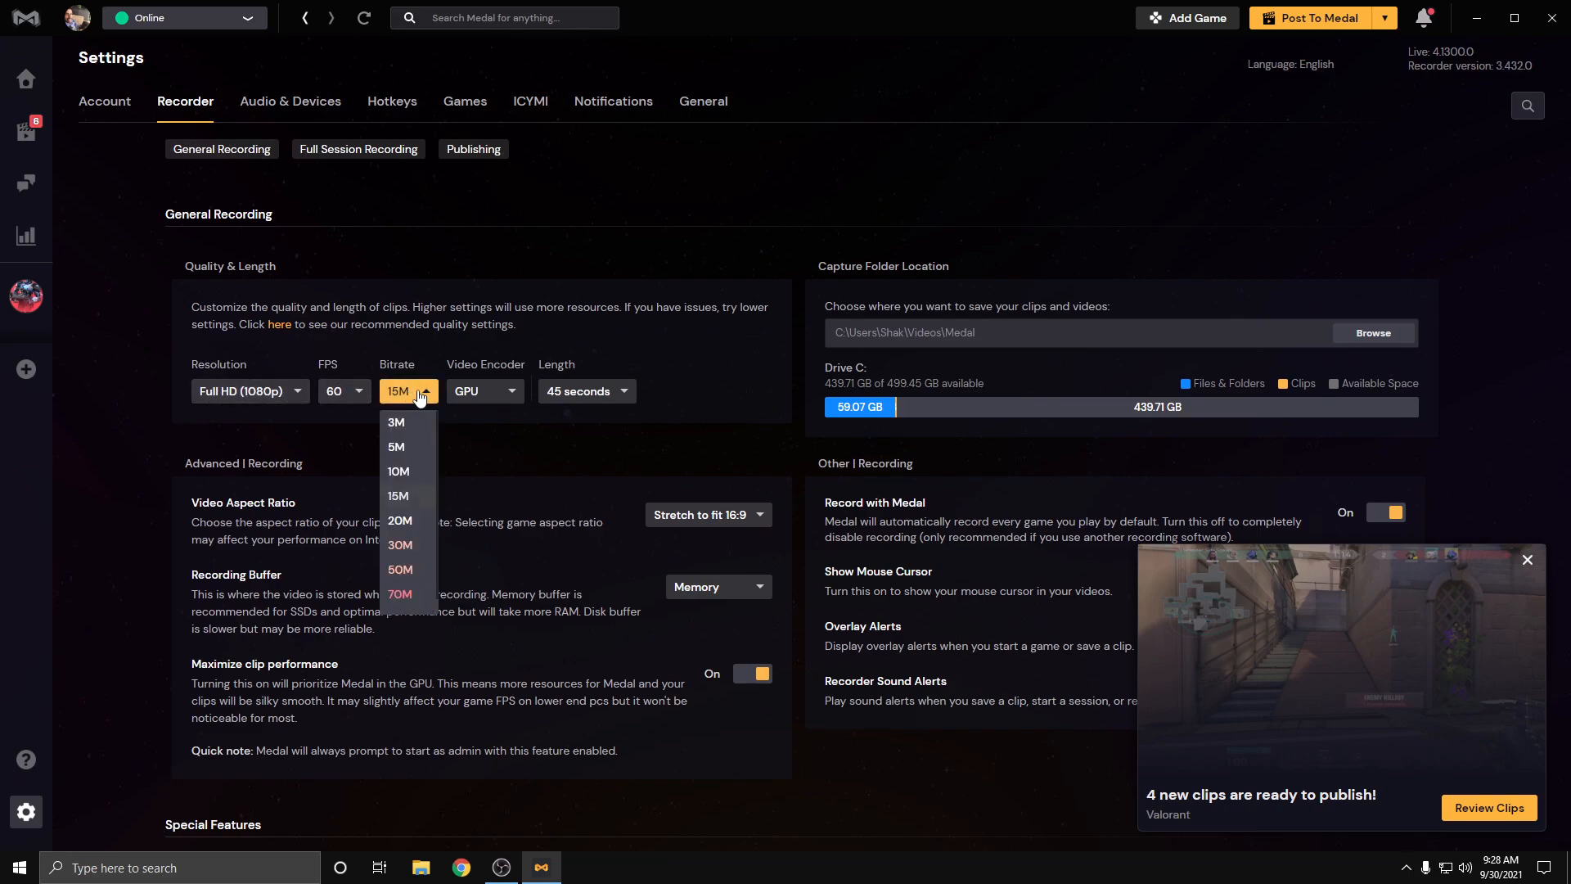
left_click(398, 496)
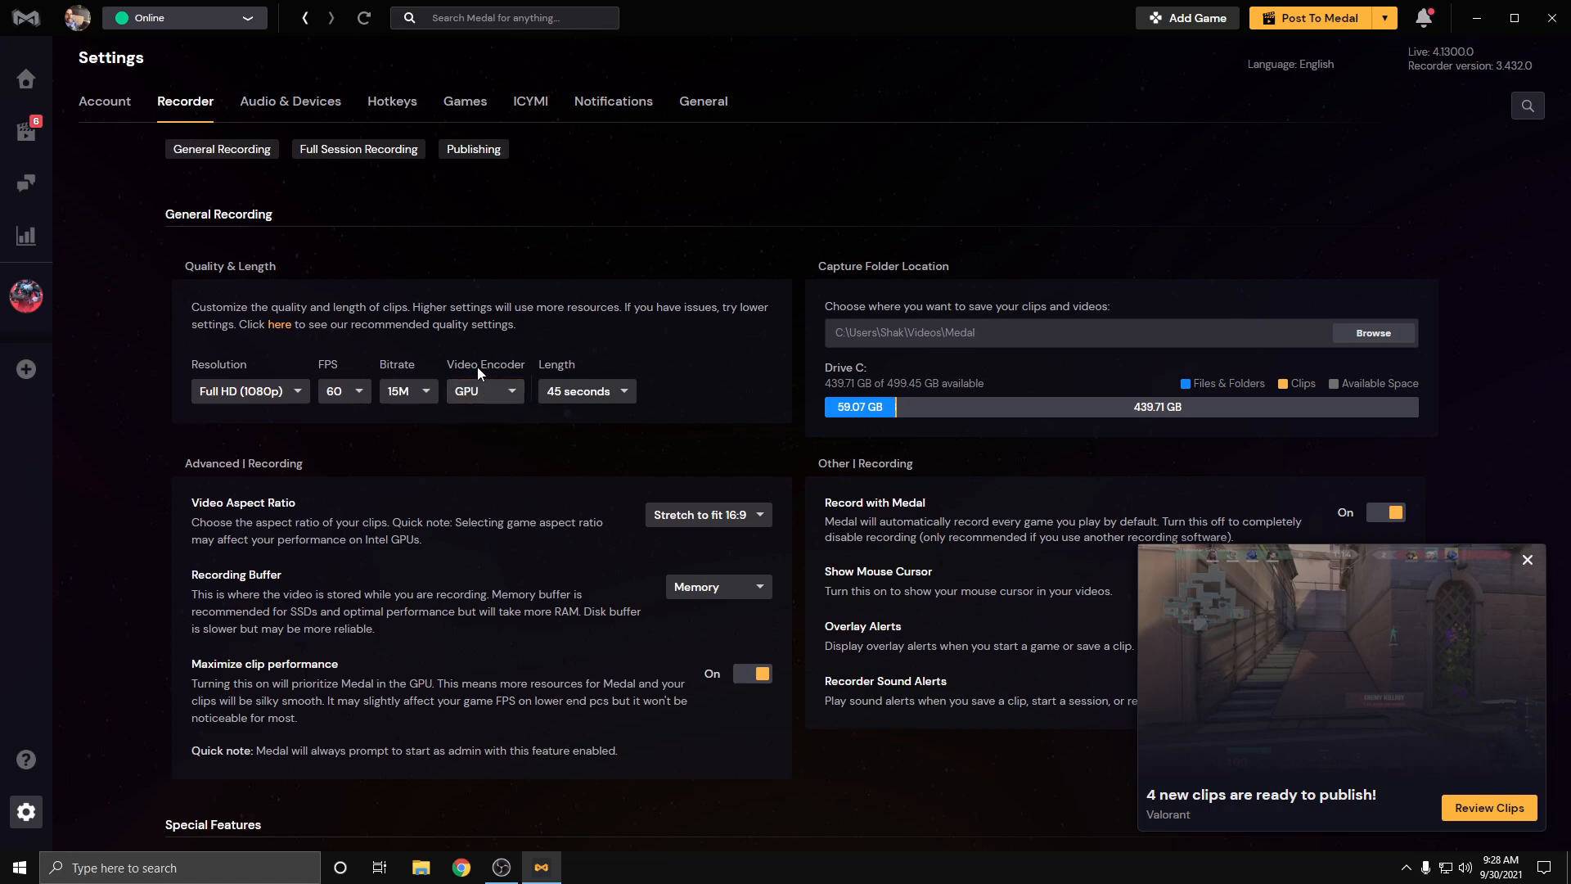
mouse_move(491, 402)
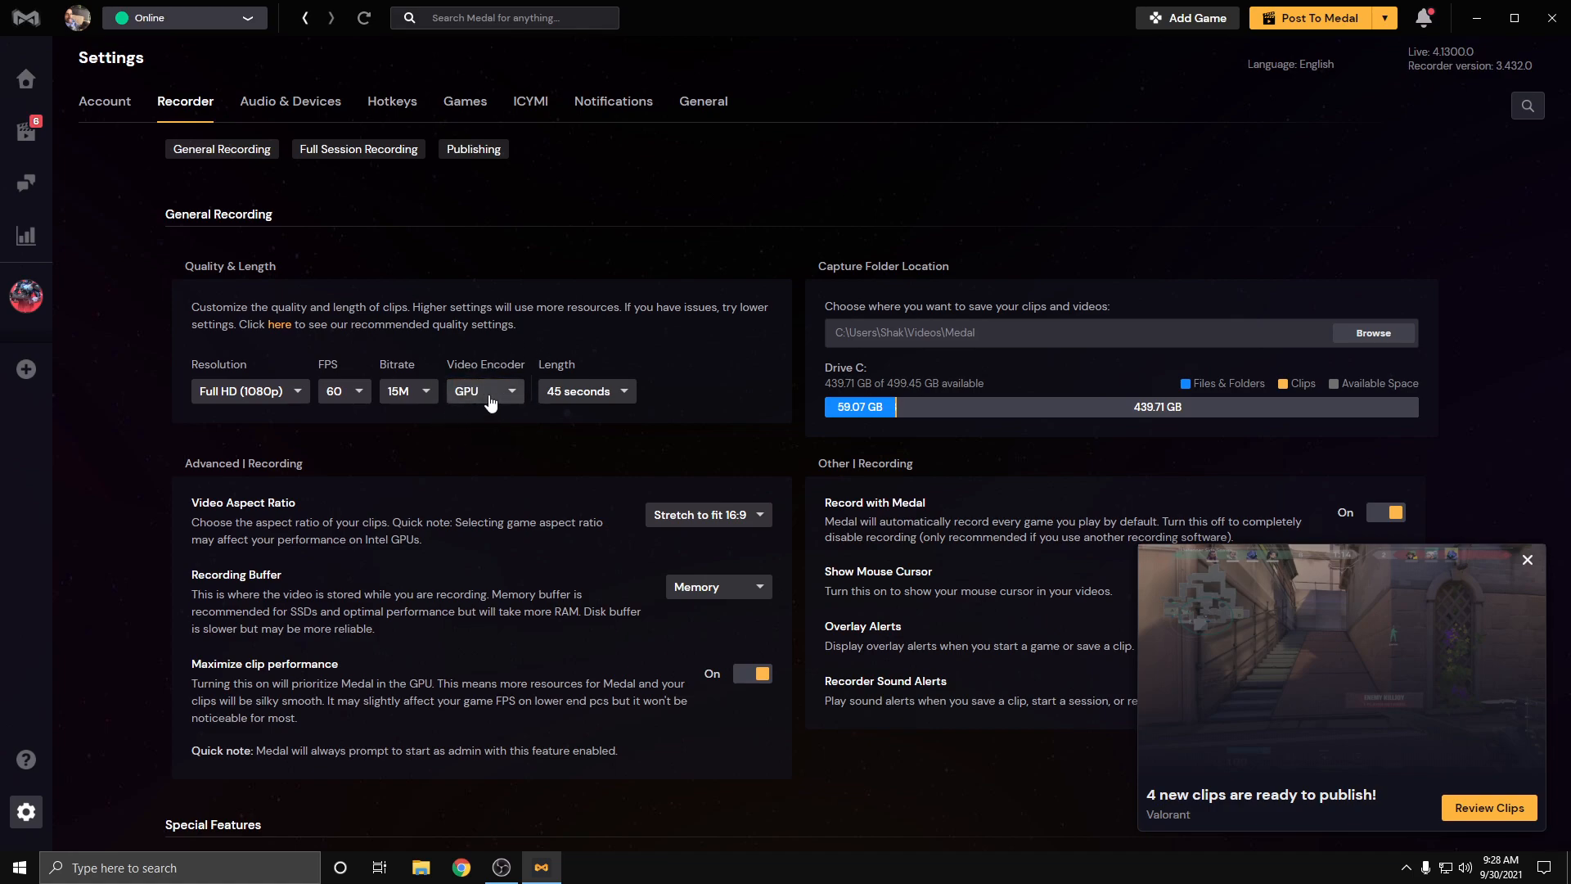
left_click(484, 391)
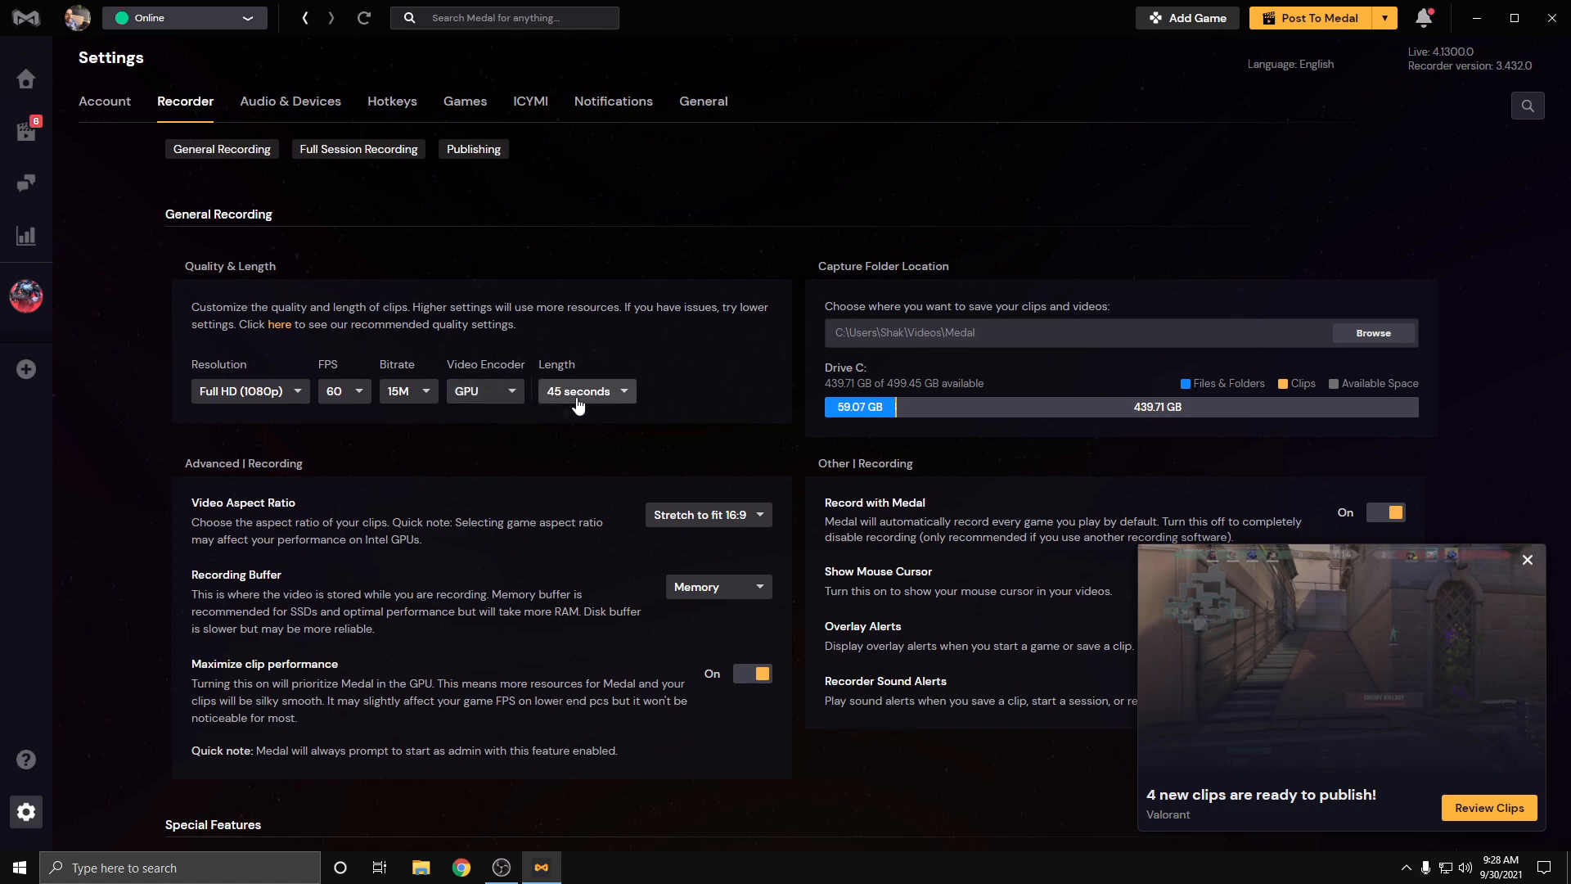
mouse_move(291, 504)
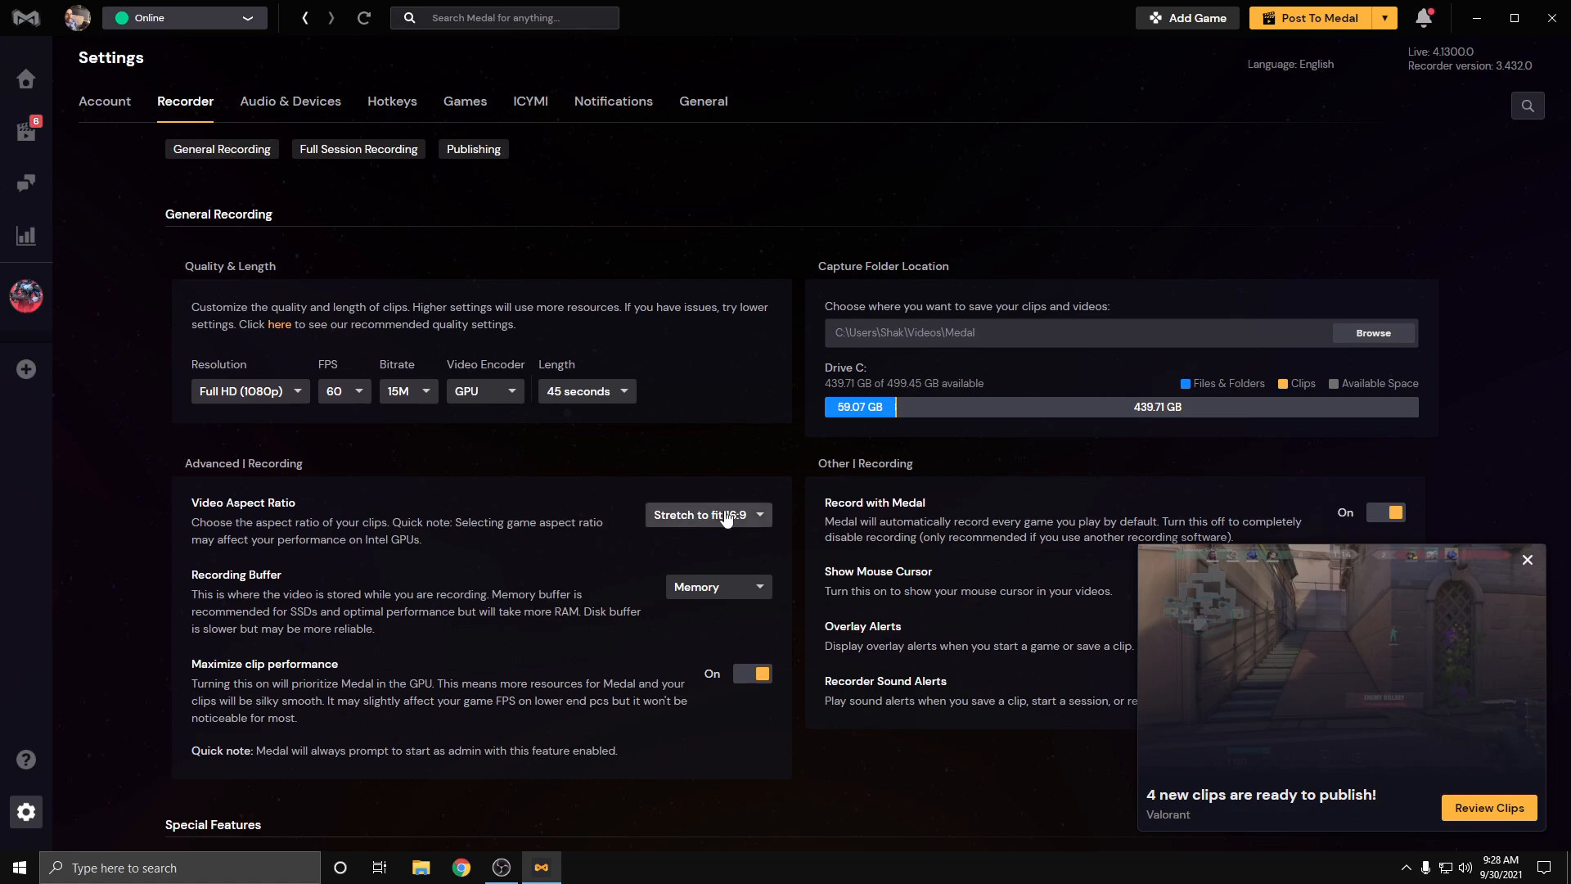
mouse_move(710, 425)
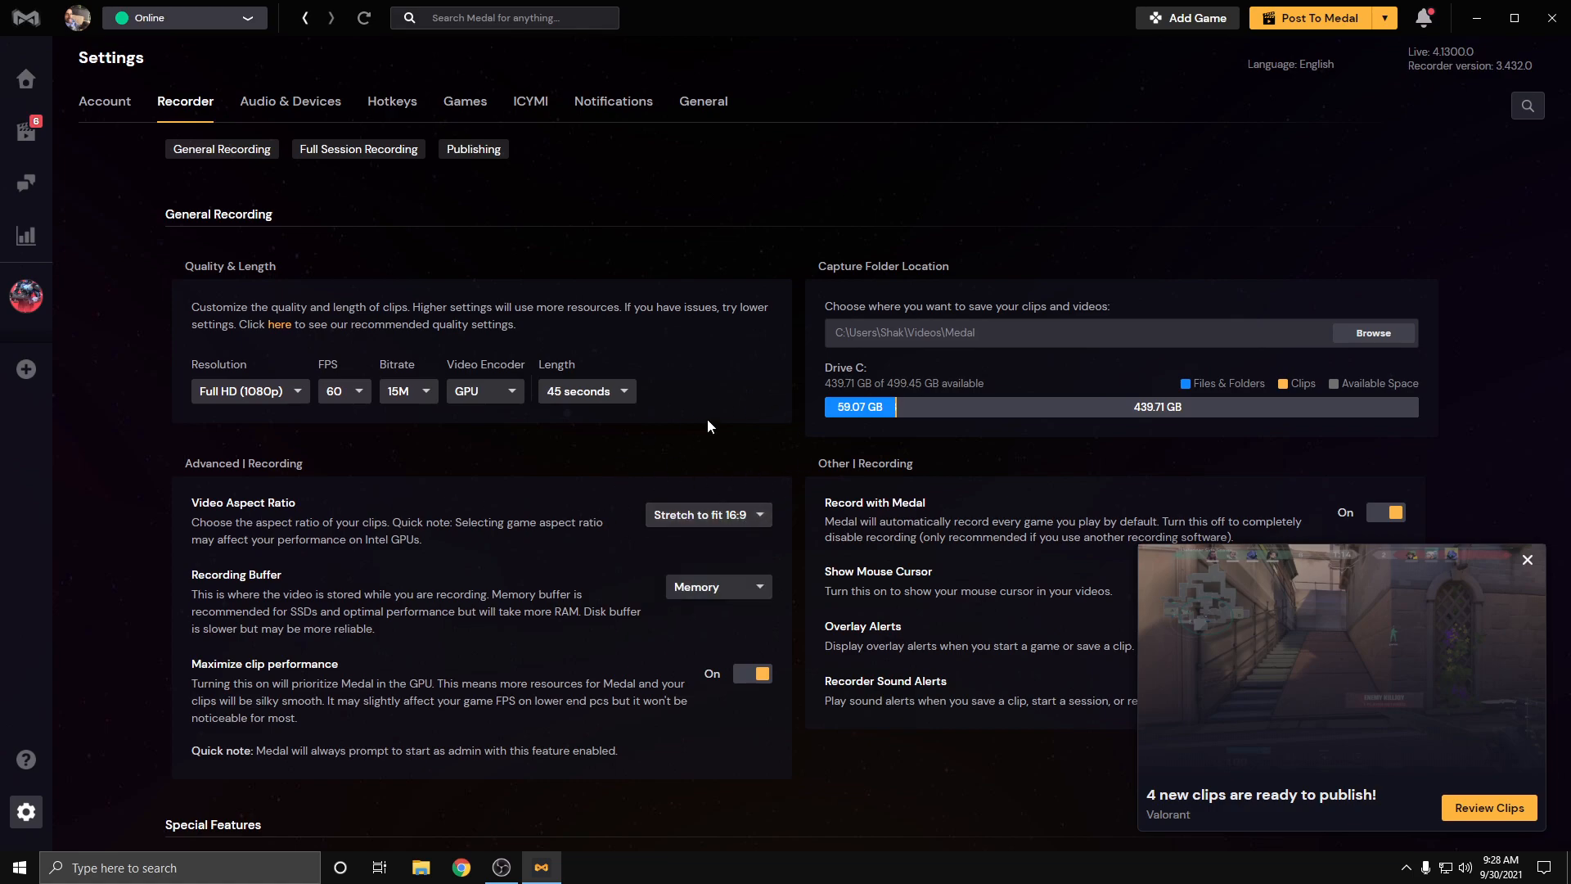
mouse_move(278, 556)
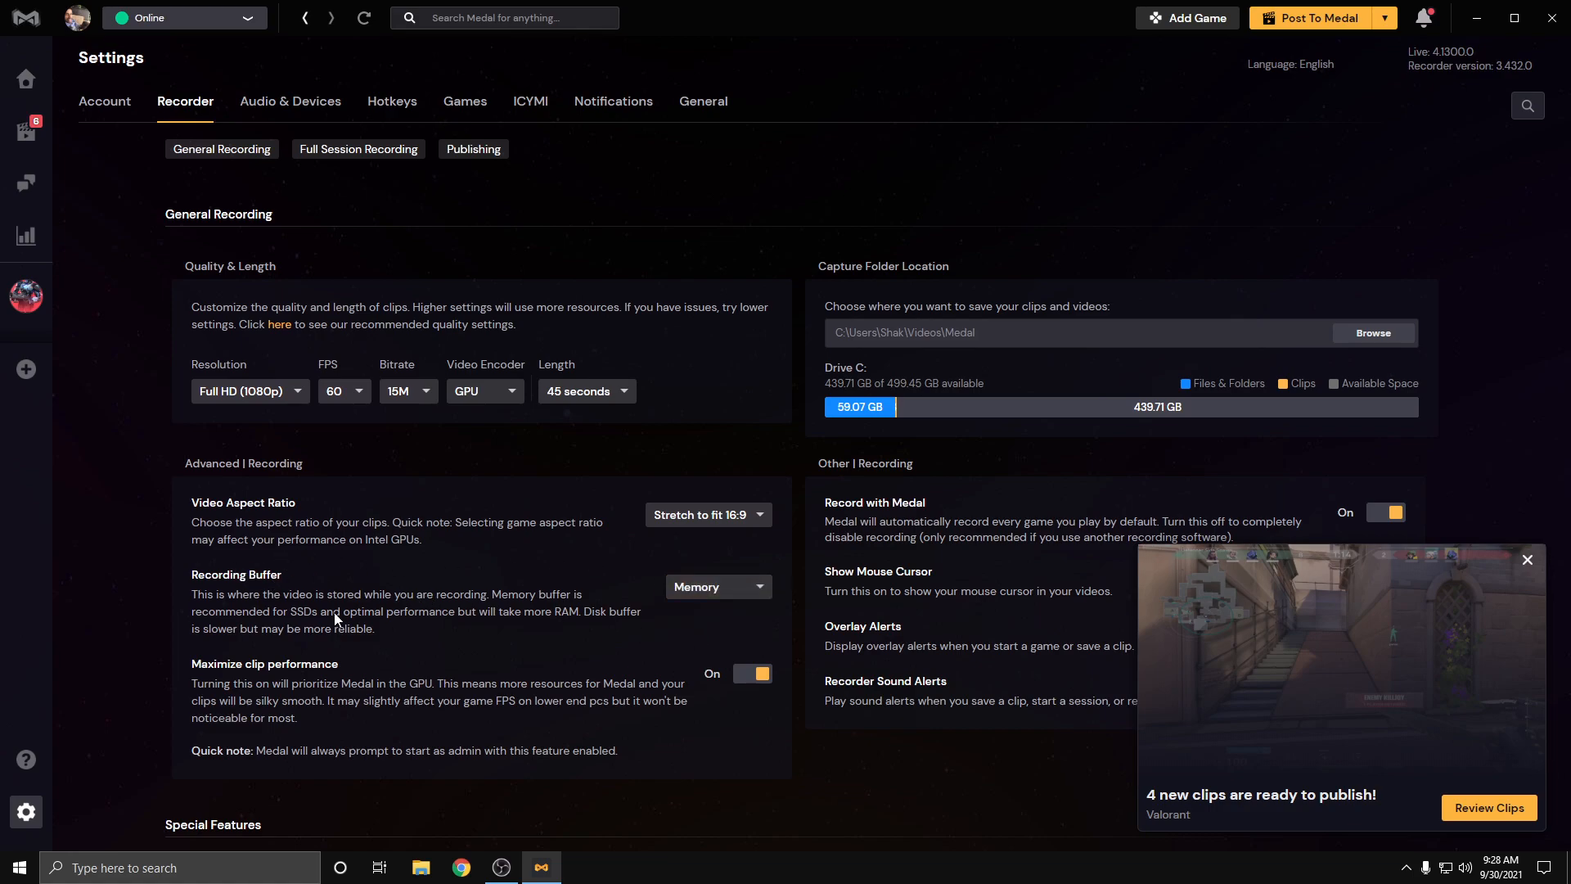
mouse_move(730, 601)
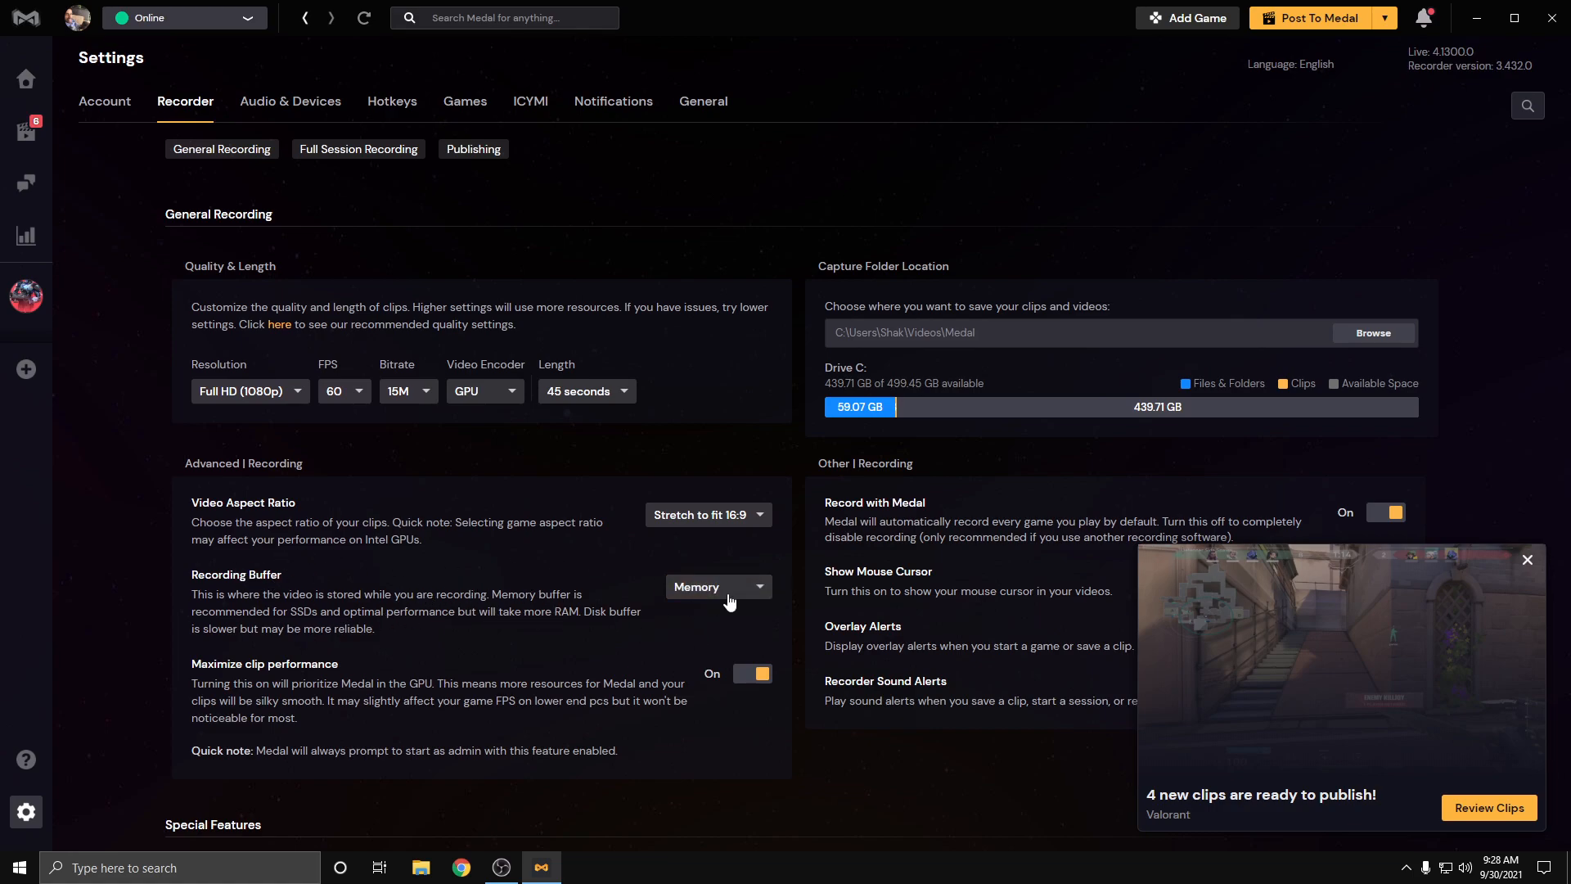
mouse_move(563, 625)
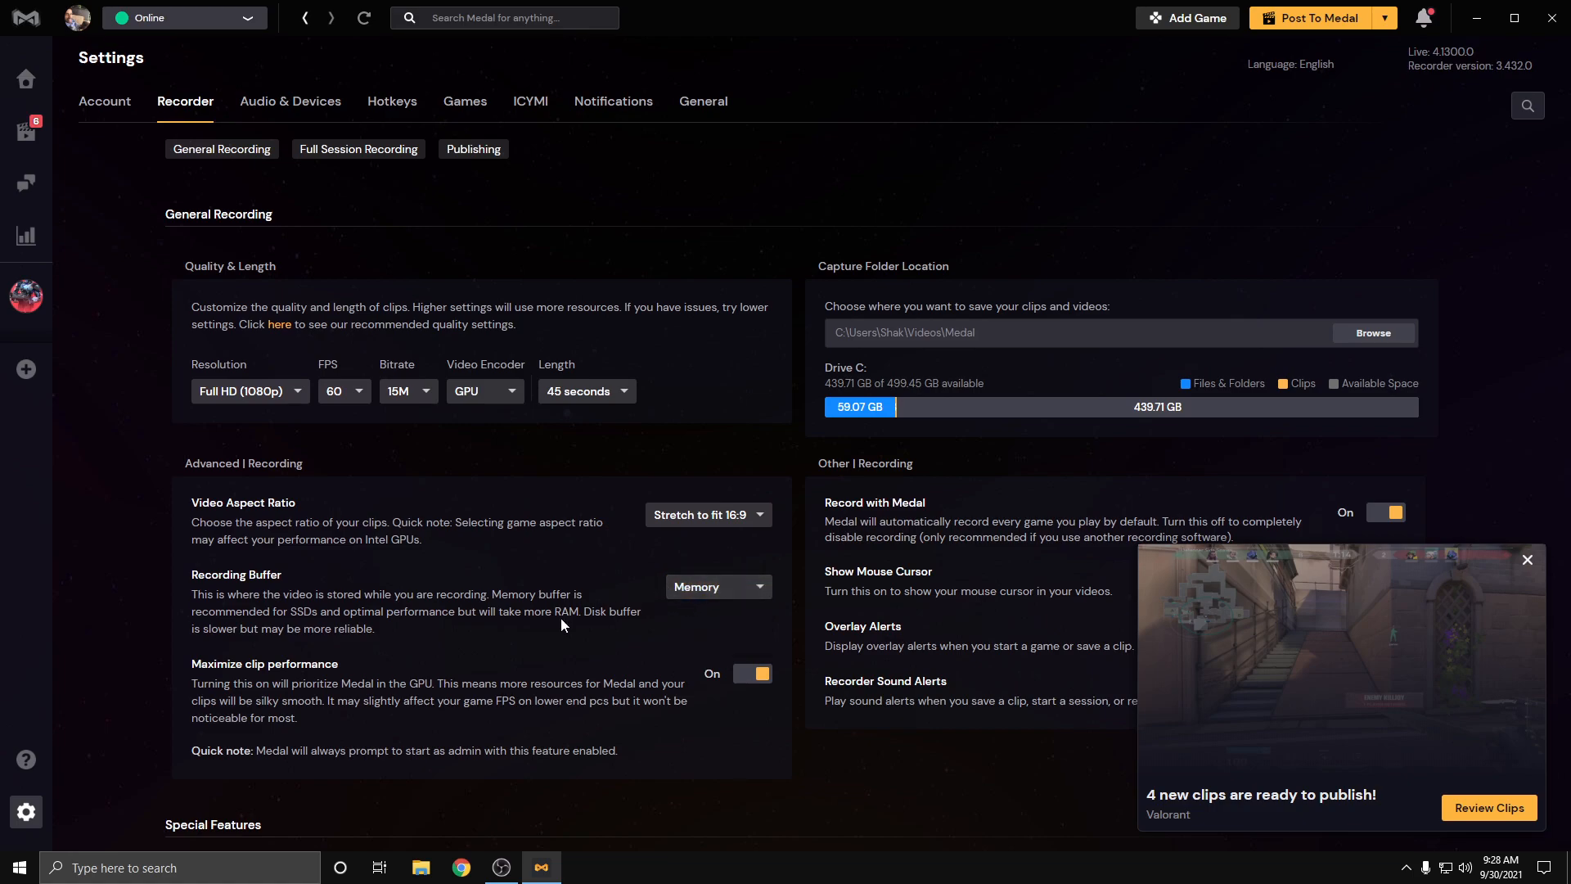
mouse_move(358, 628)
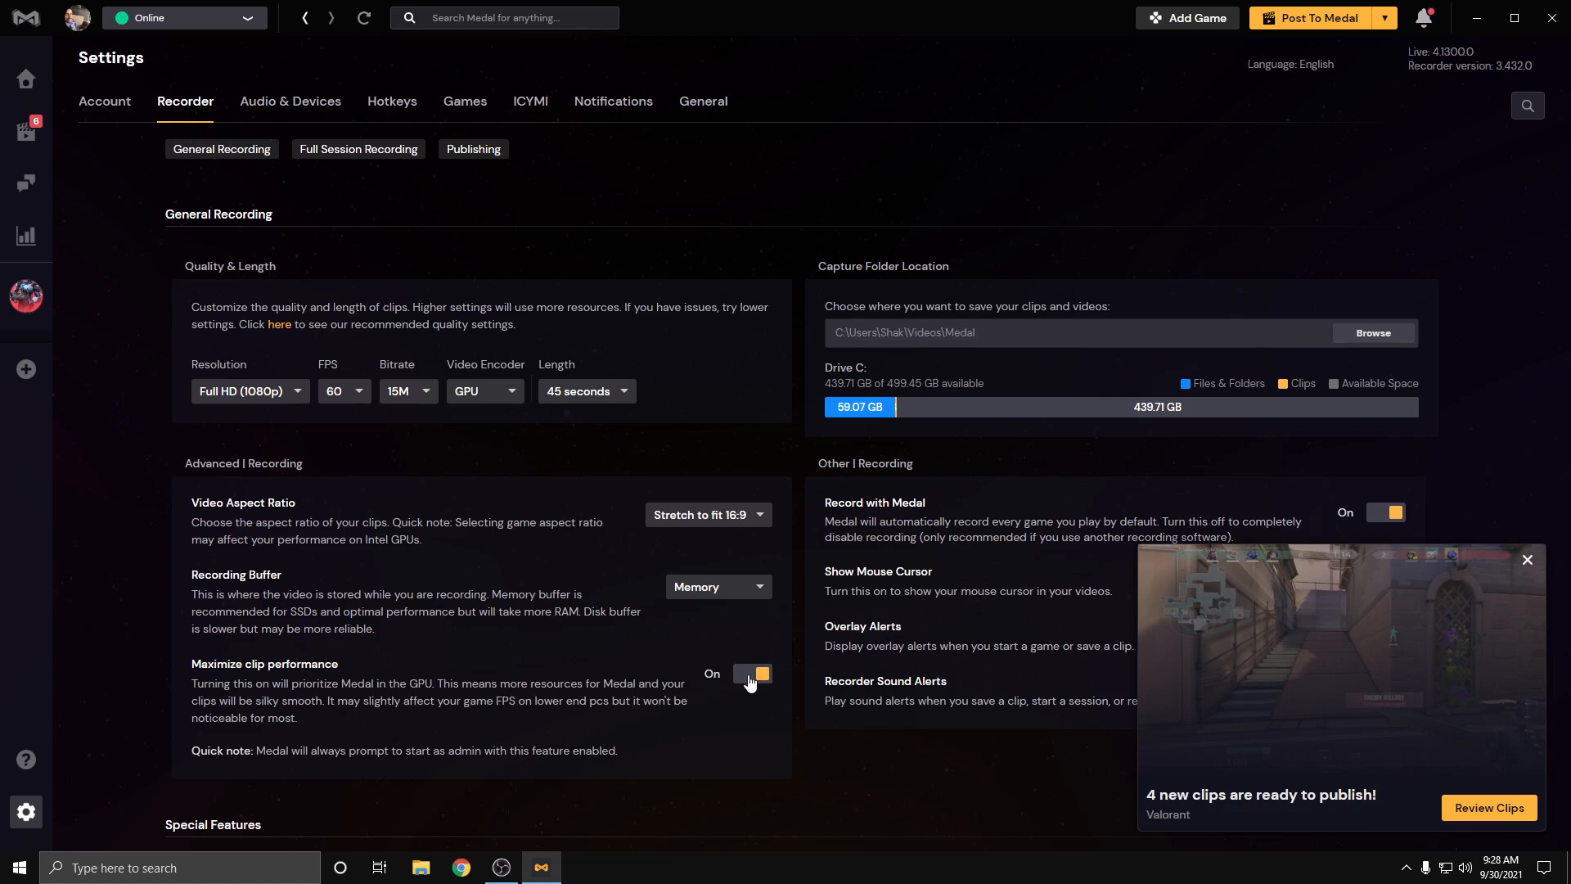
Step: Dismiss the new-clips notice and review the Memory buffer and maximized clip performance options
left_click(1526, 559)
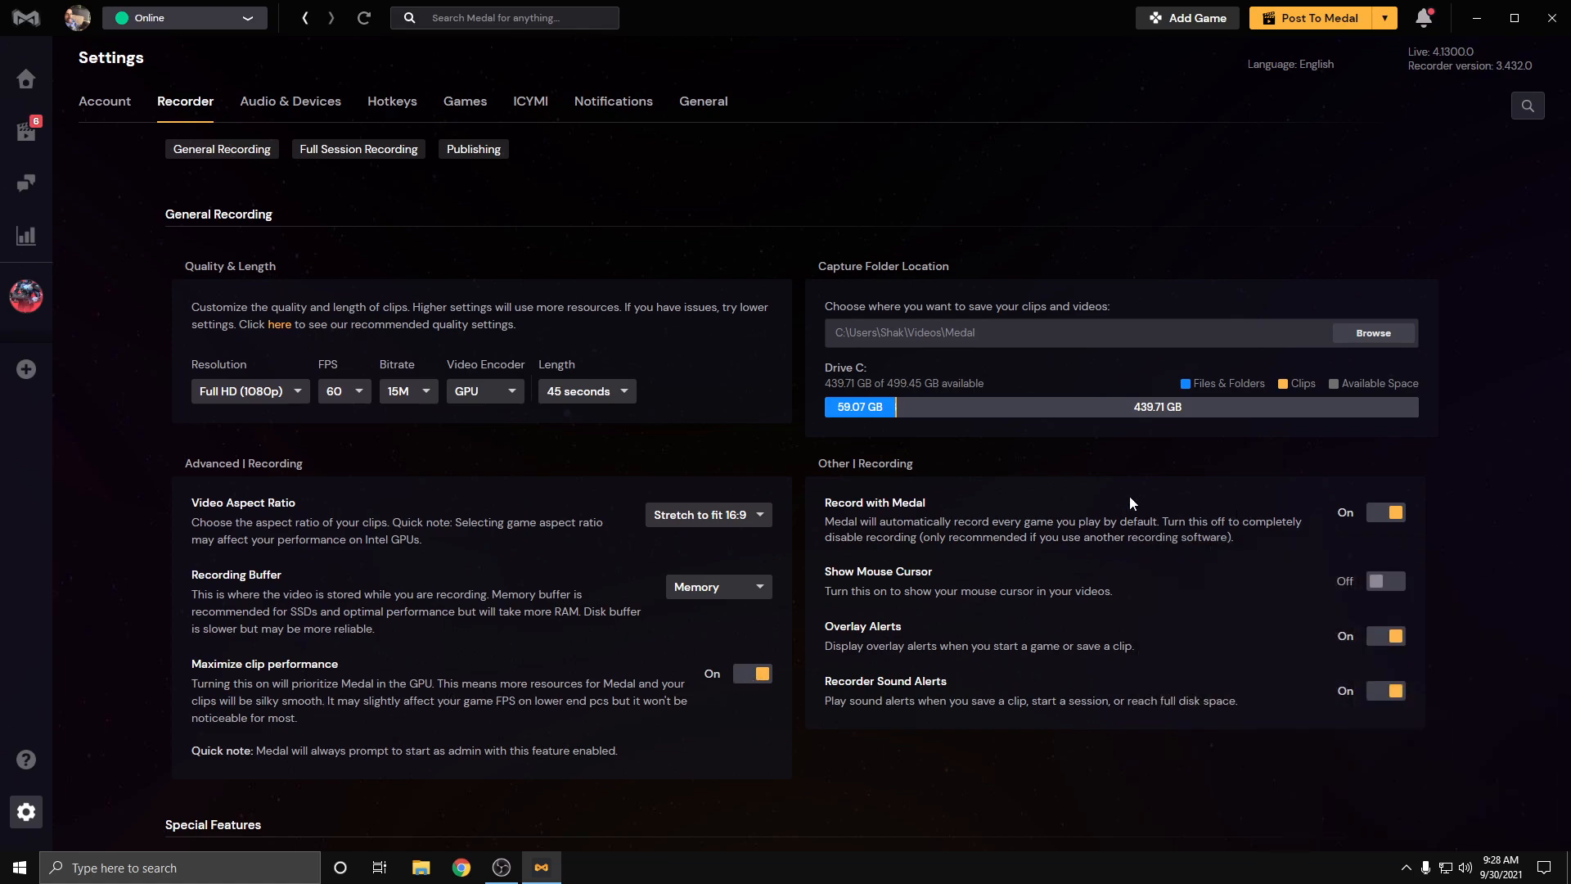
mouse_move(1335, 522)
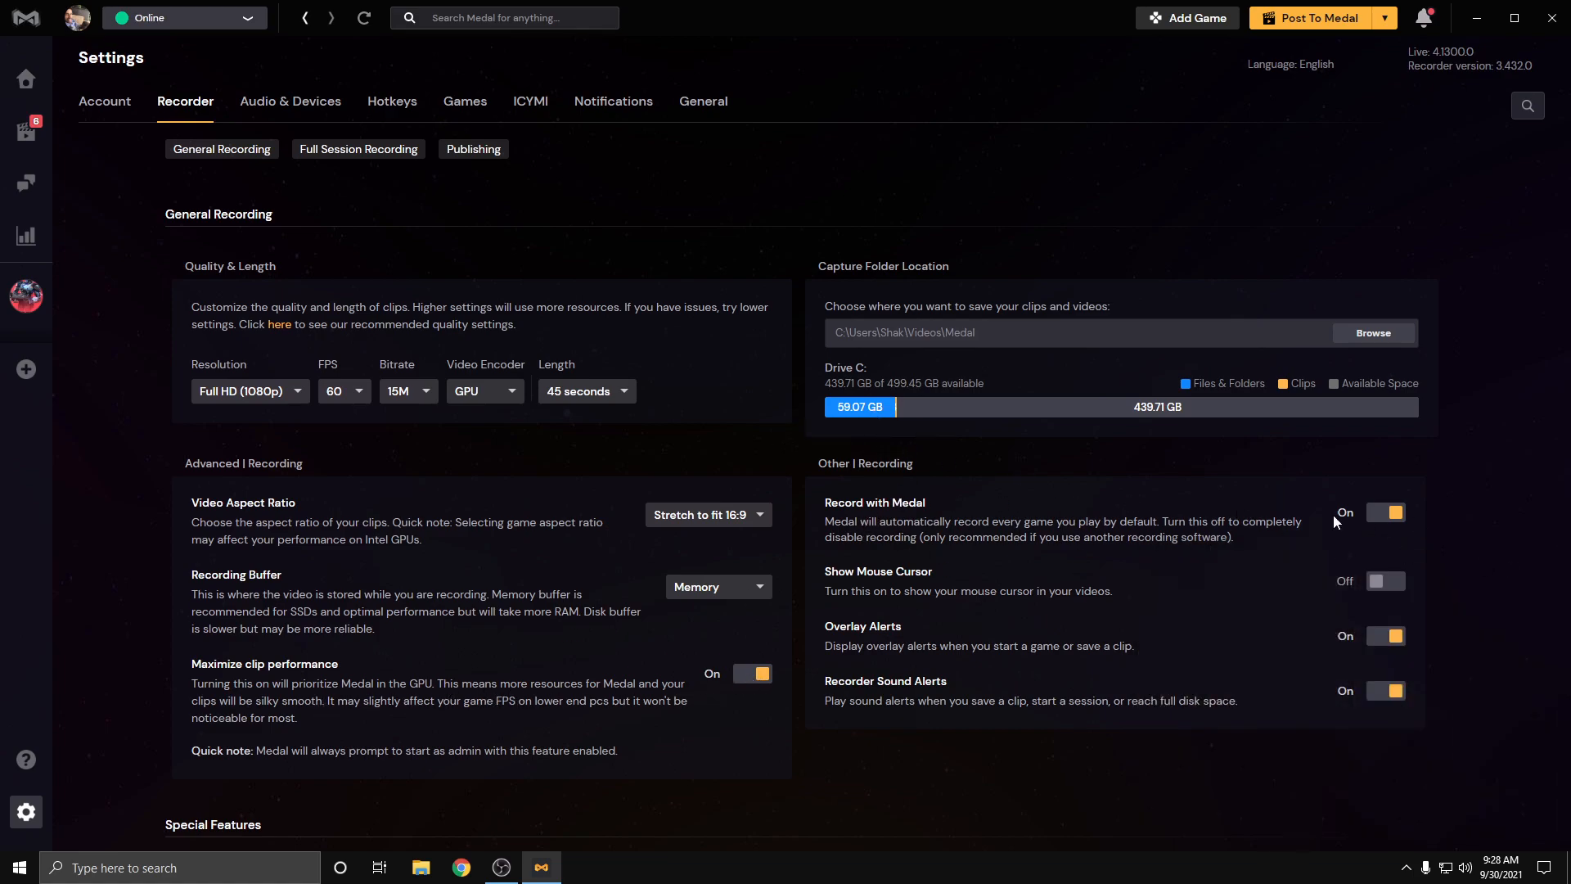
mouse_move(1283, 540)
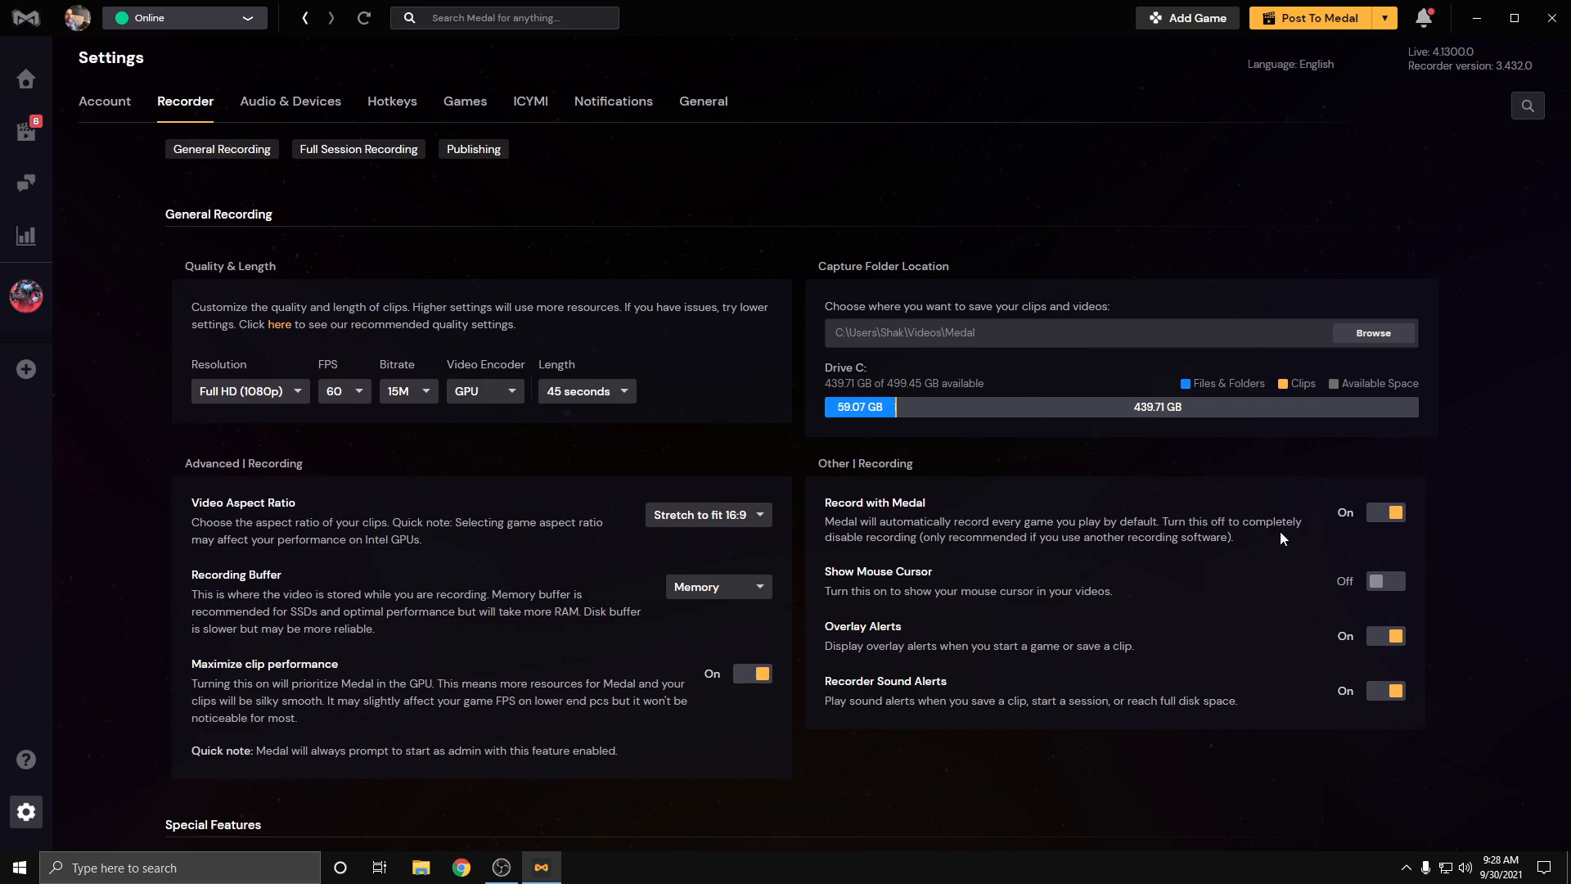
scroll("down", 3)
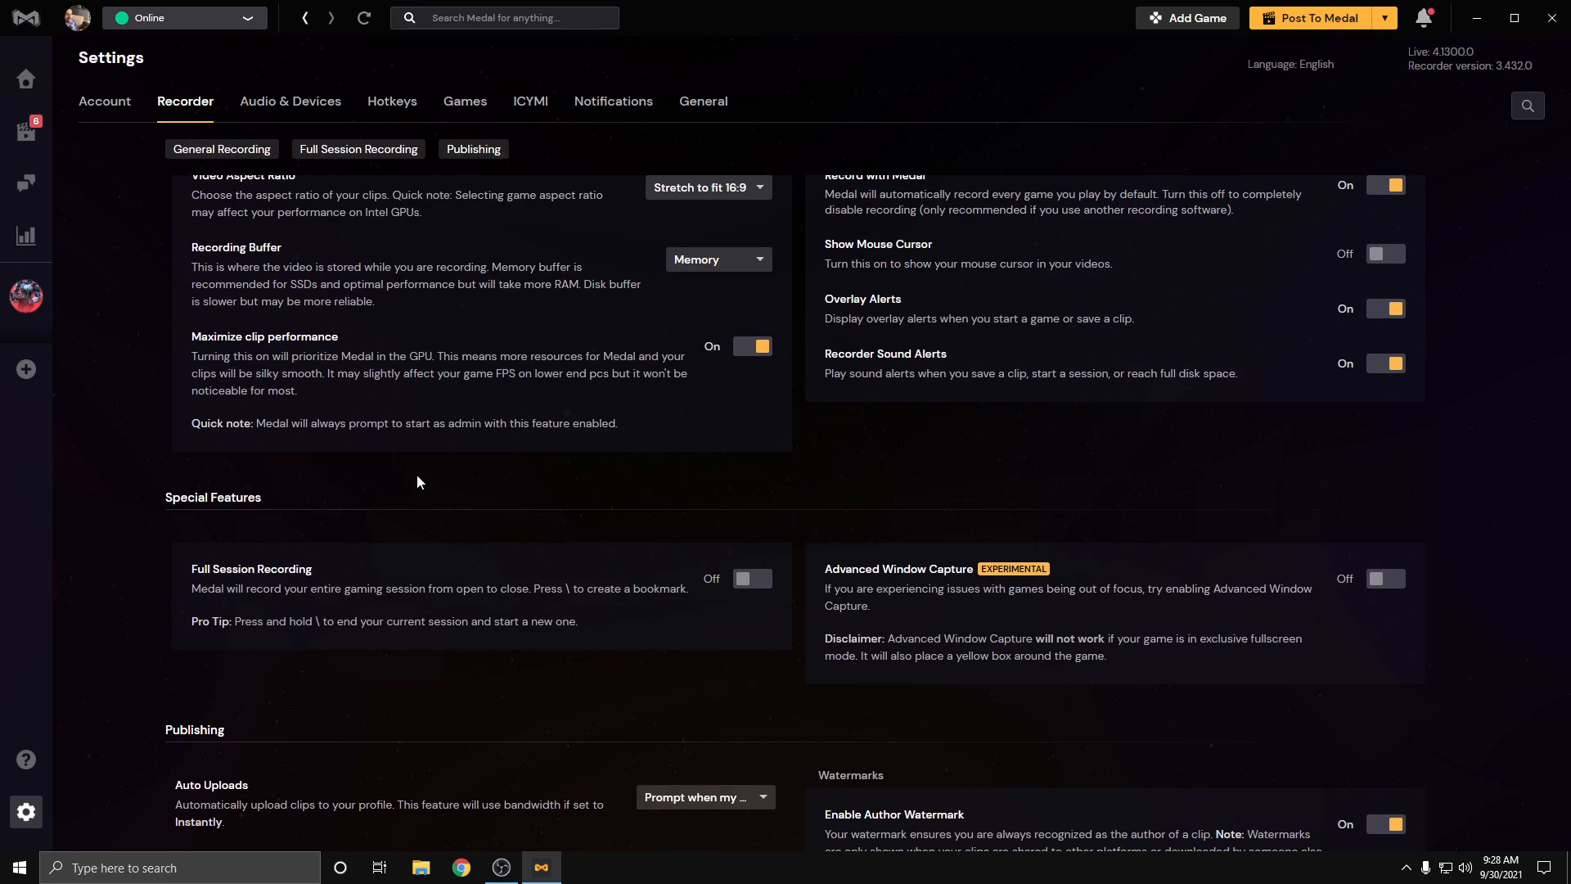
scroll("up", 3)
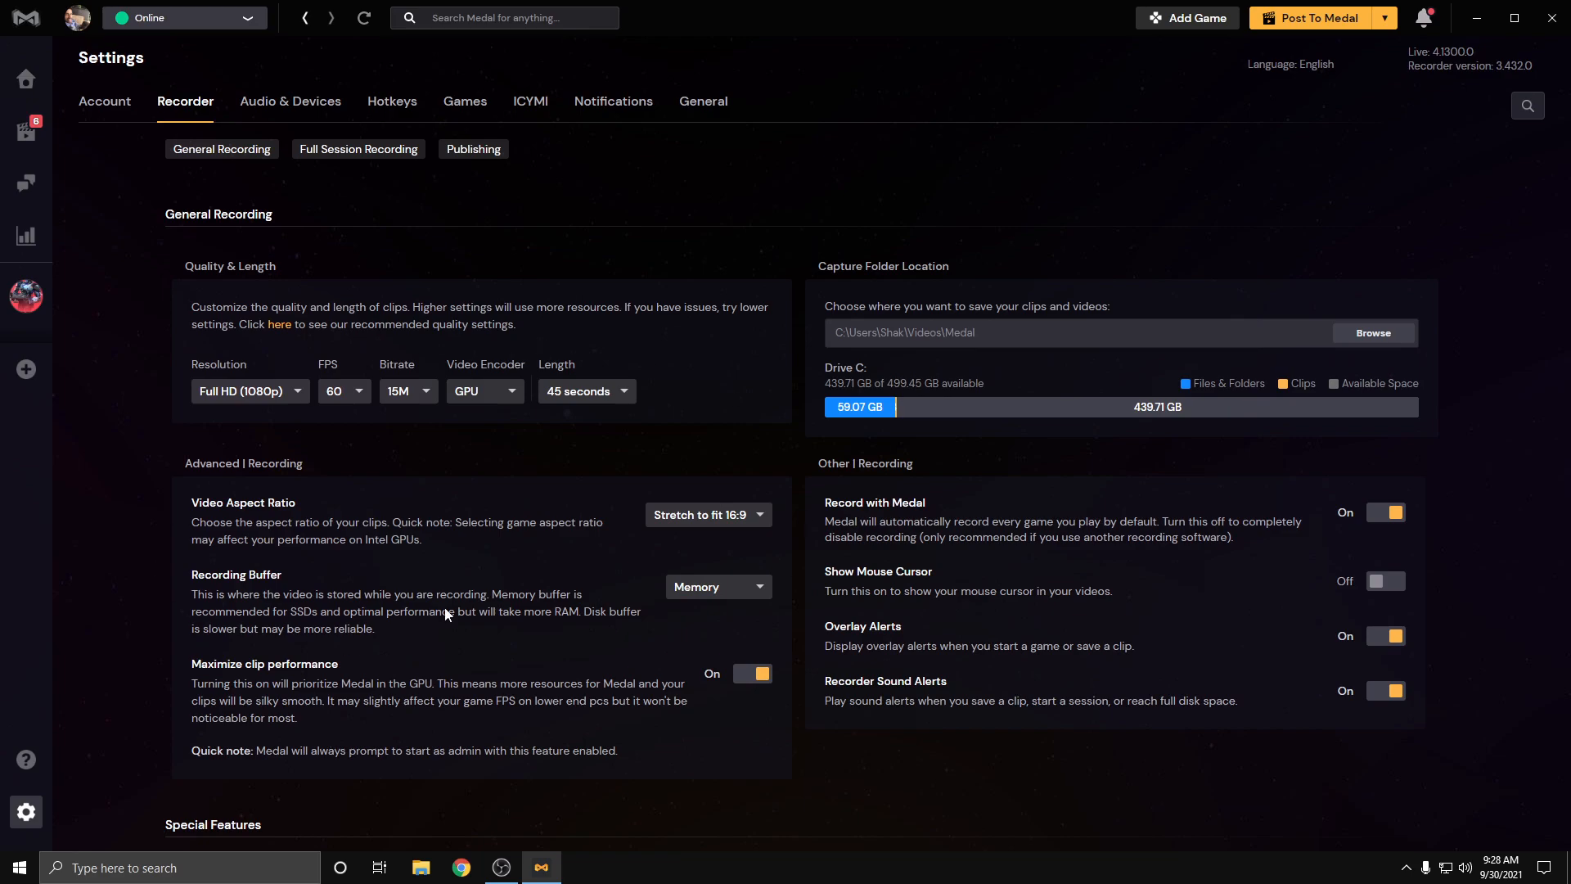
scroll("down", 3)
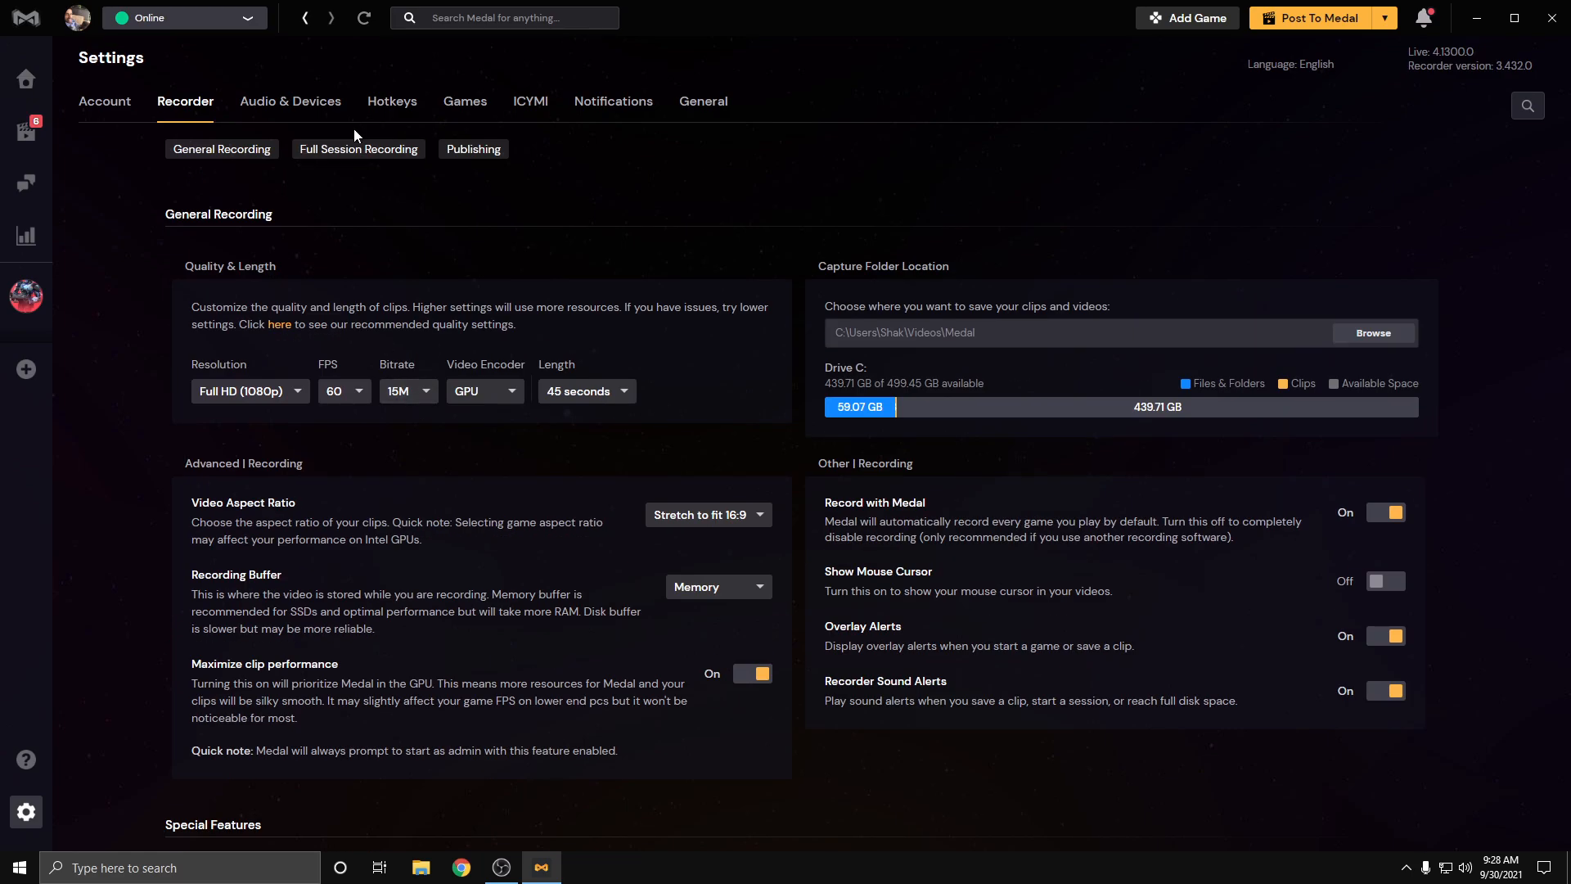
Step: Review Audio & Devices, then General settings with automatic startup and Game Mode disabling on
left_click(292, 102)
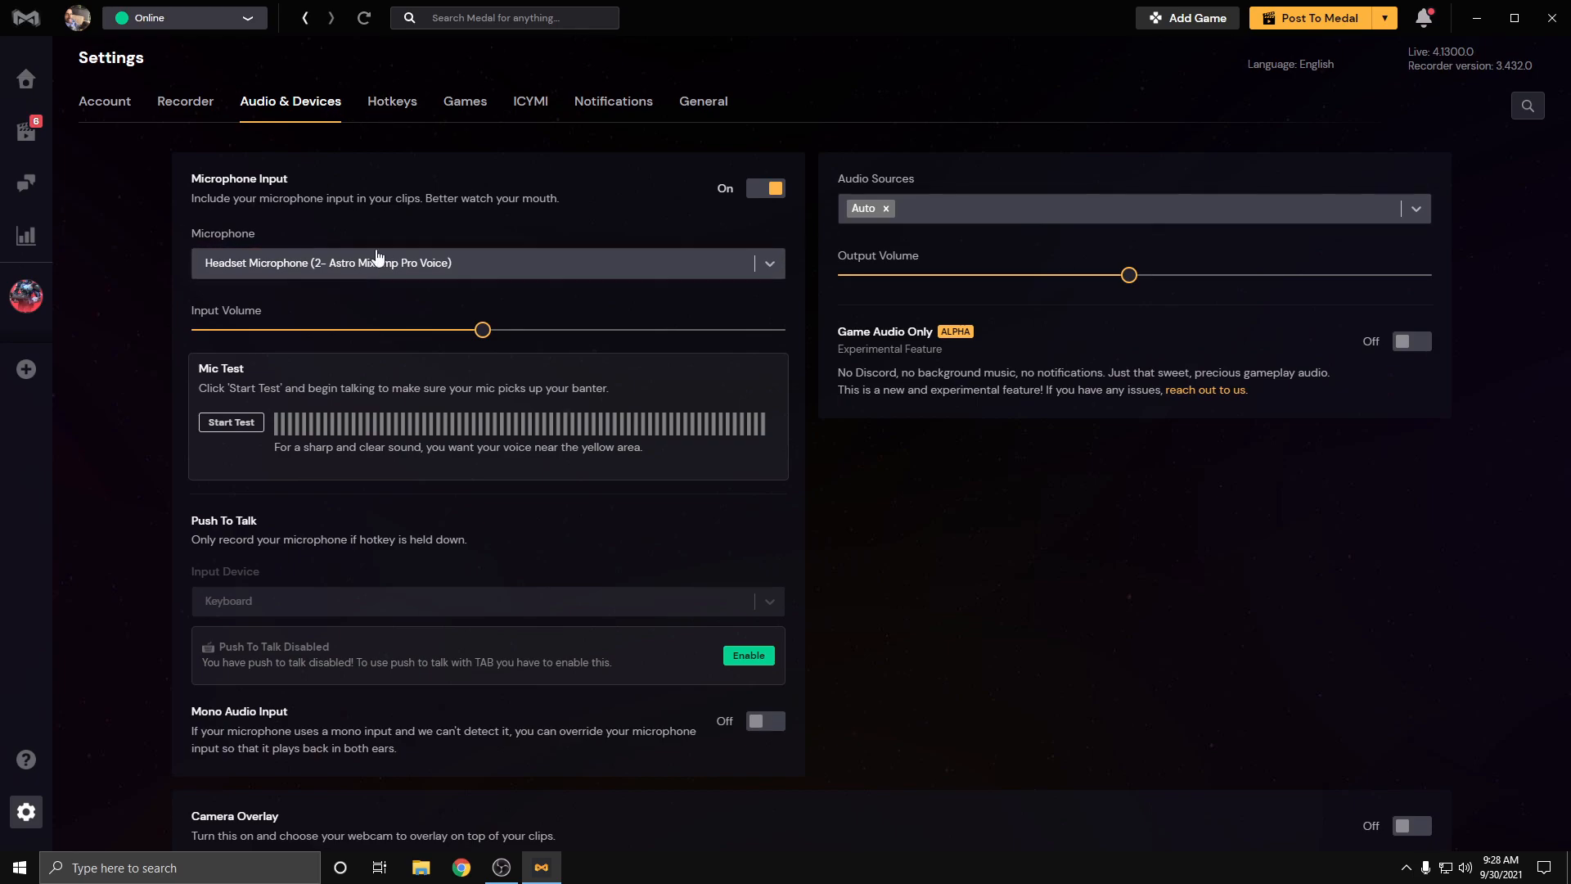
left_click(704, 102)
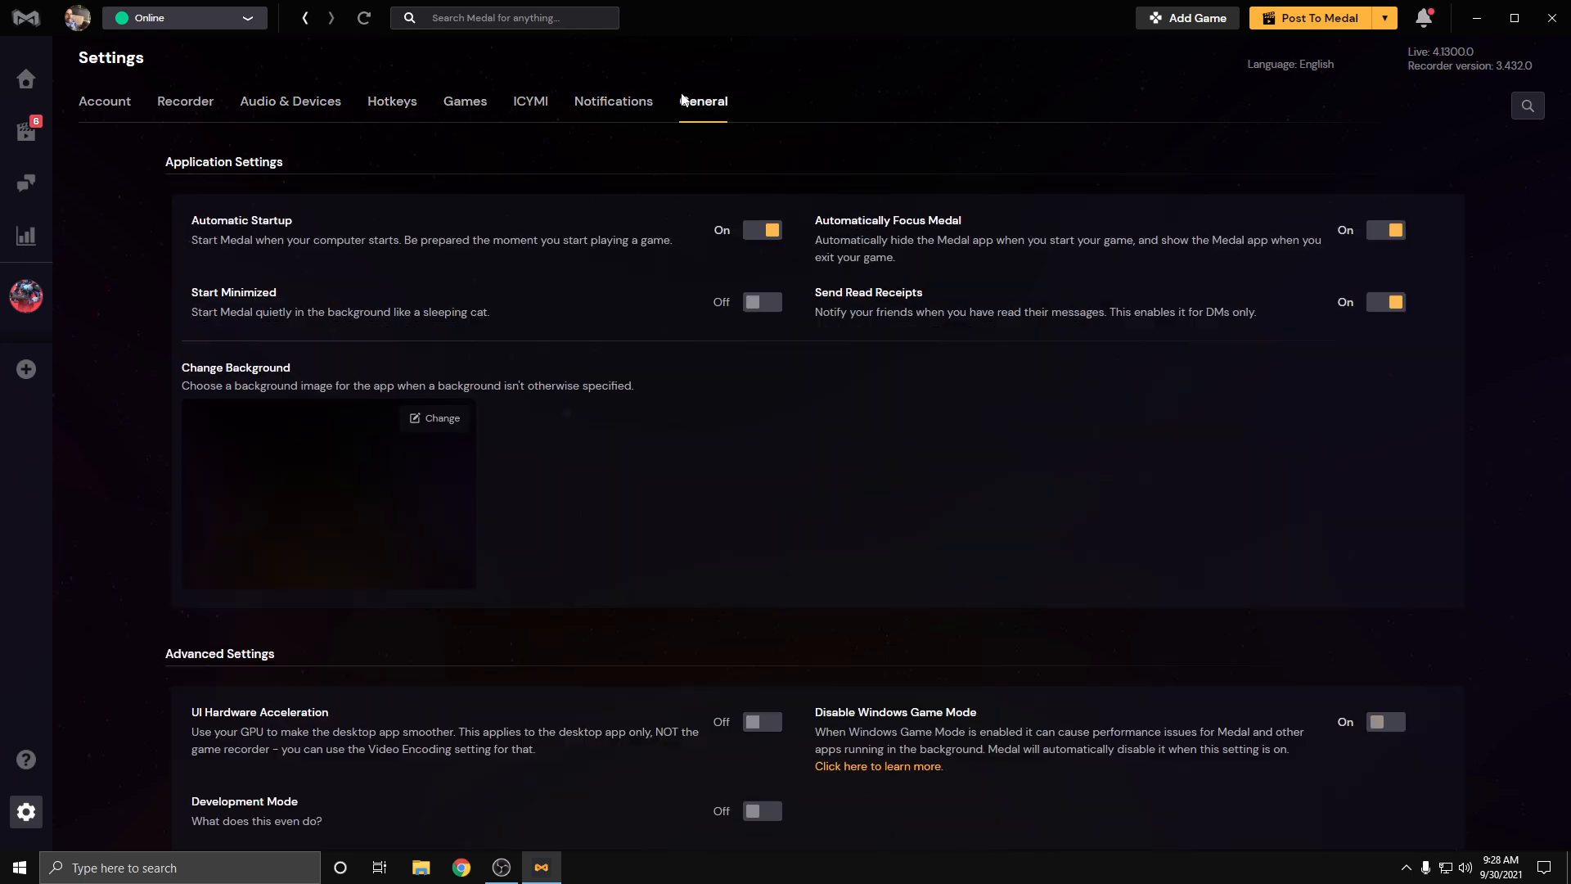
left_click(1384, 721)
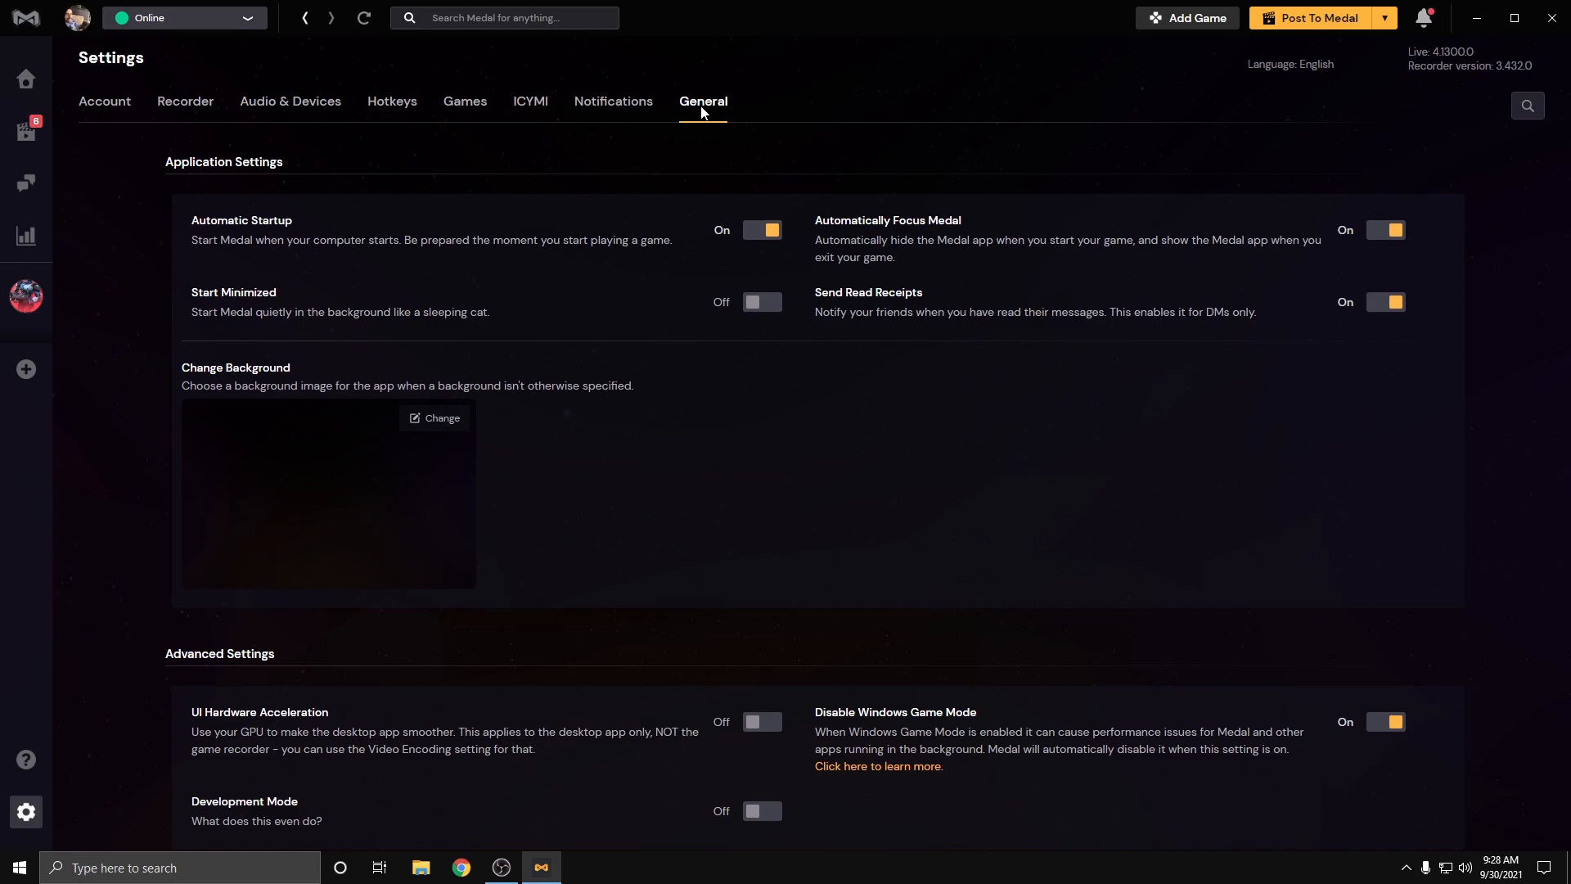
scroll("down", 3)
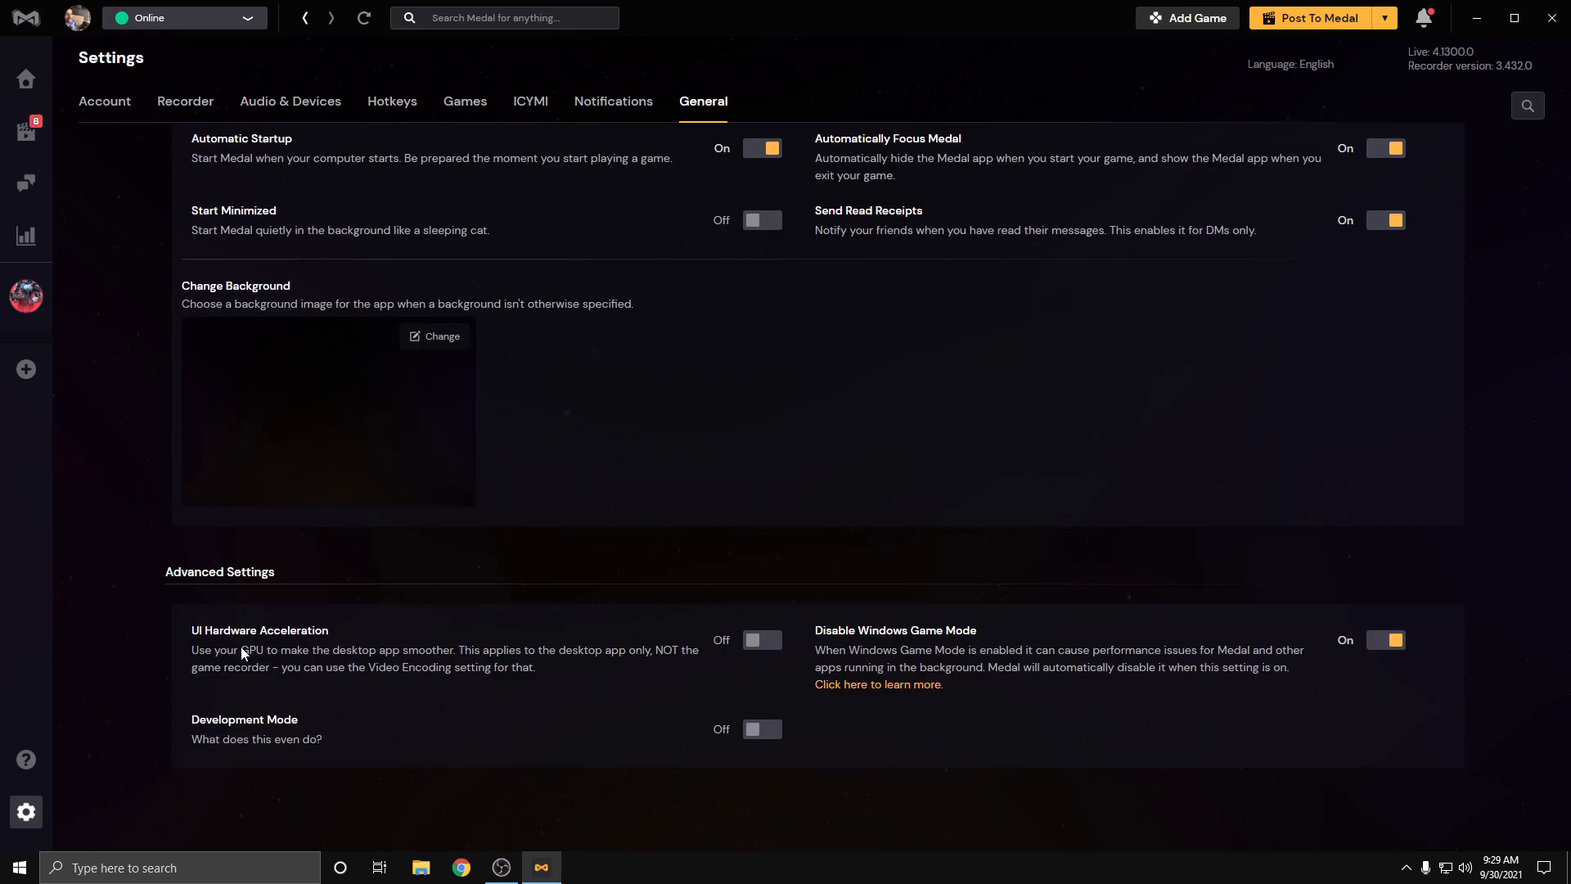
mouse_move(293, 623)
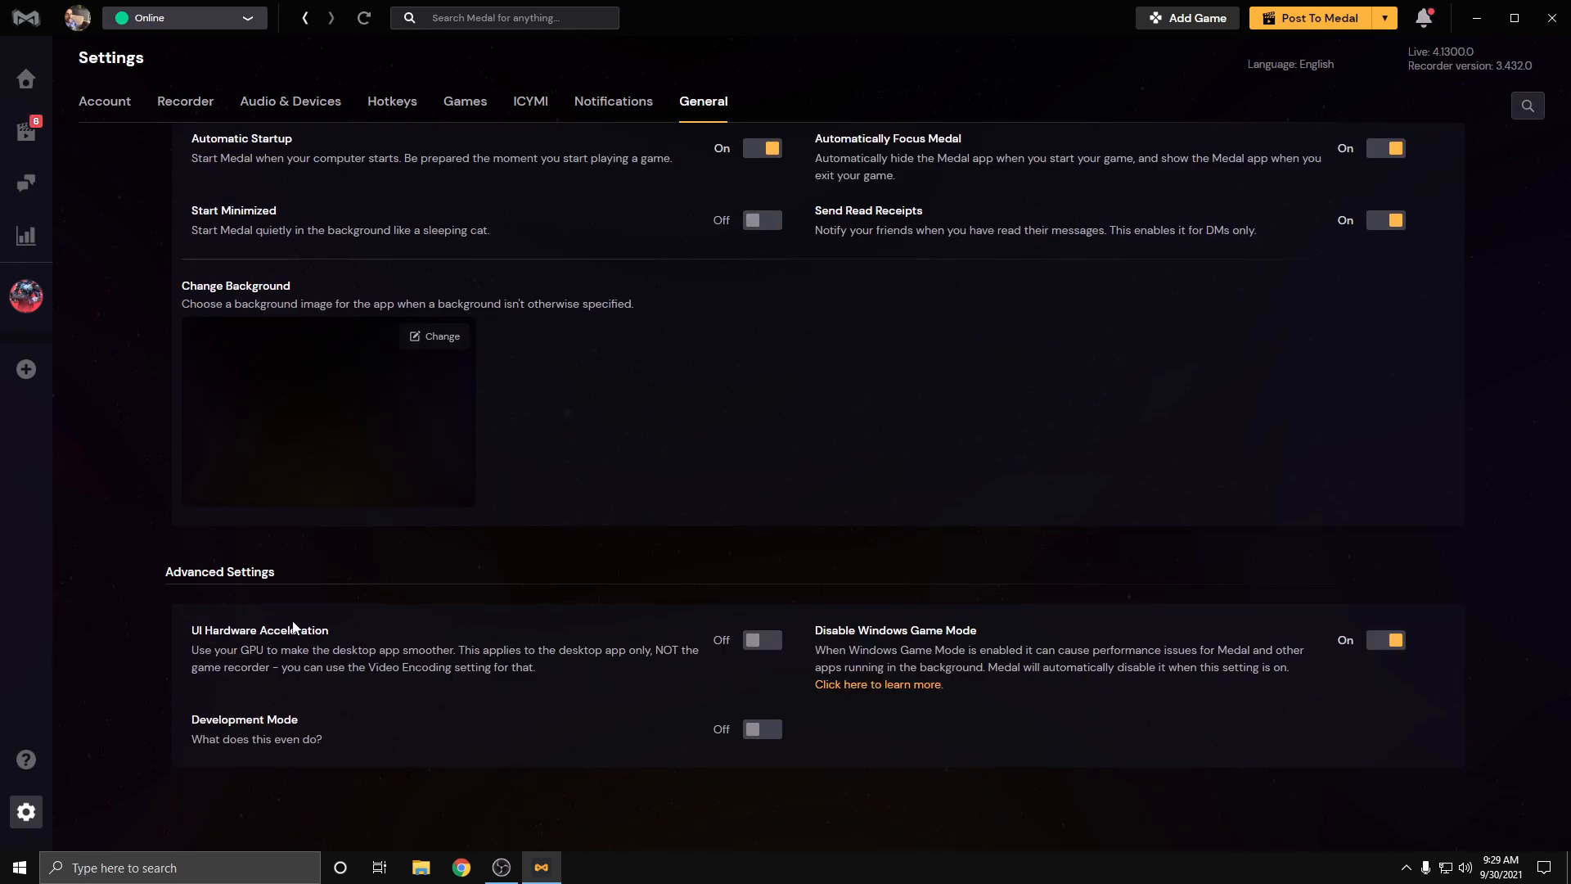
mouse_move(532, 553)
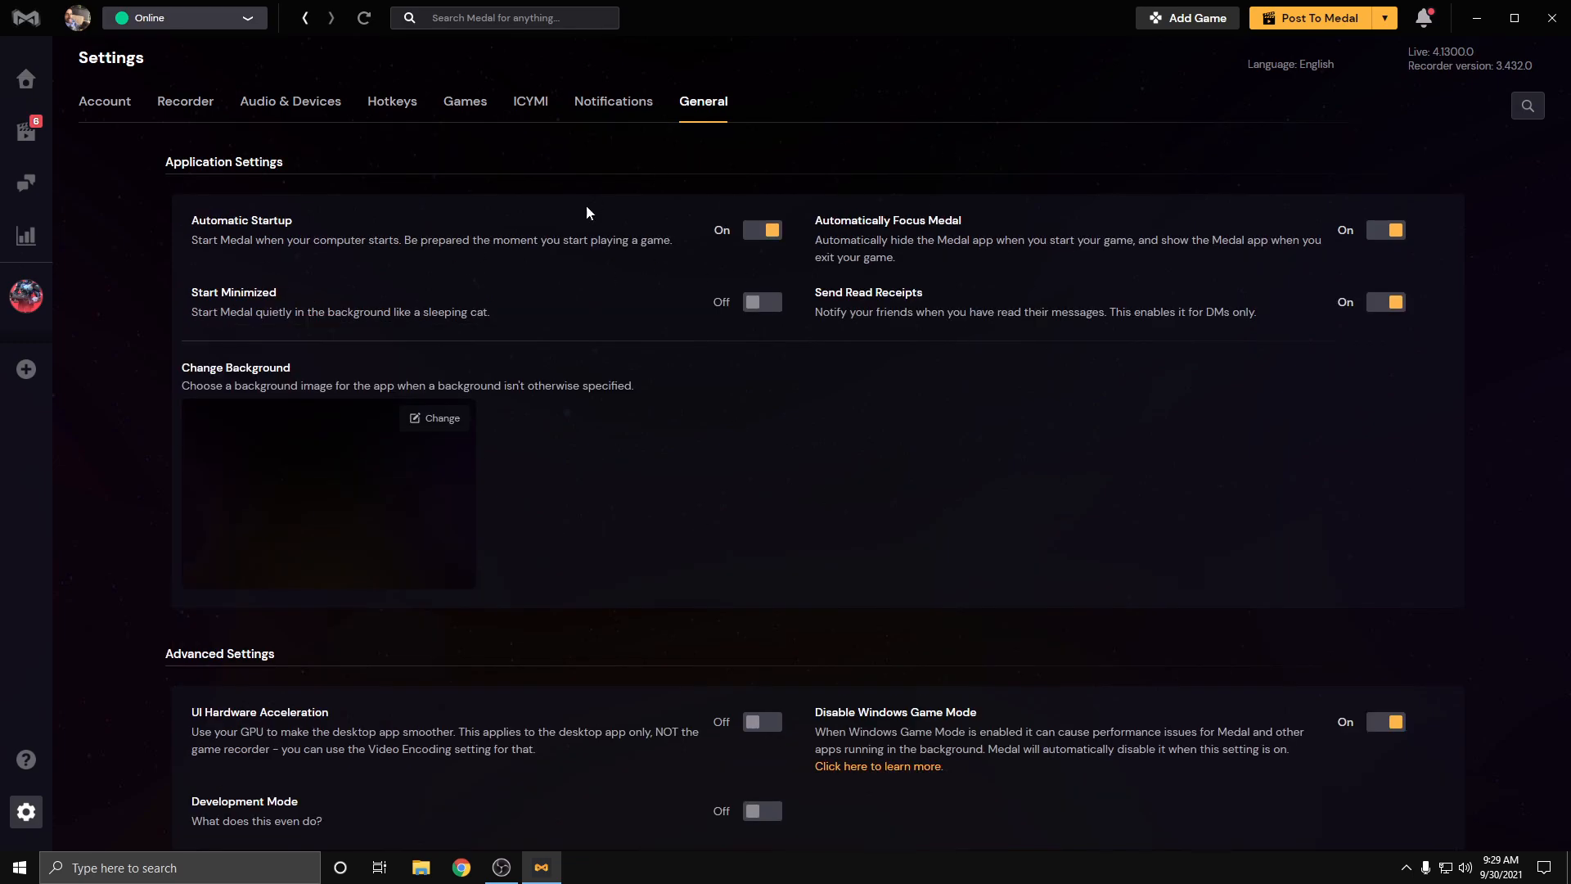
Step: View Hotkeys, visit the clip library and editor, then return to Account settings
left_click(393, 102)
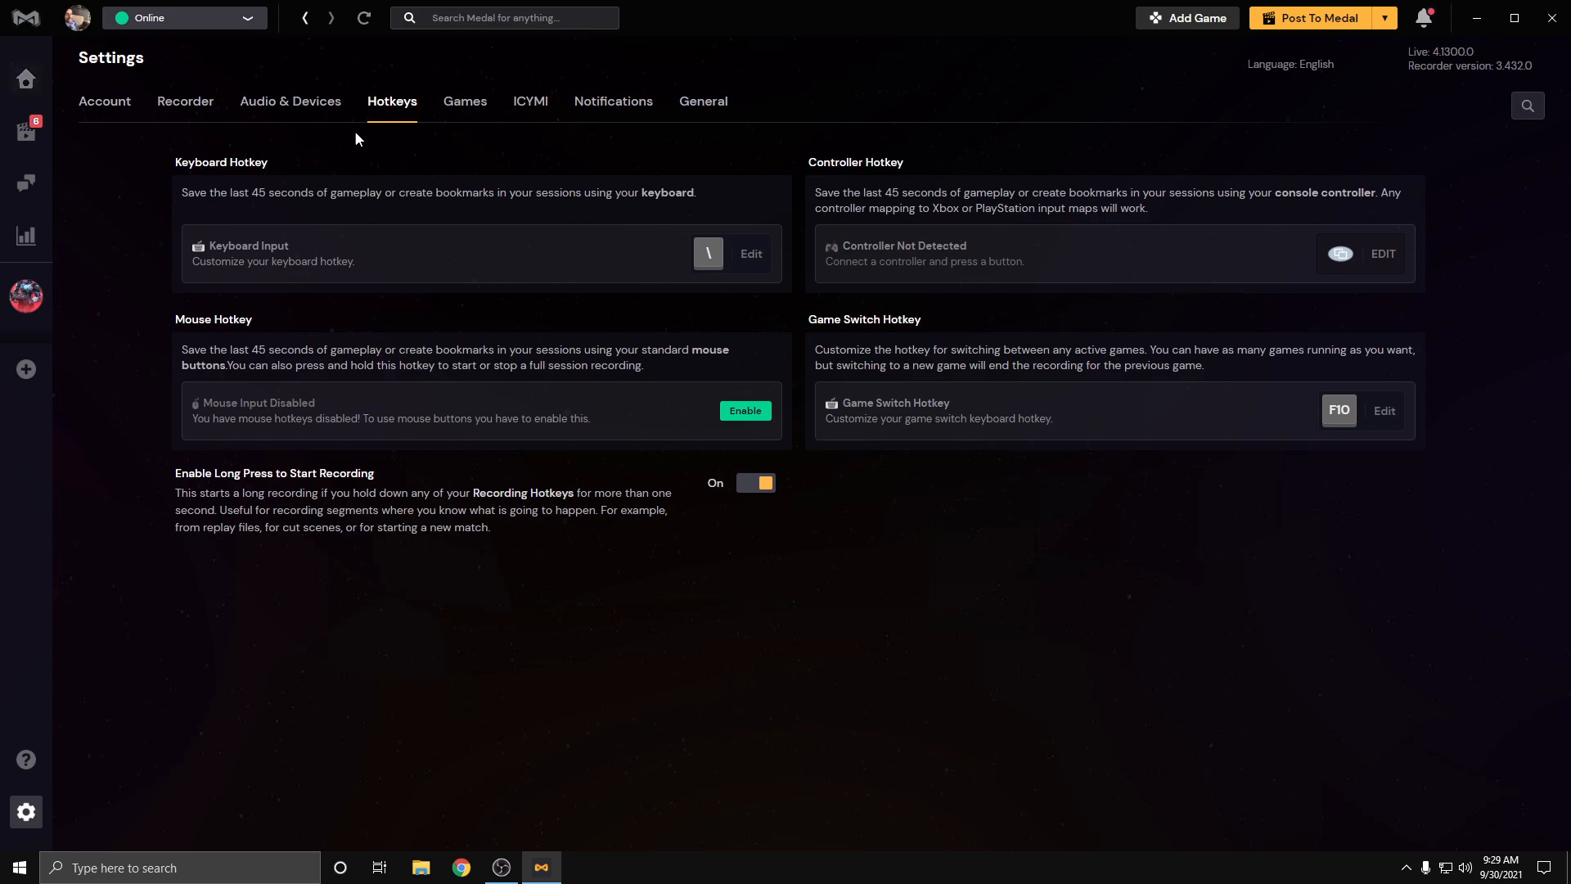
mouse_move(710, 256)
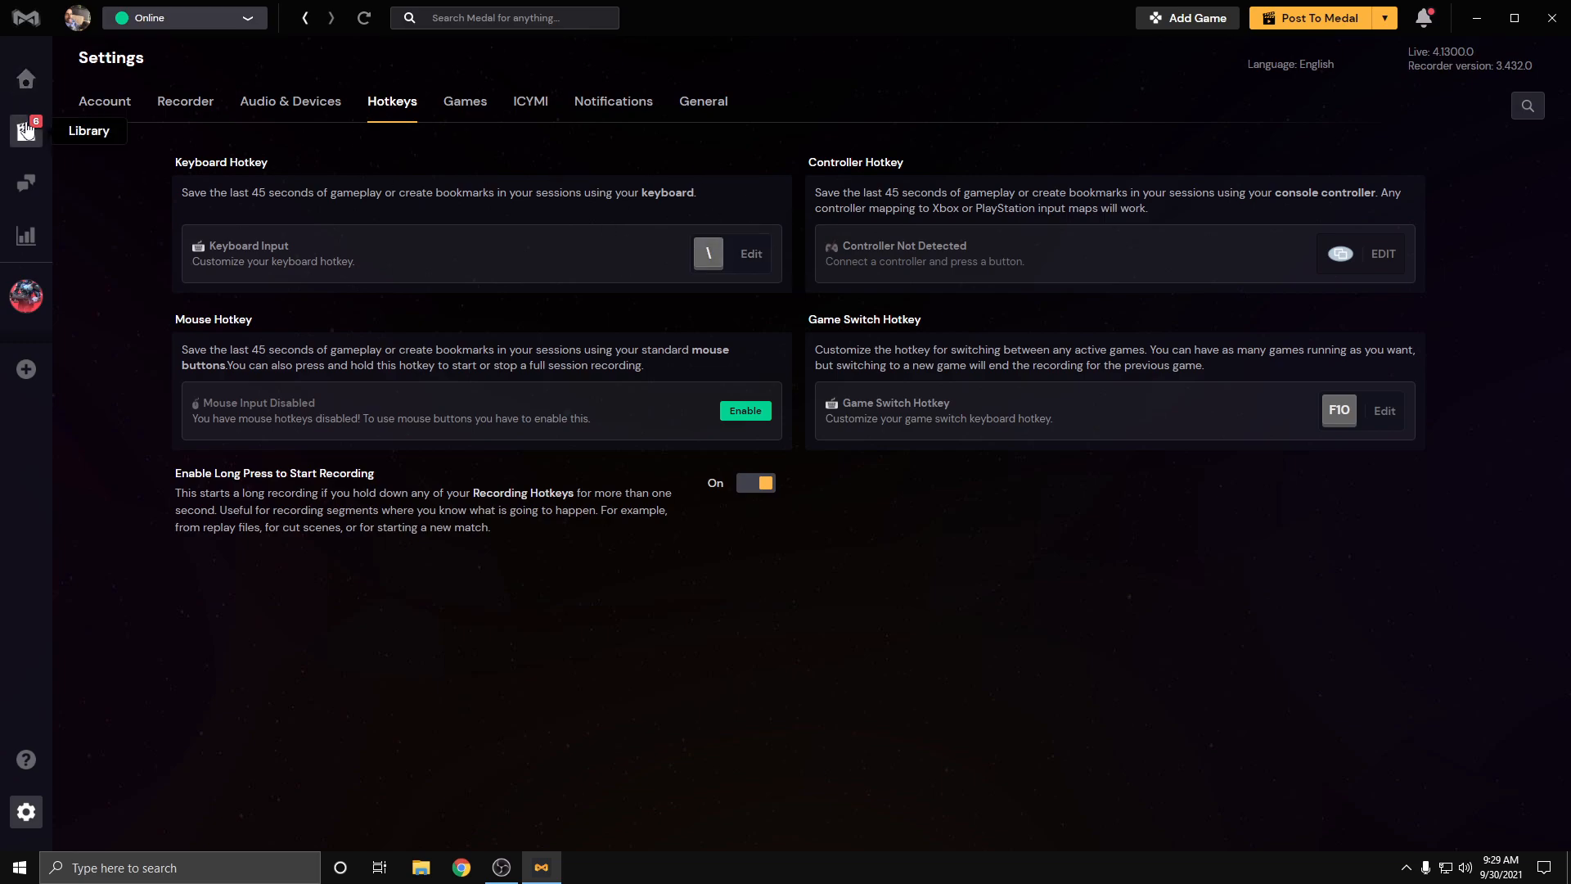
left_click(25, 131)
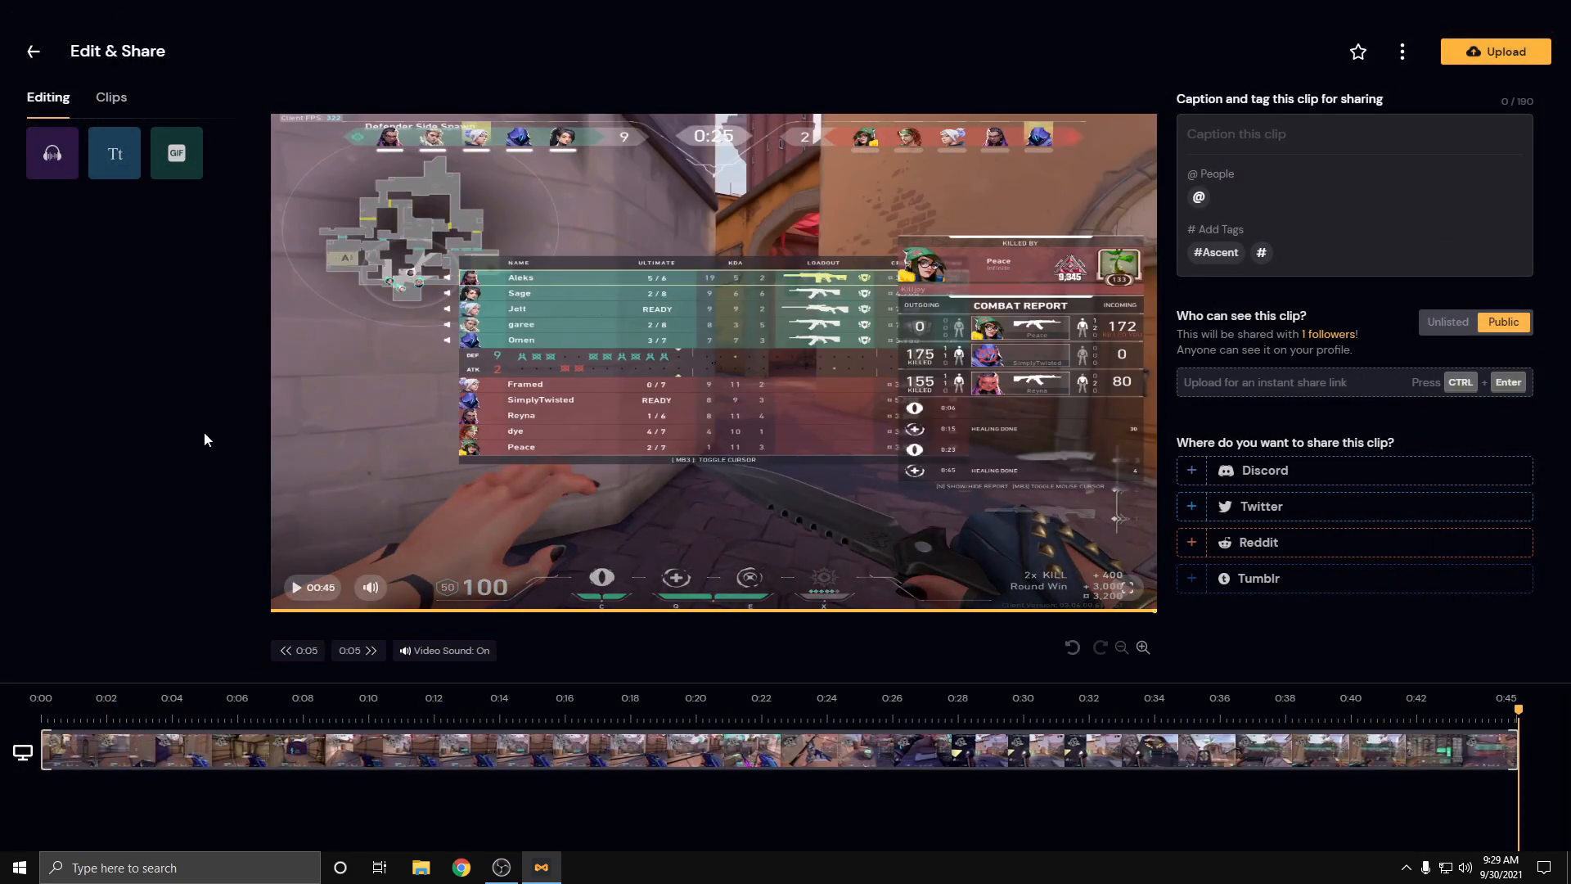
left_click(32, 50)
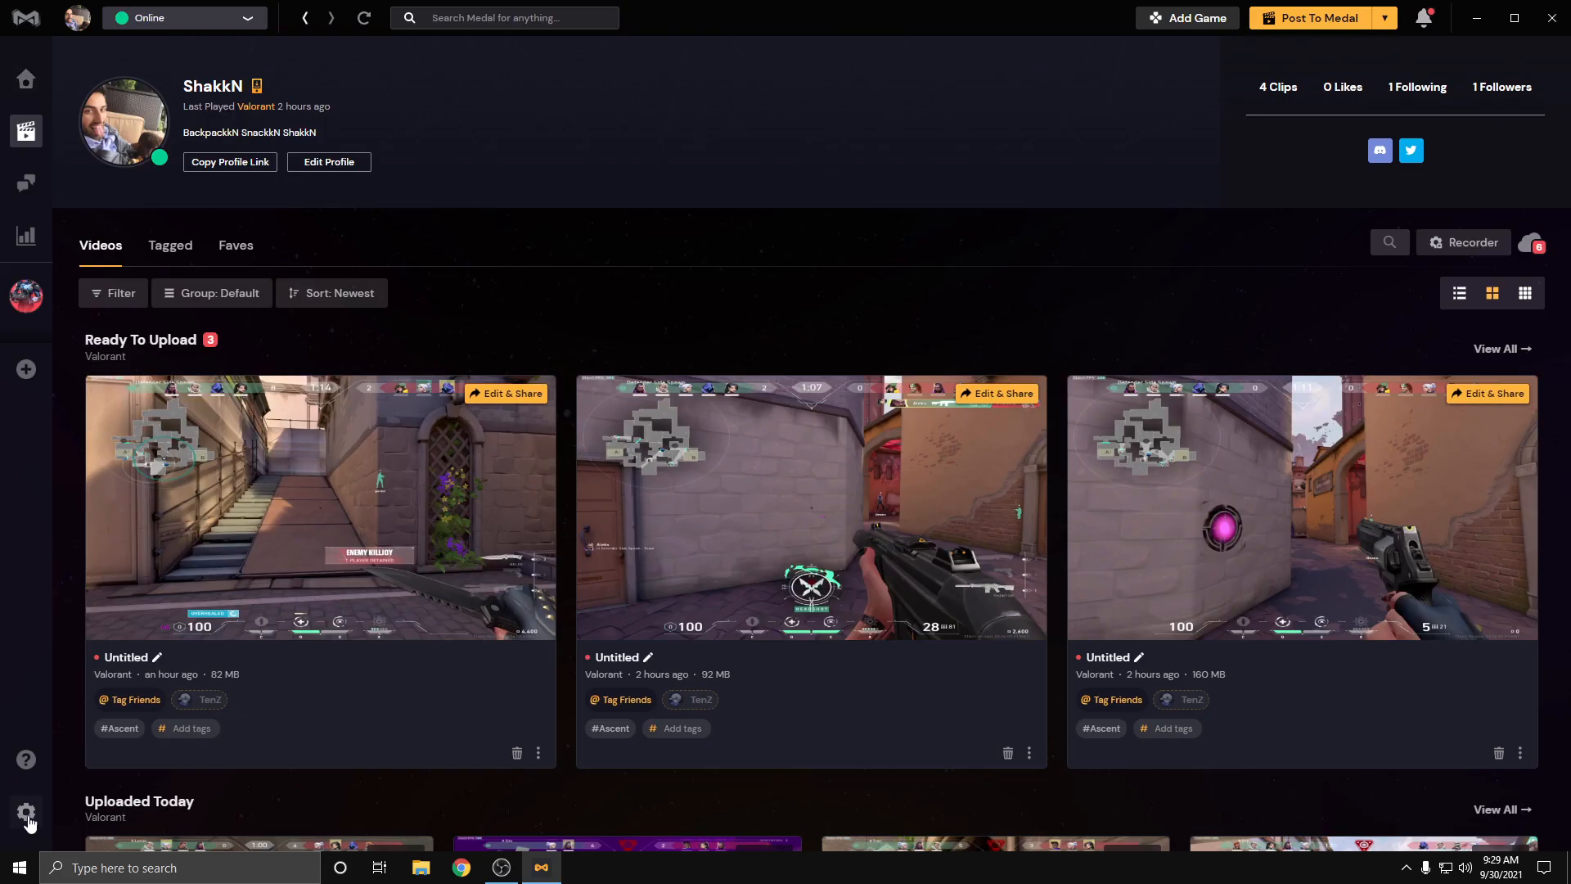
left_click(26, 811)
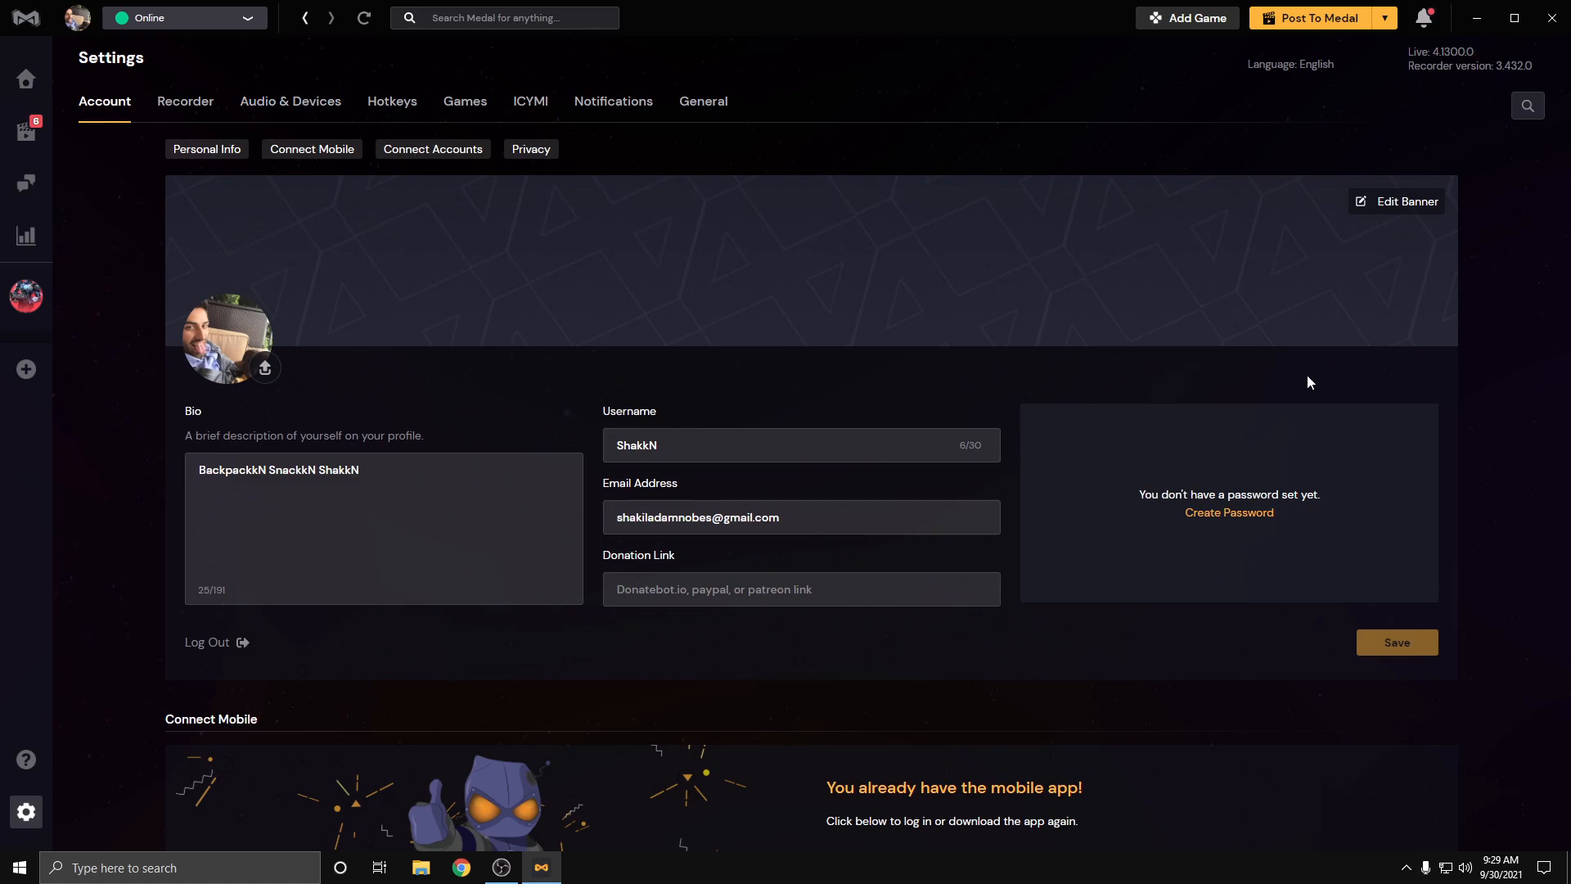
Step: Return to Recorder settings and scroll to disk space and special features options
left_click(185, 102)
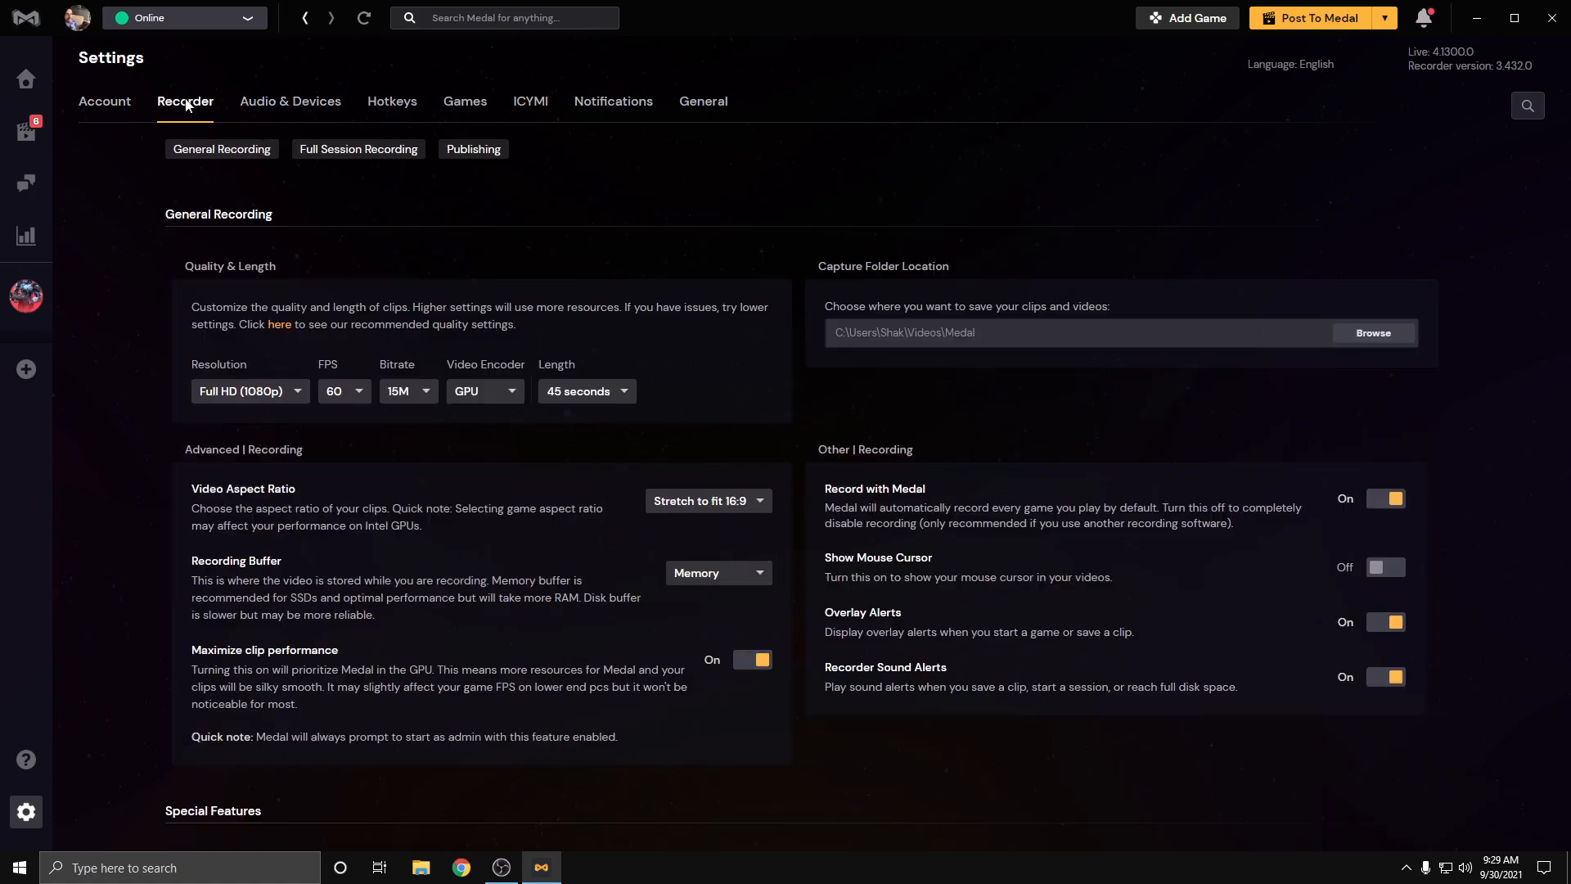
scroll("down", 3)
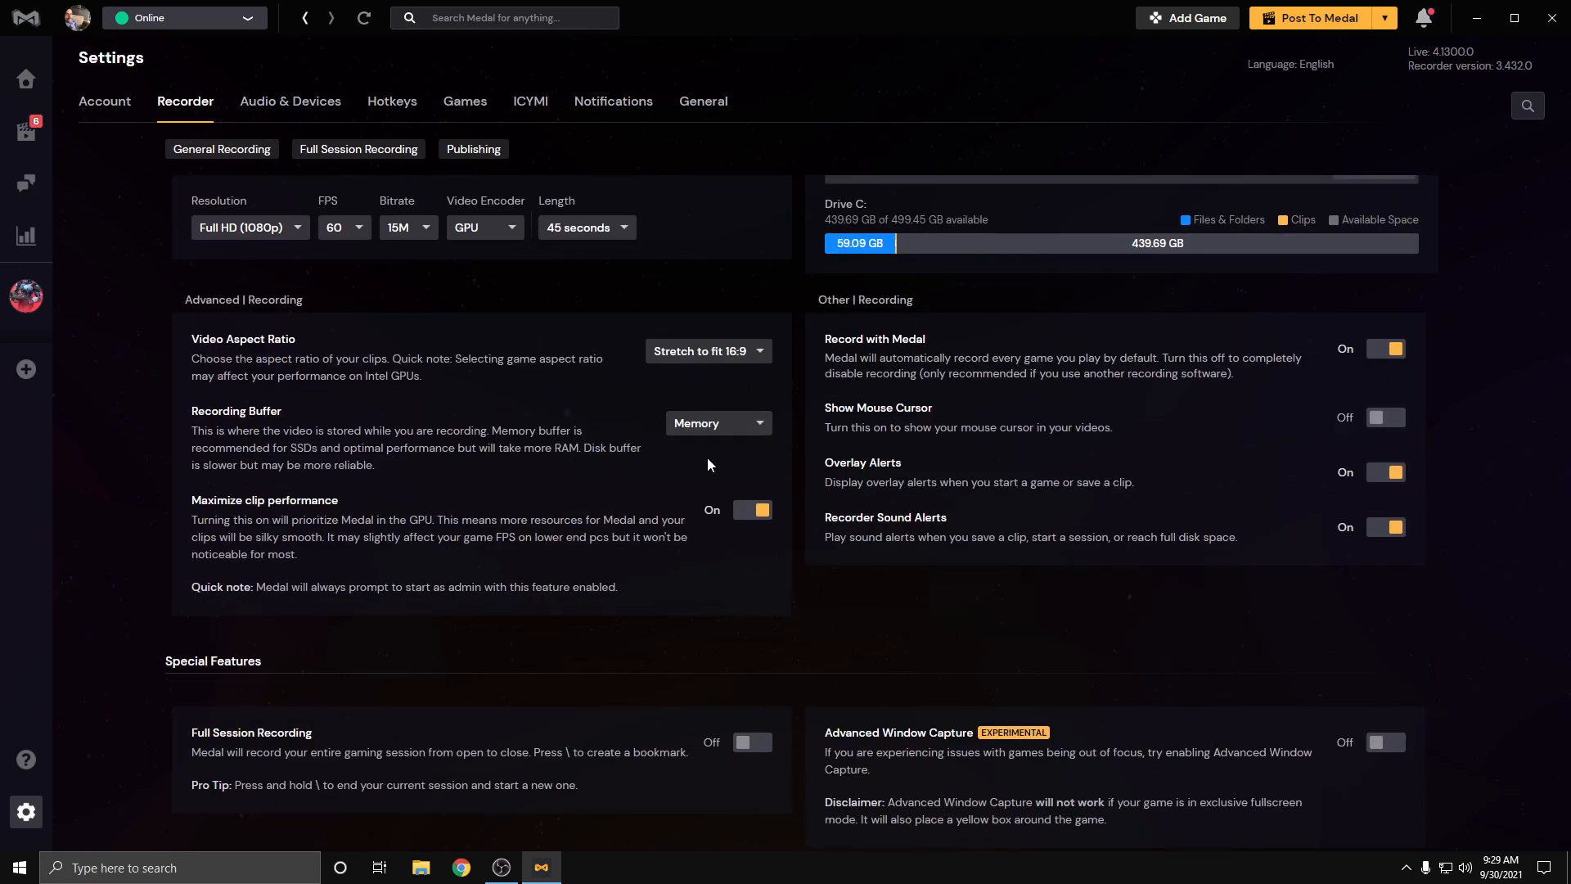
mouse_move(779, 457)
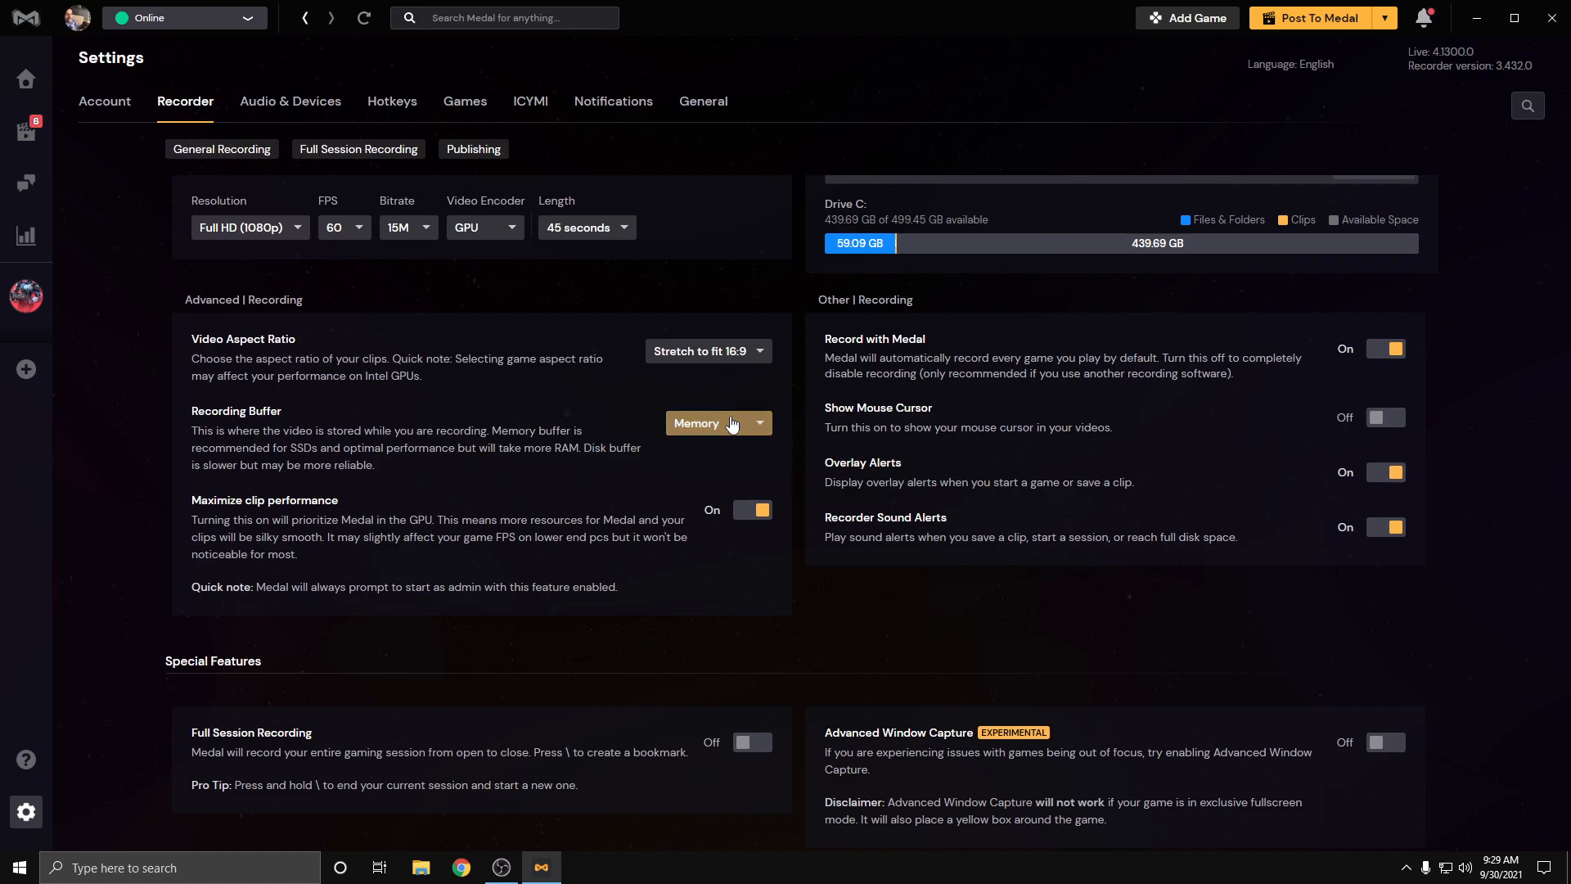
mouse_move(647, 435)
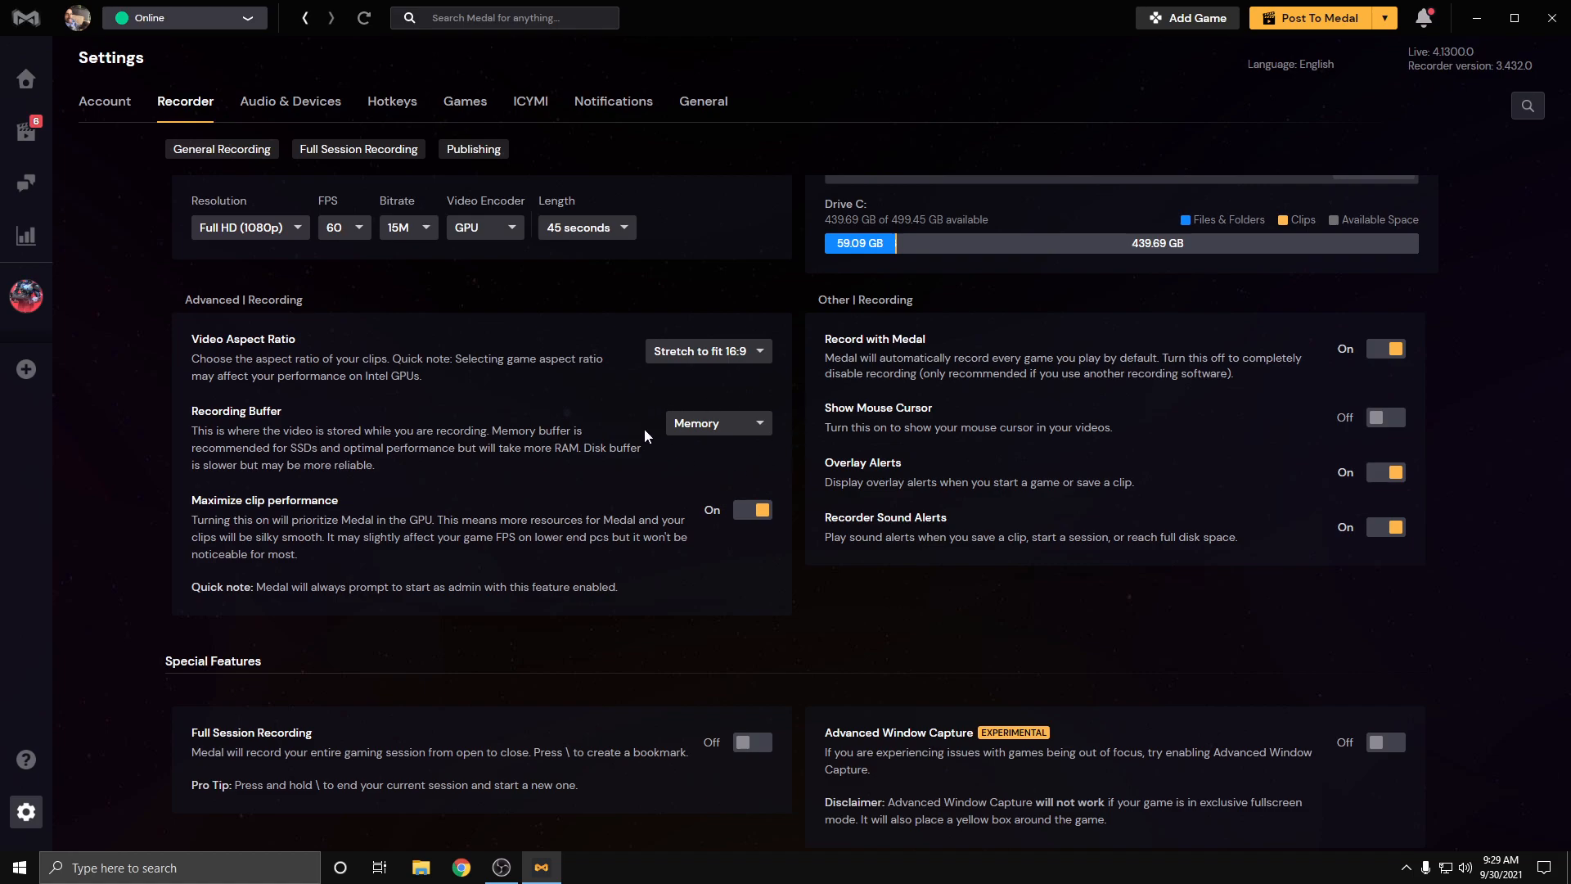
mouse_move(573, 522)
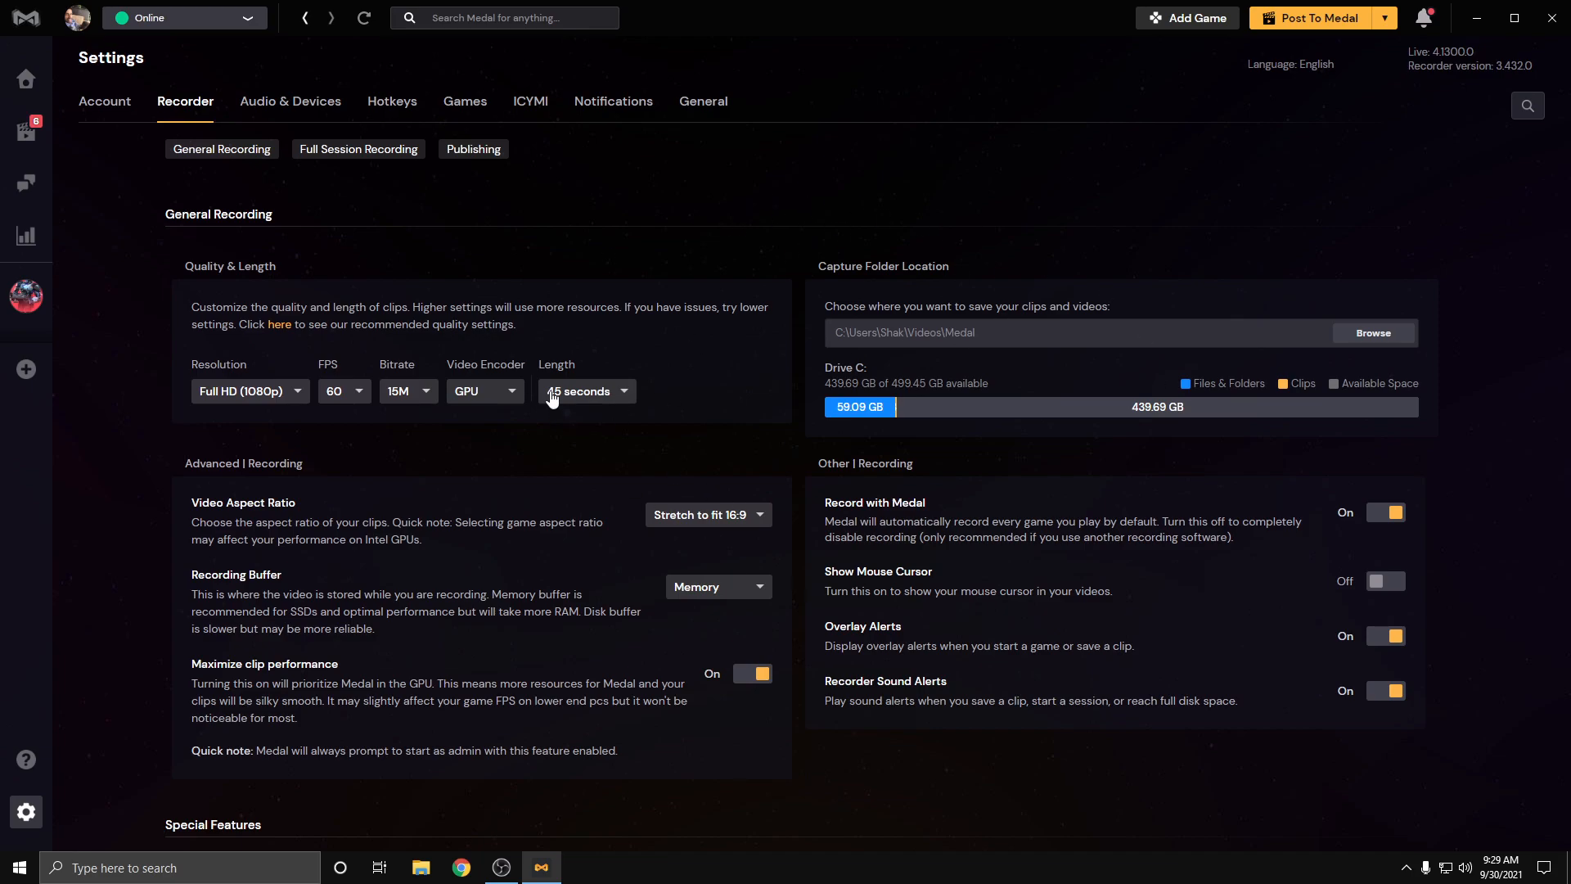
mouse_move(1316, 8)
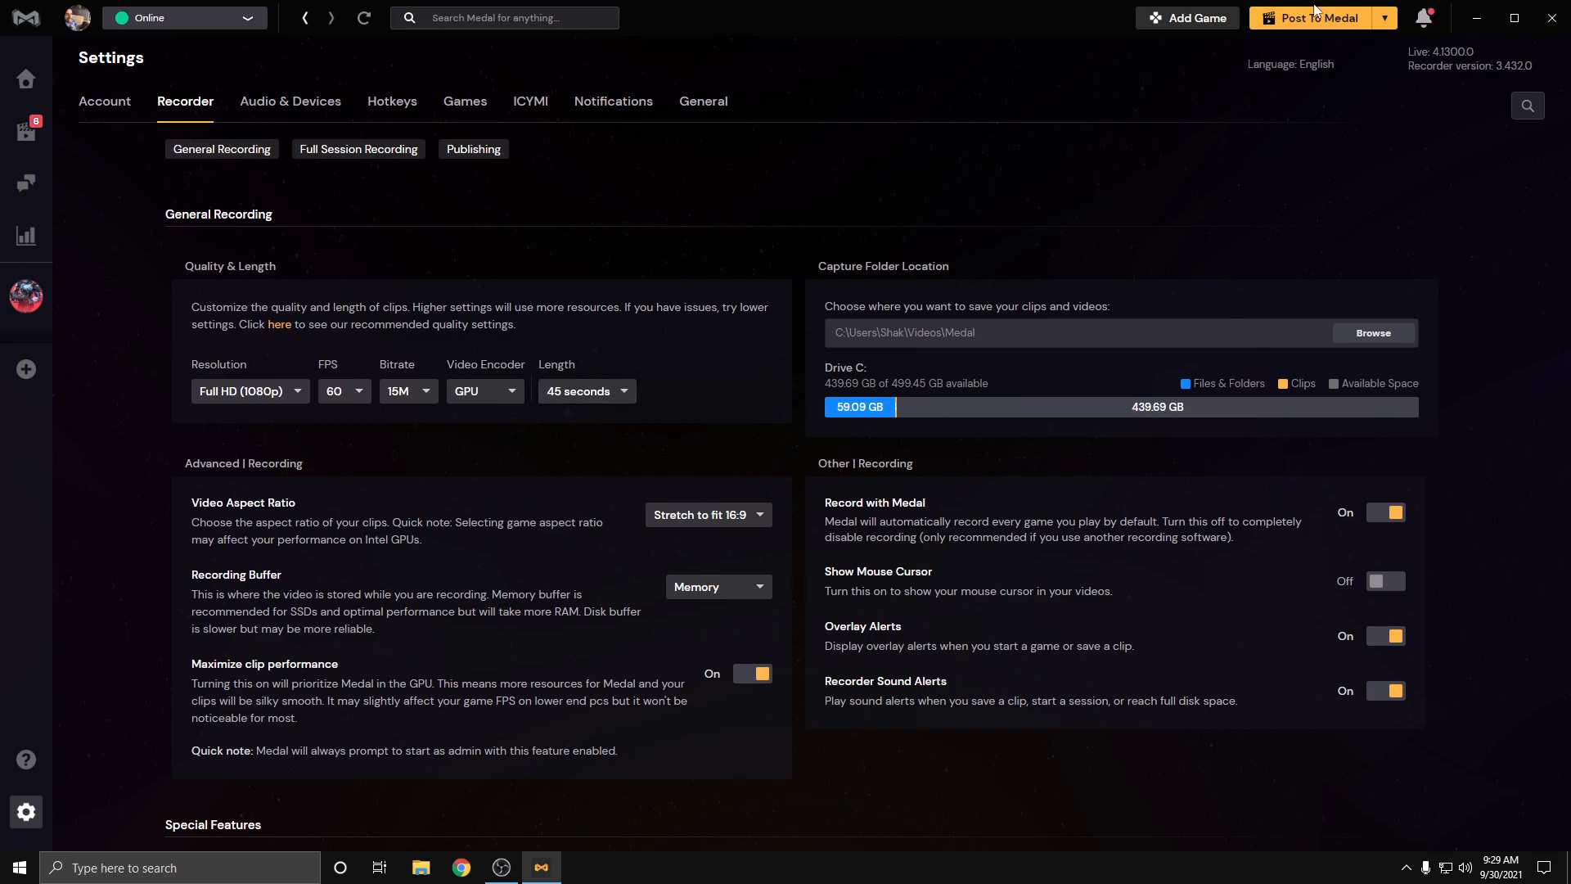
mouse_move(888, 53)
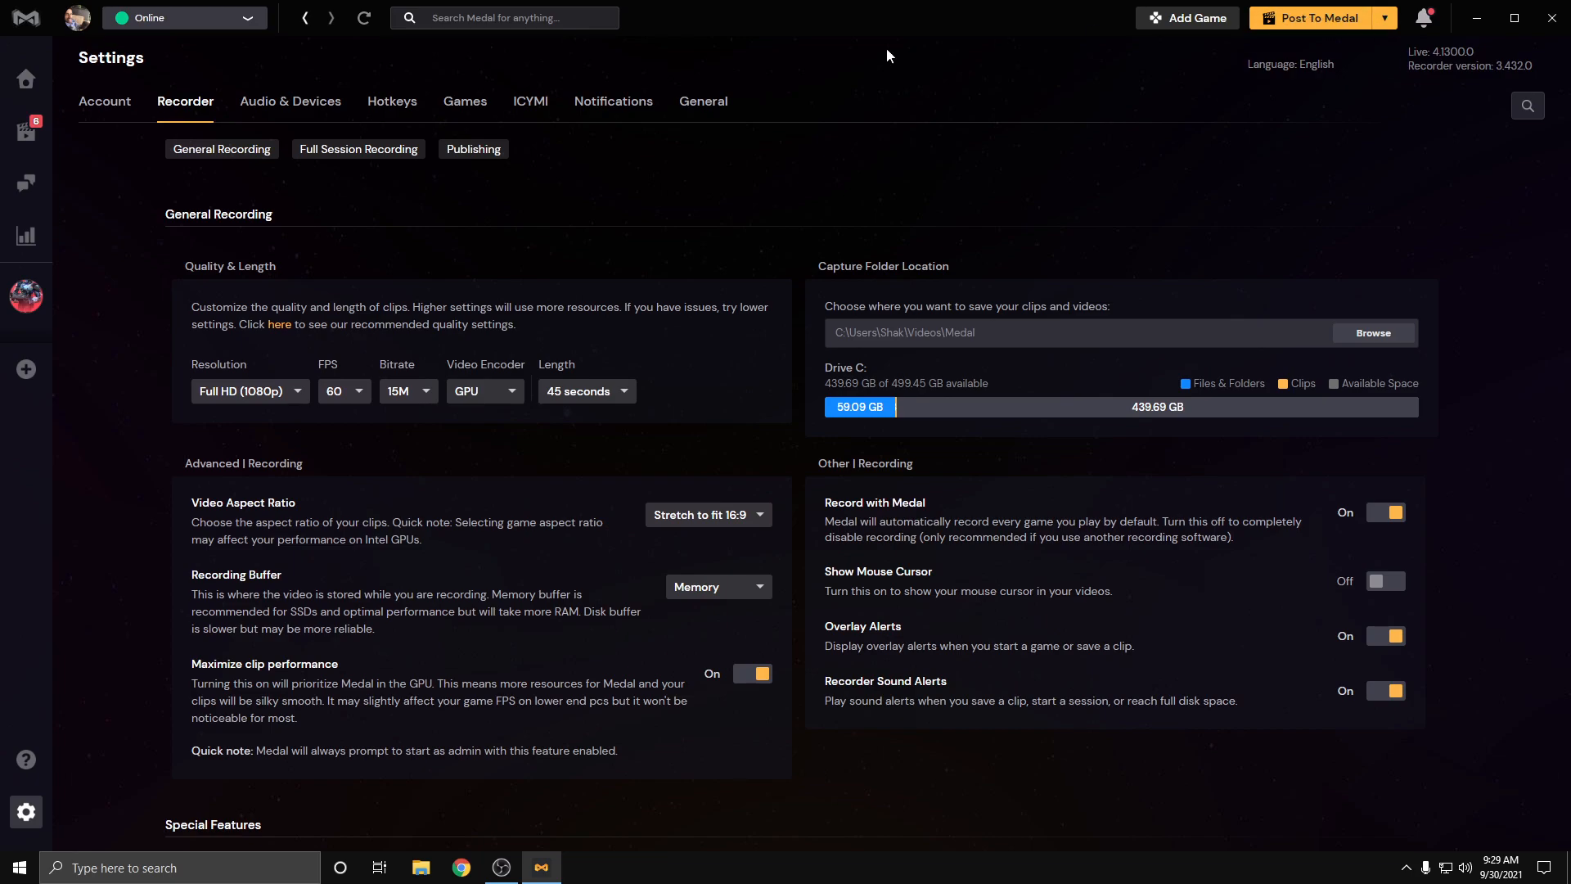